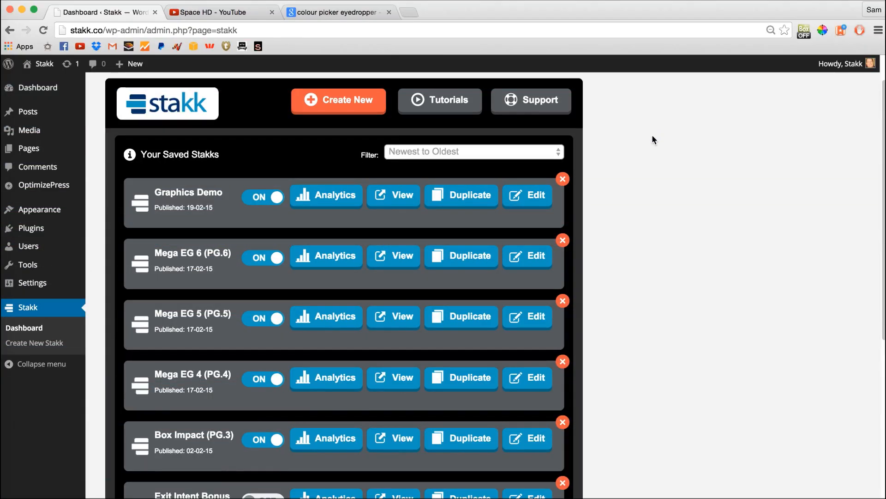
mouse_move(657, 113)
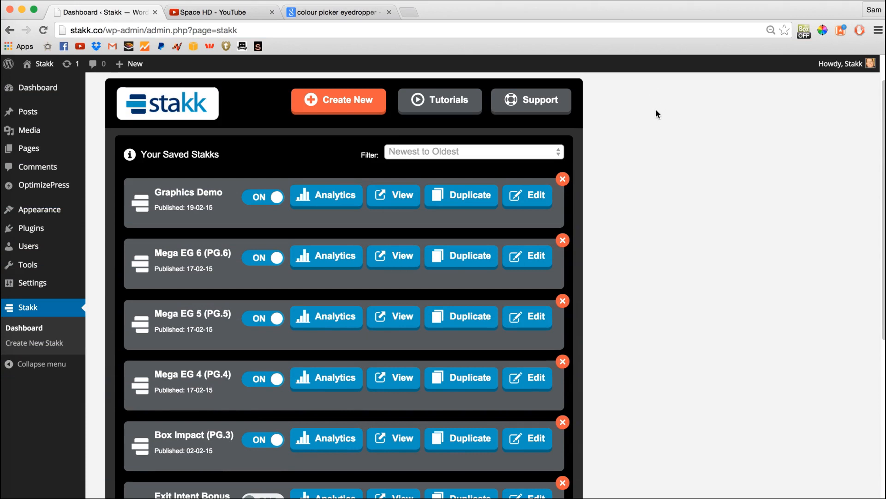
mouse_move(654, 135)
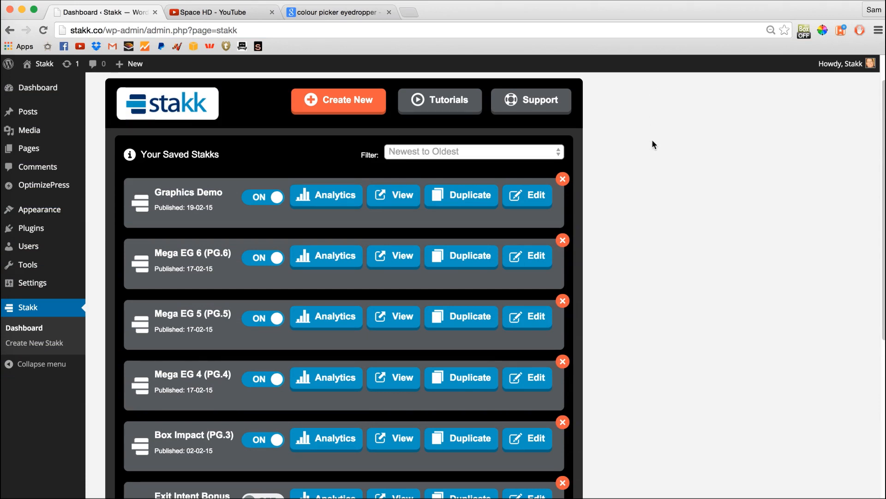
mouse_move(651, 151)
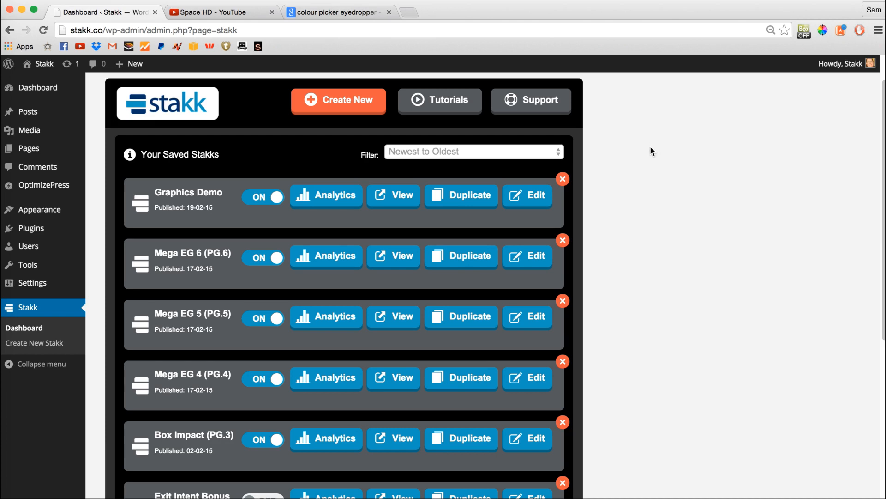
mouse_move(654, 151)
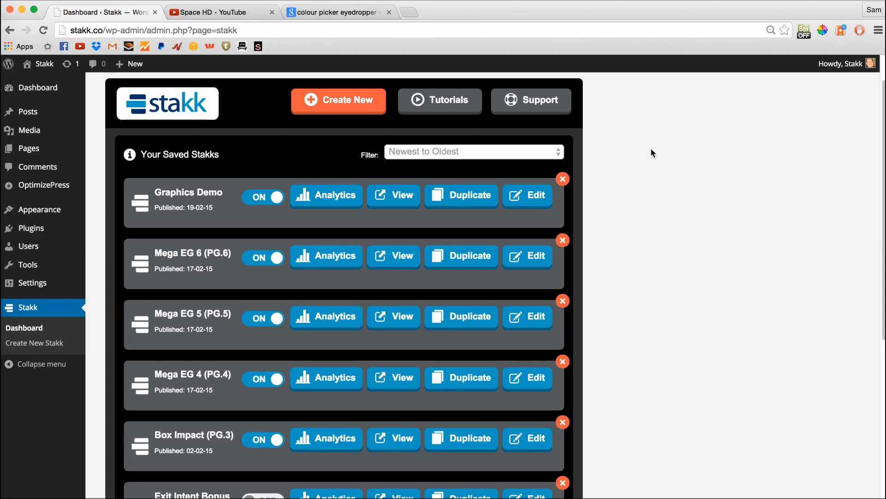
mouse_move(553, 54)
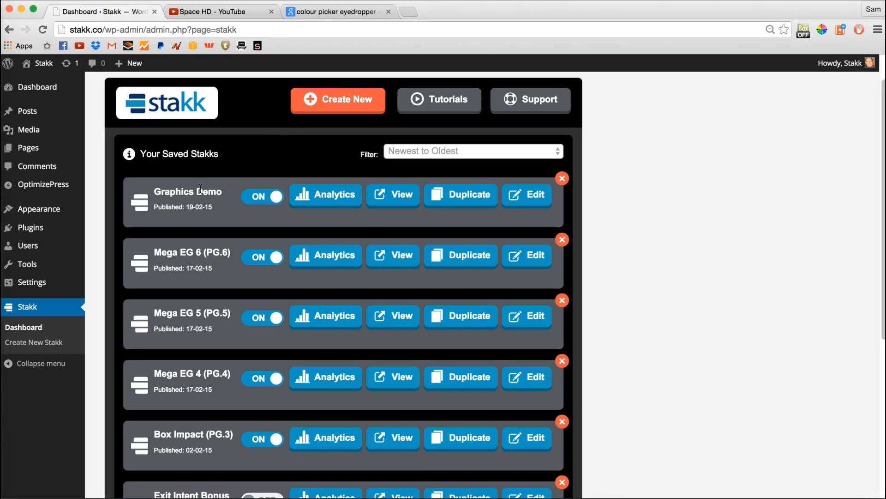
mouse_move(526, 194)
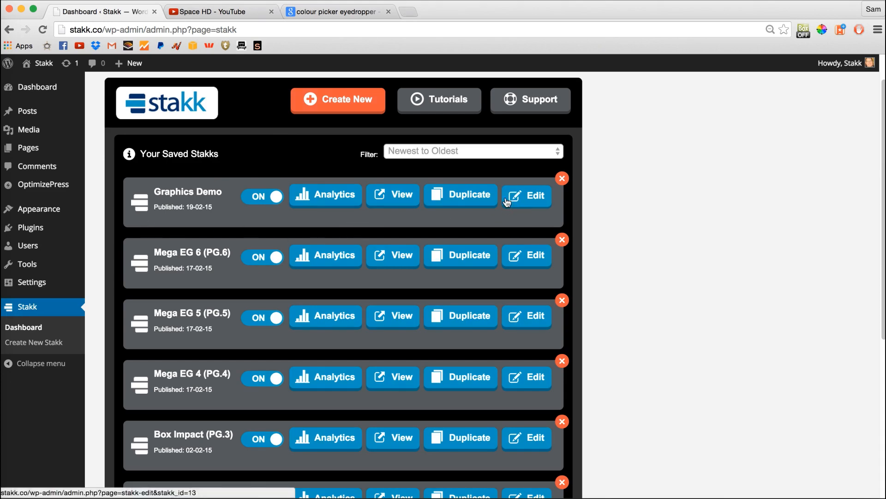
View the Graphics Demo stakk's live example page
left_click(393, 195)
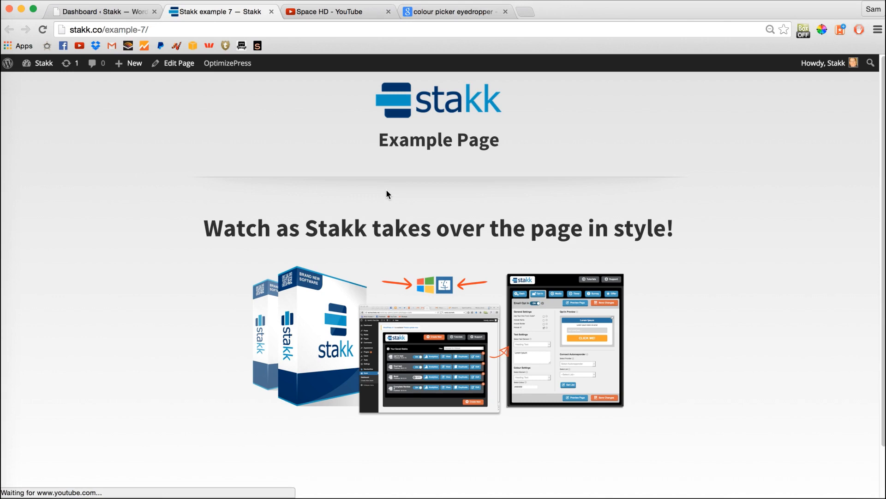
mouse_move(391, 192)
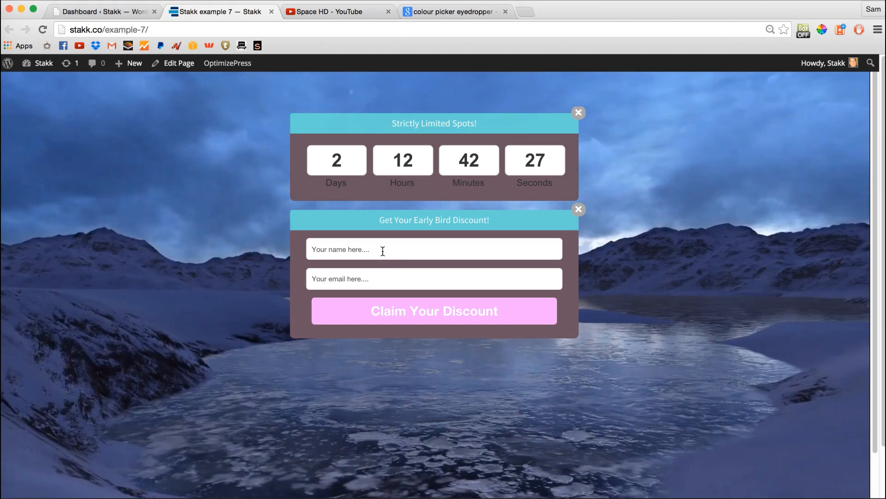
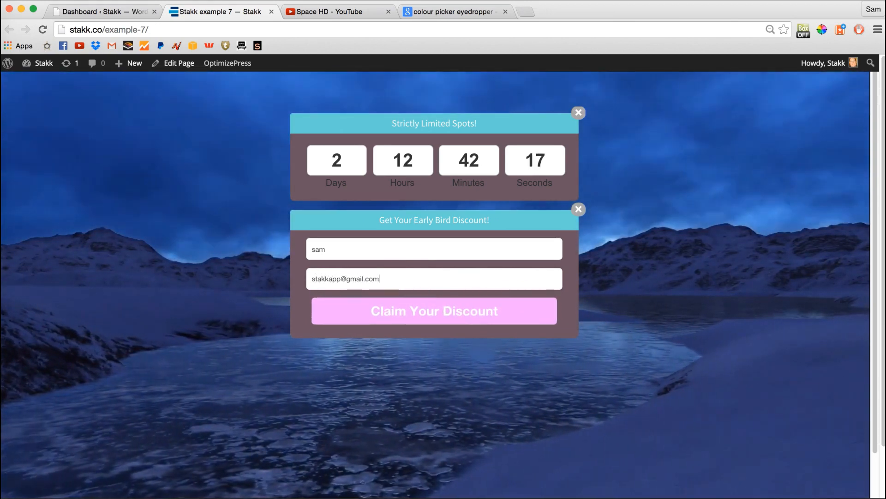
left_click(434, 311)
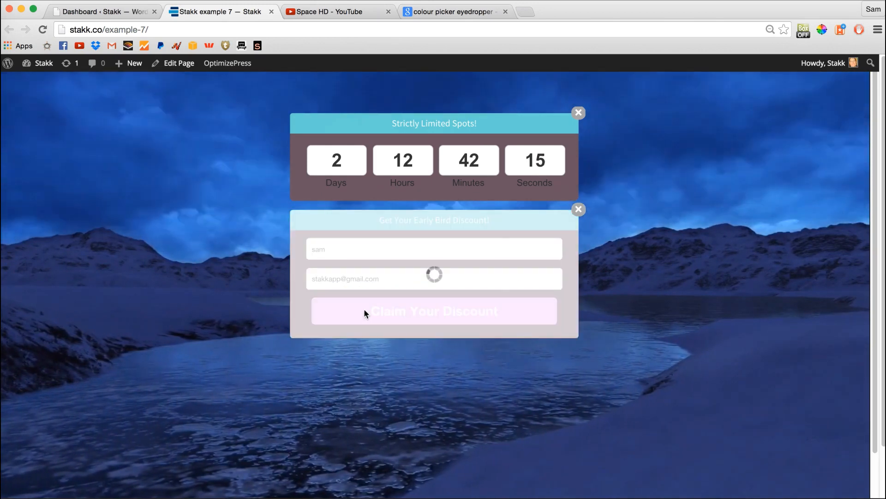
left_click(434, 312)
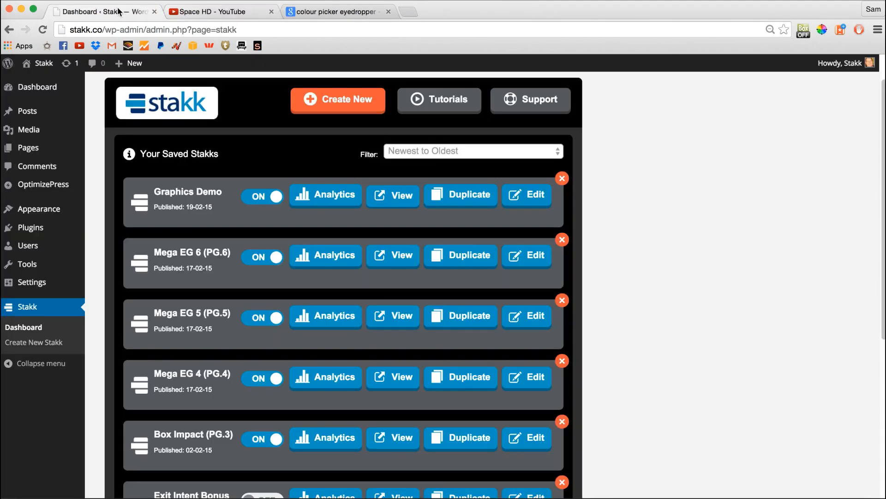
mouse_move(496, 150)
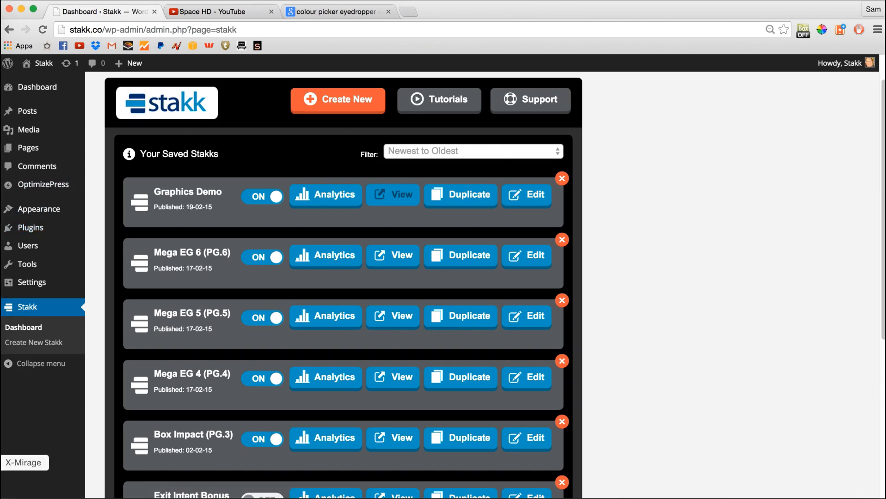
Show the example page on the X-Mirage mirrored iPhone and remove the Graphics Demo stakk
left_click(392, 194)
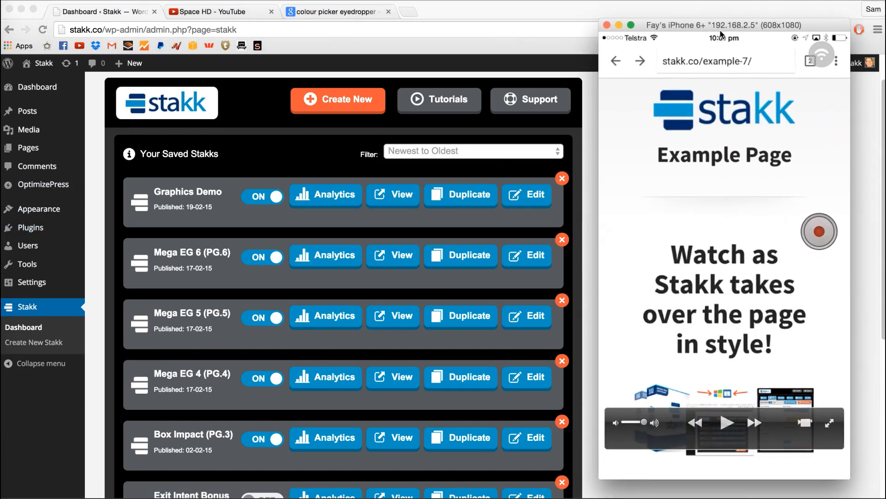
left_click(837, 61)
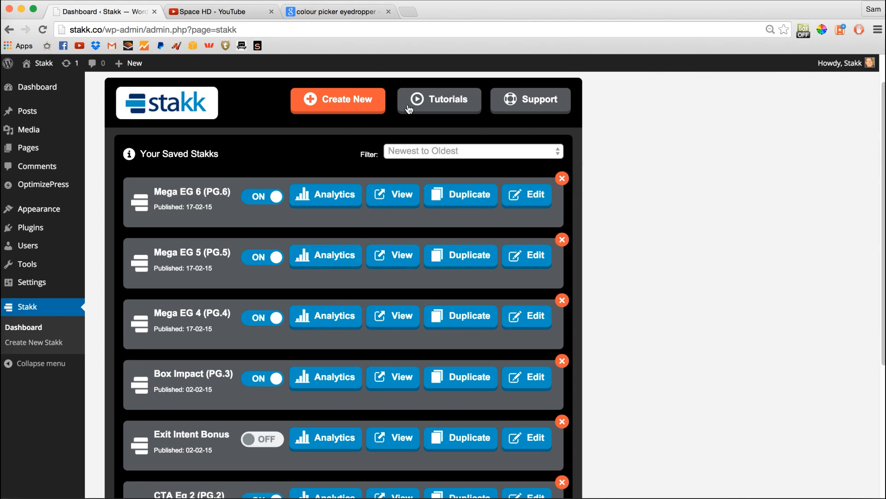
Create a new stakk titled 'graphics Demo' on Stakk example 7, triggered on a timer
left_click(338, 99)
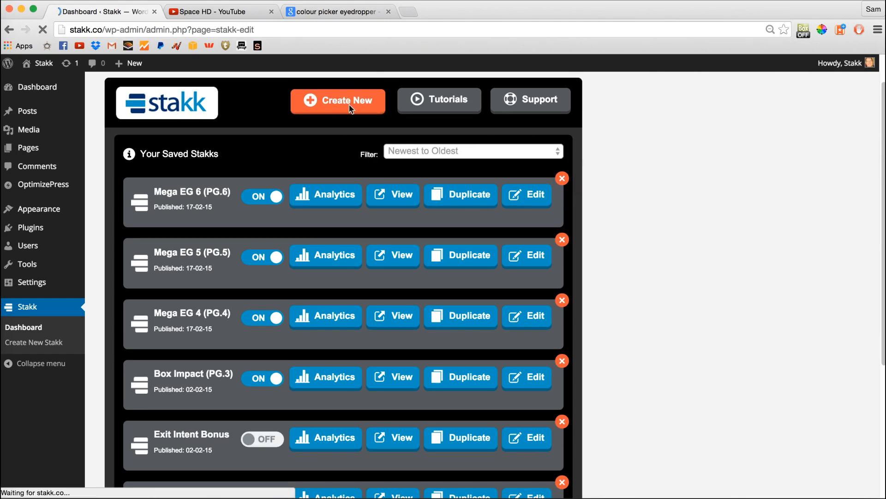
left_click(338, 101)
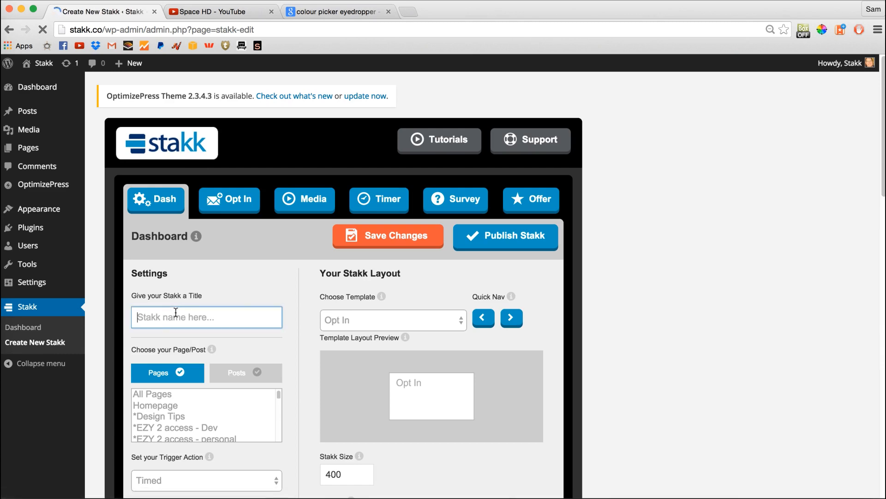
type("graphics")
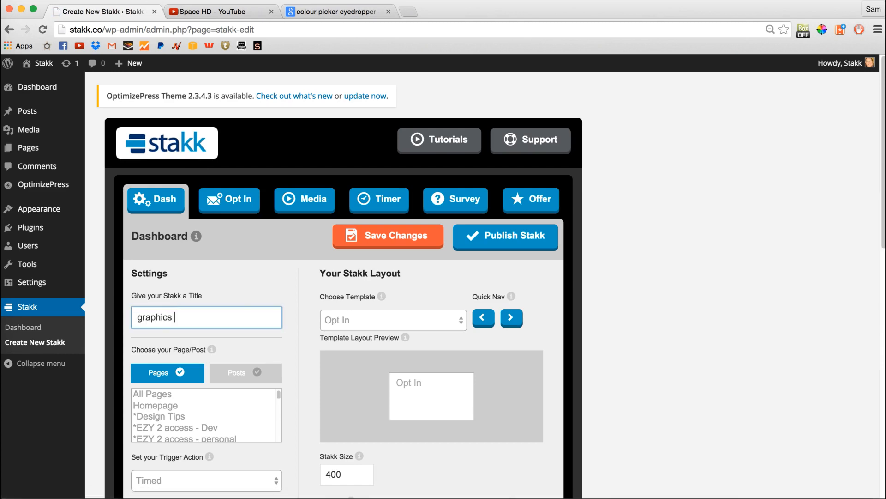
type("Demo")
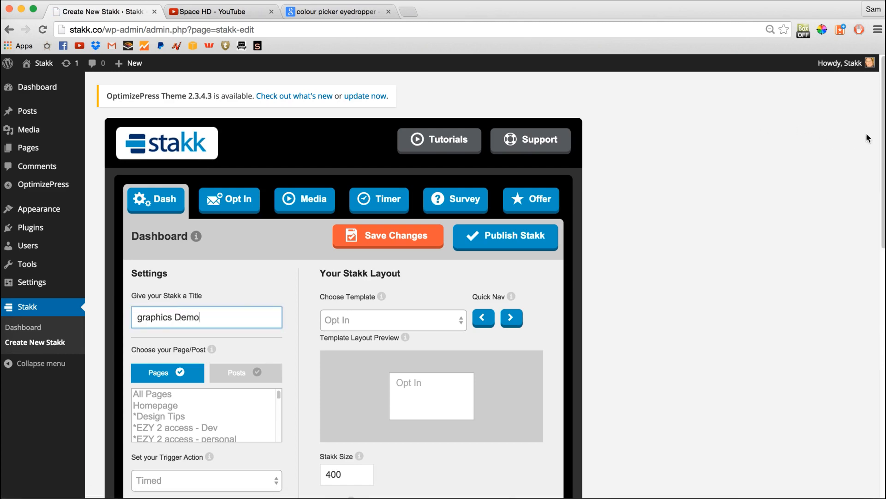
scroll("down", 3)
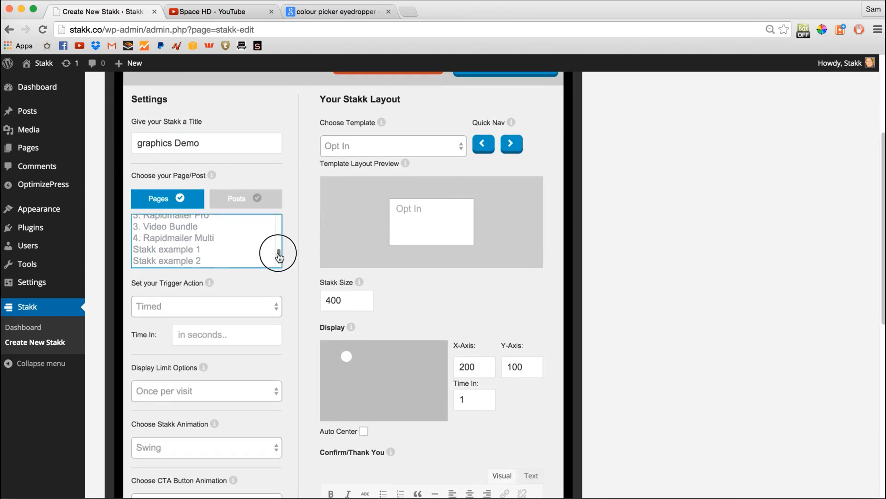
left_click(168, 261)
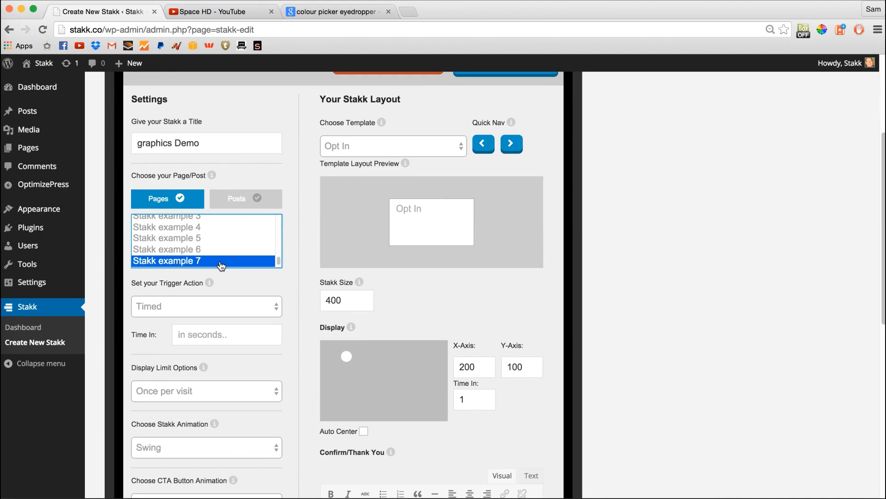
left_click(206, 306)
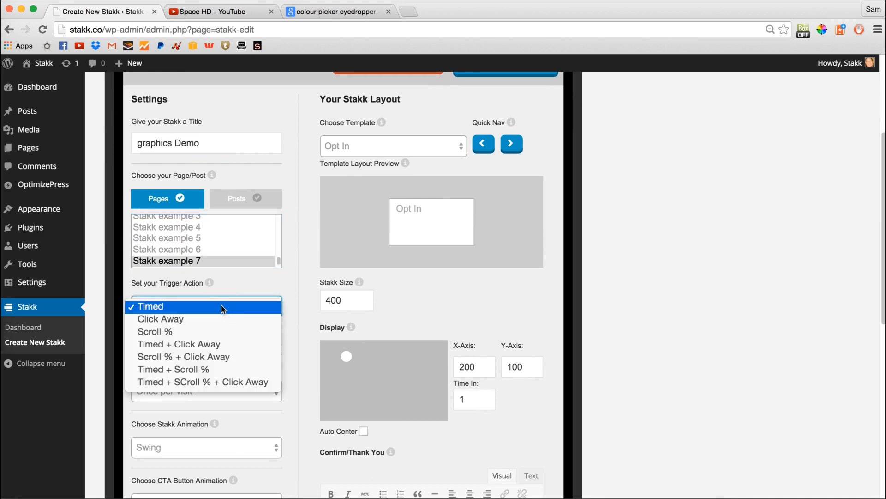
left_click(151, 306)
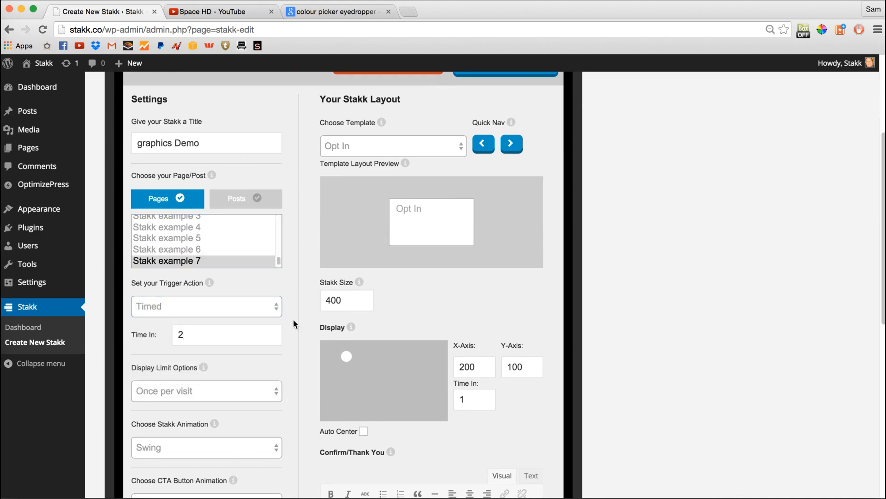
Set the stakk entrance animation to Fade In Up and the CTA button animation to Swing
scroll("down", 3)
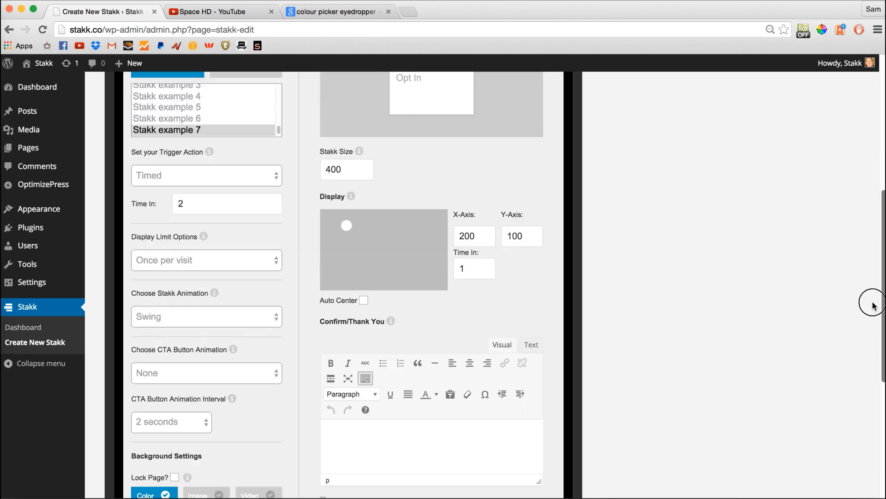
scroll("down", 3)
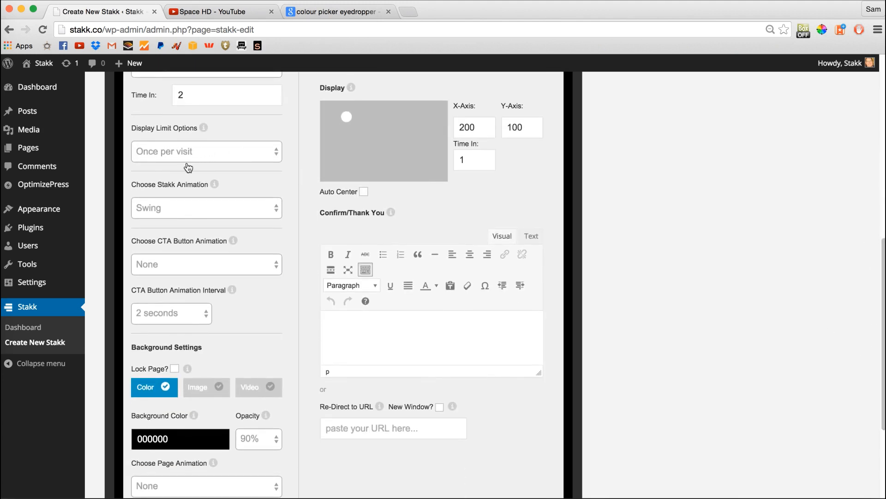
mouse_move(214, 185)
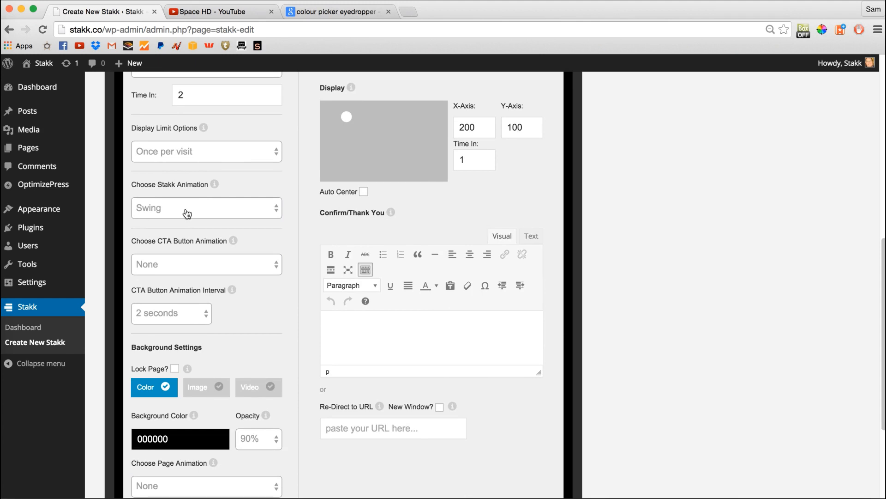
left_click(206, 208)
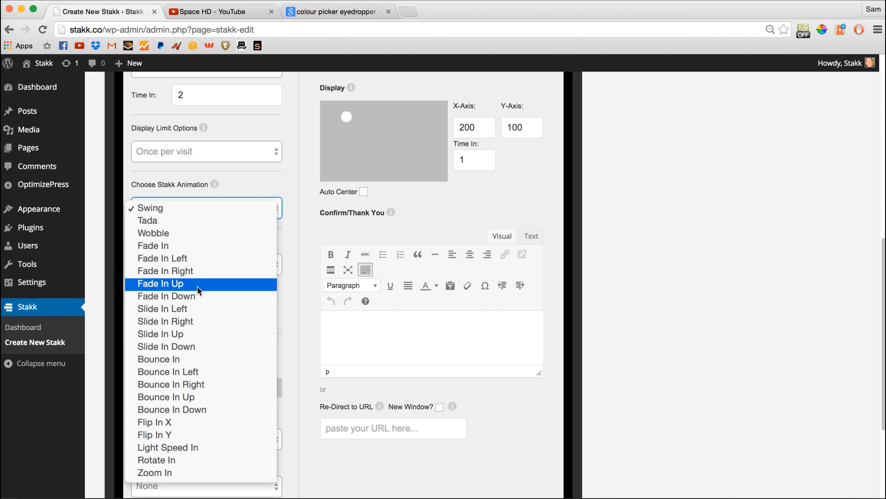
left_click(159, 284)
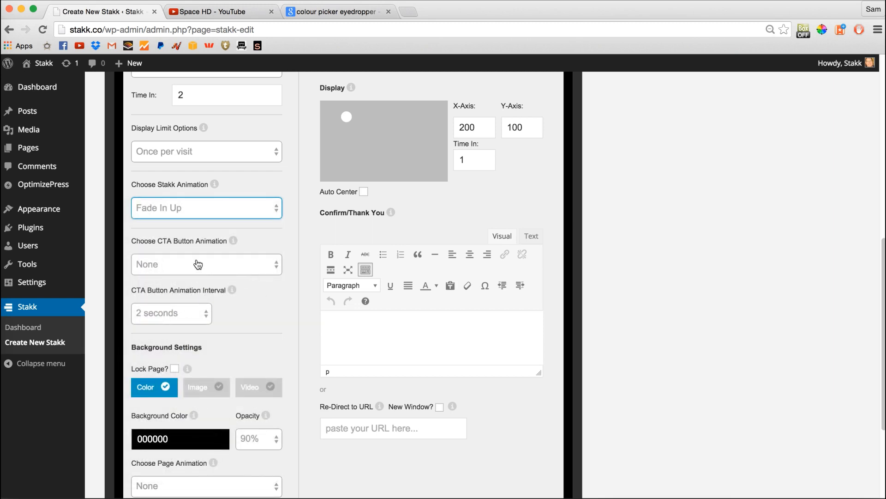
left_click(206, 264)
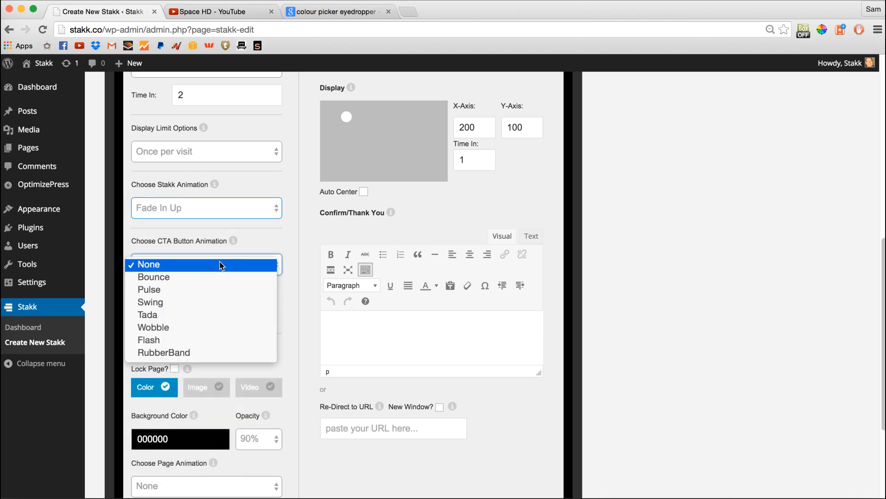
left_click(150, 302)
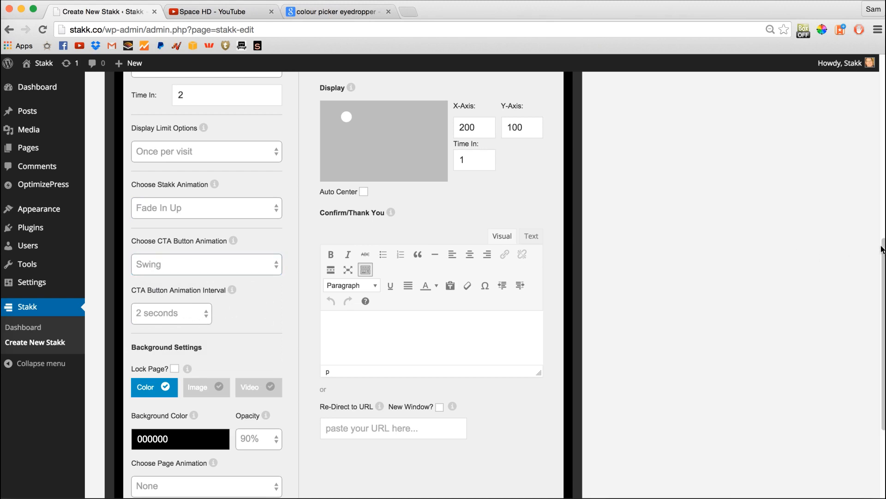
scroll("down", 3)
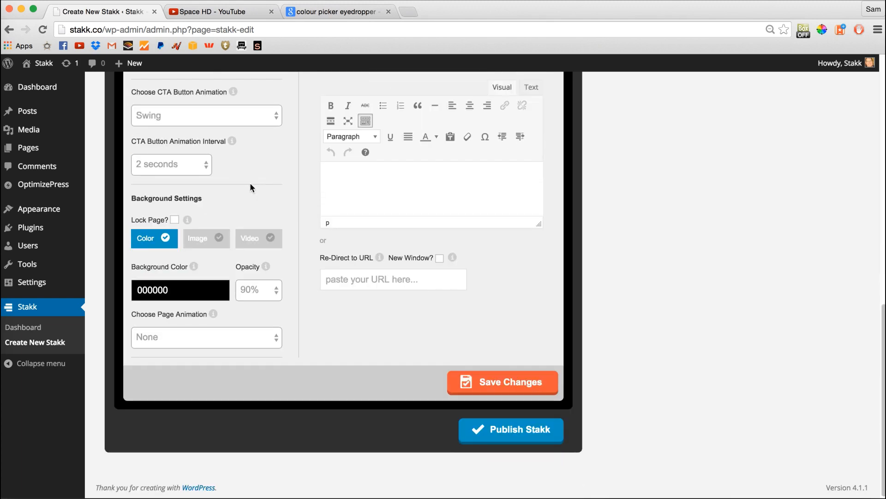
left_click(255, 238)
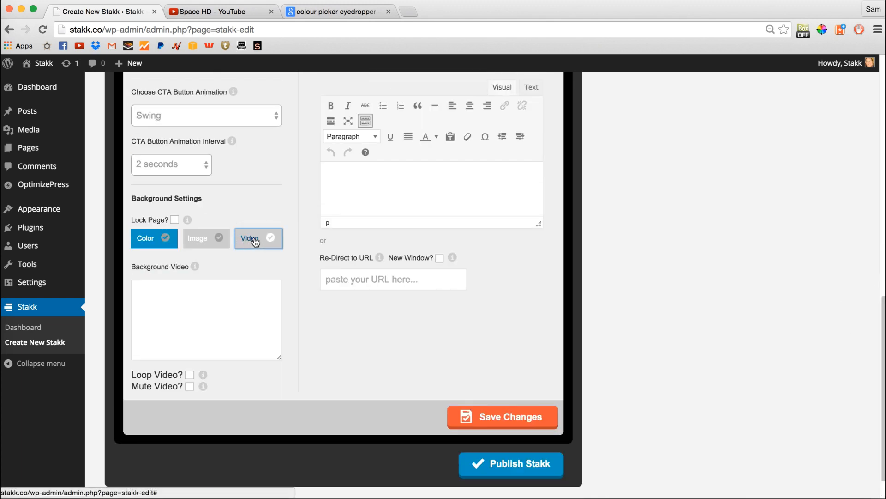
left_click(258, 238)
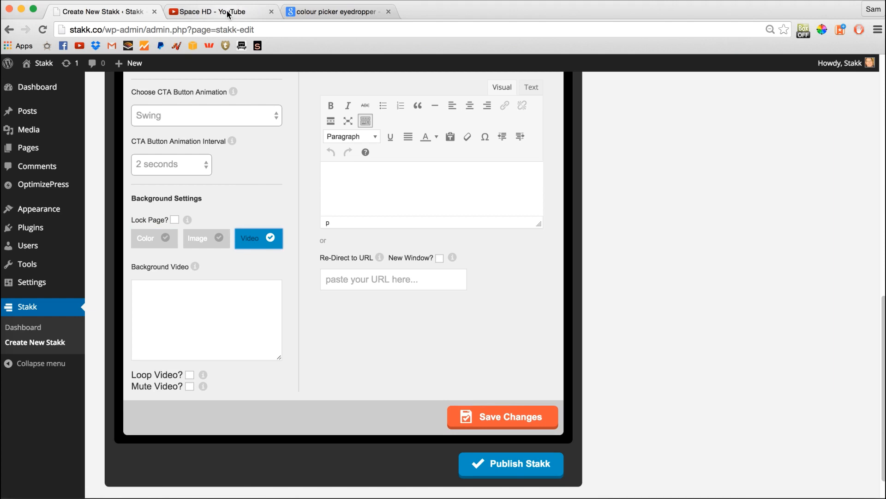
left_click(213, 11)
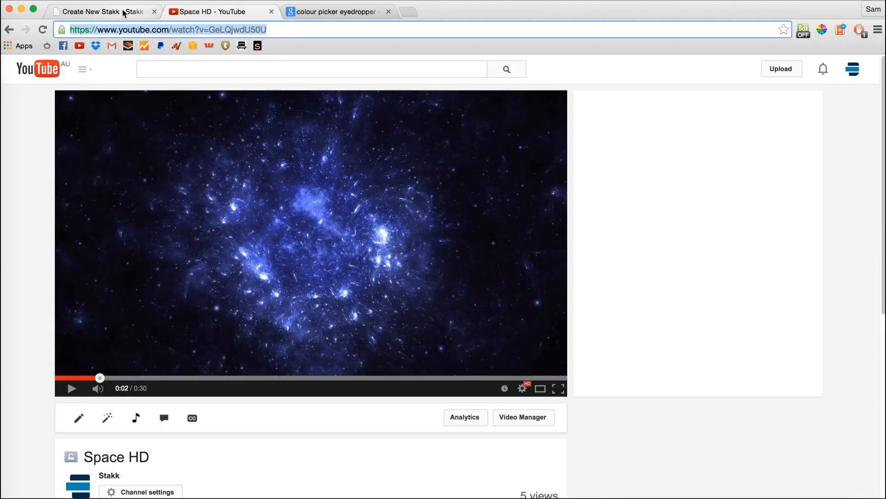
left_click(99, 11)
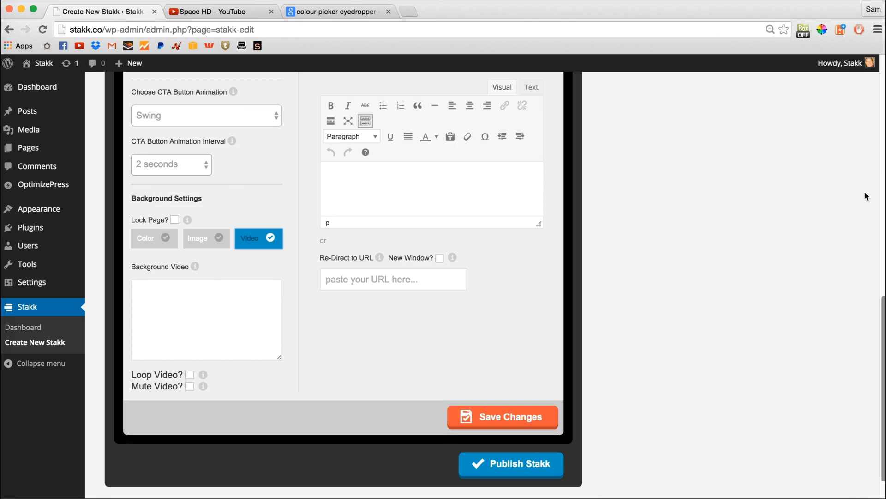
type("https://www.youtube.com/watch?v=GeLQjwdU50U")
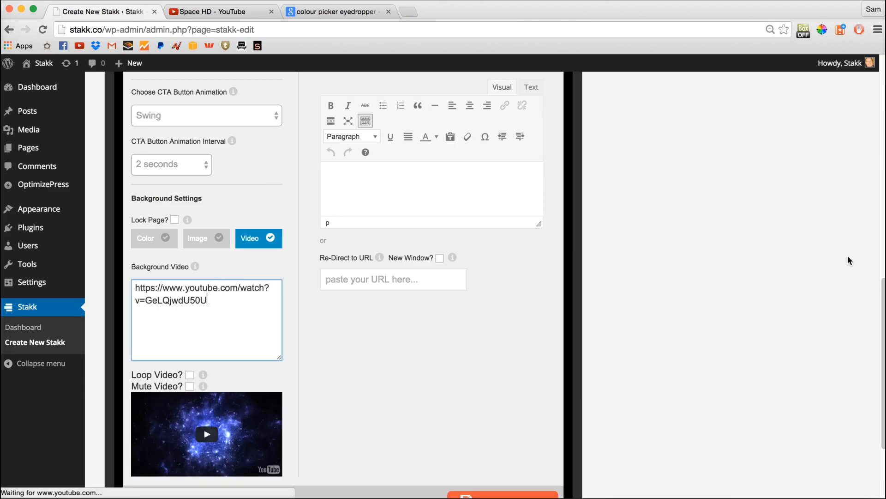
Make the background video loop and play muted
scroll("down", 3)
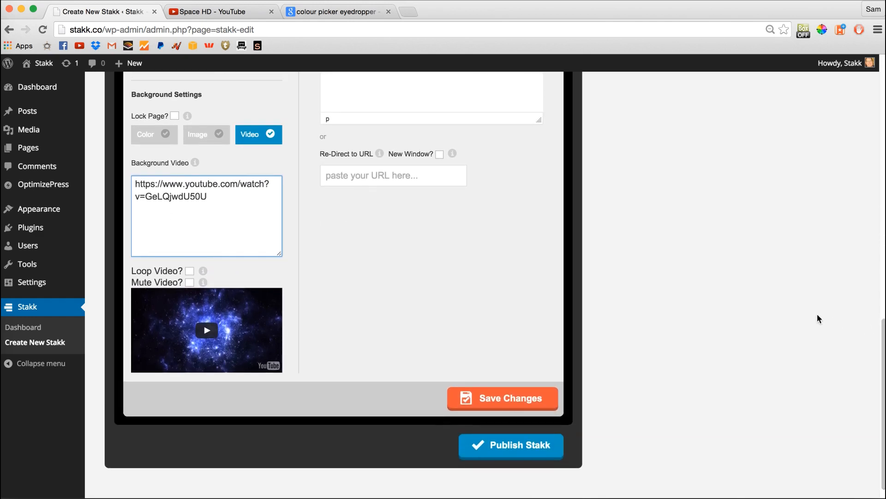
left_click(190, 272)
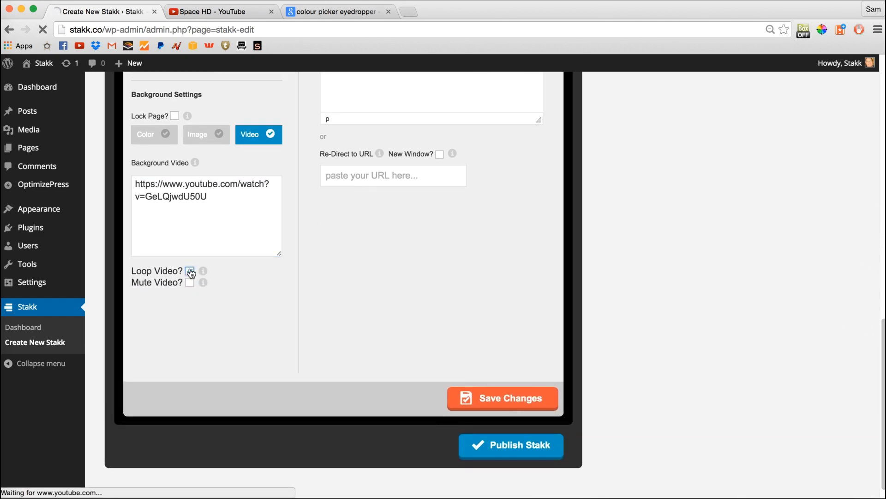
left_click(190, 271)
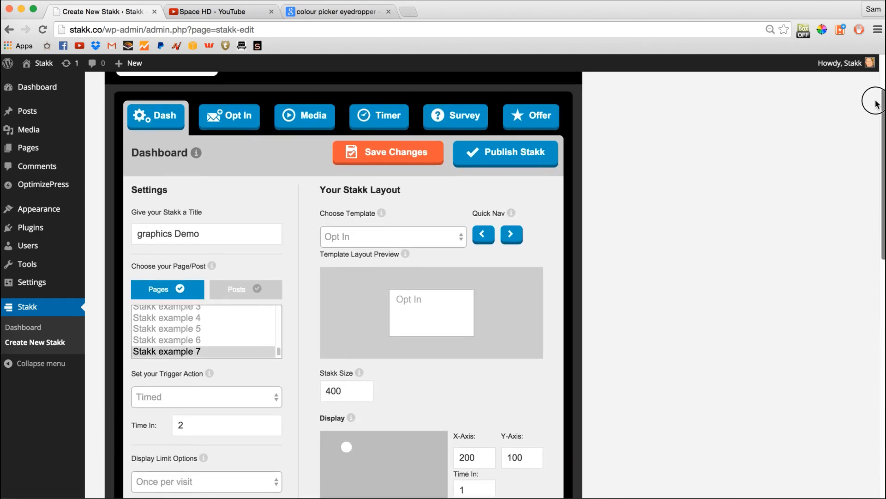
Choose the Media + Timer template, stakk size 550, with Auto Center enabled
left_click(393, 236)
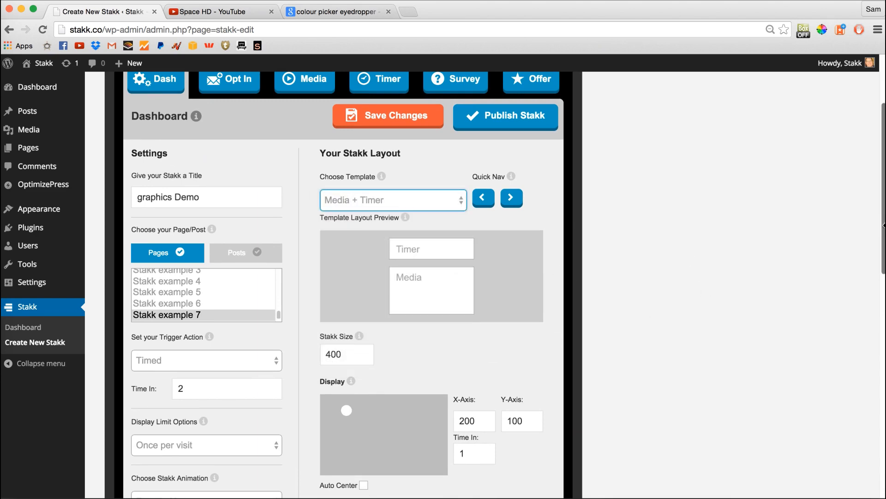
scroll("down", 3)
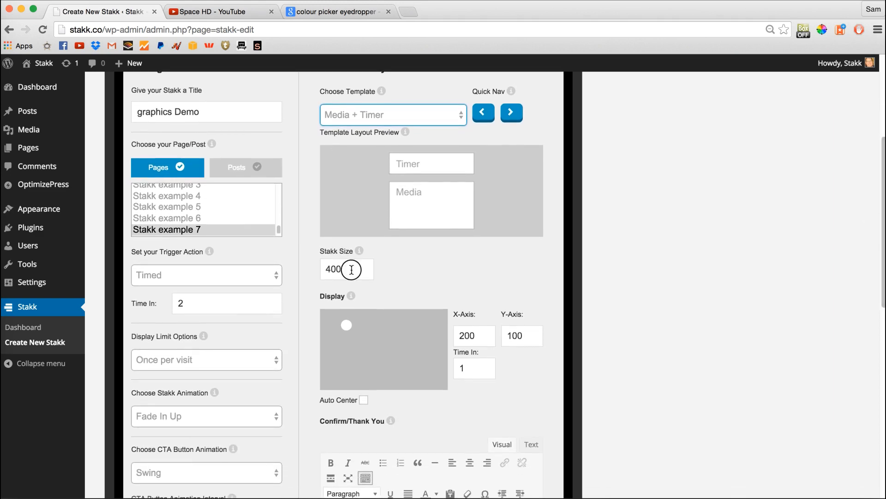
type("550")
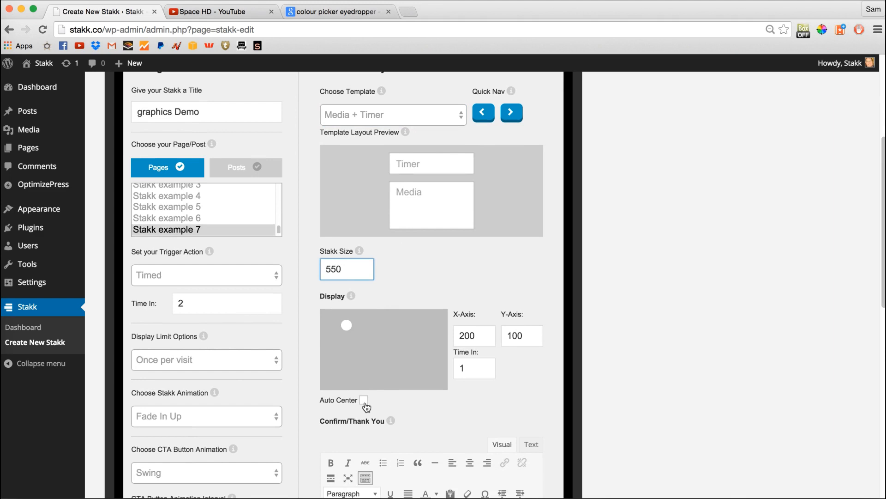
left_click(364, 400)
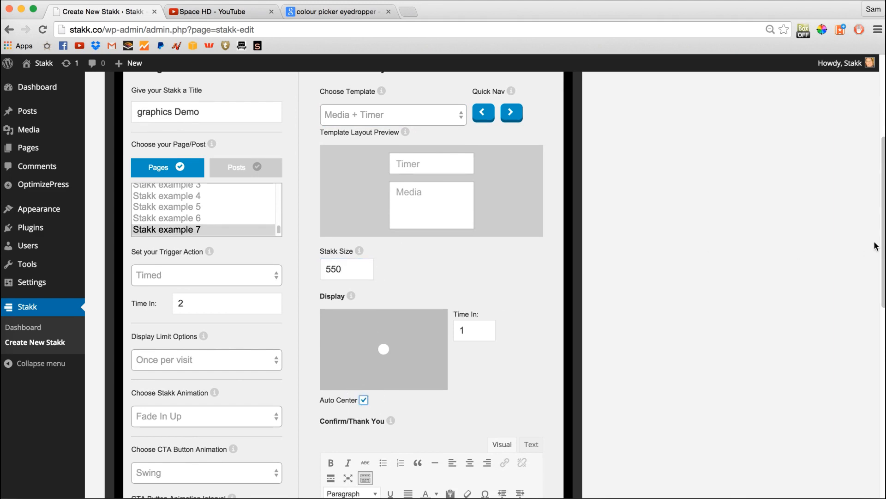
Set the Confirm/Thank You message to 'Thanks!' and save the stakk settings
scroll("down", 3)
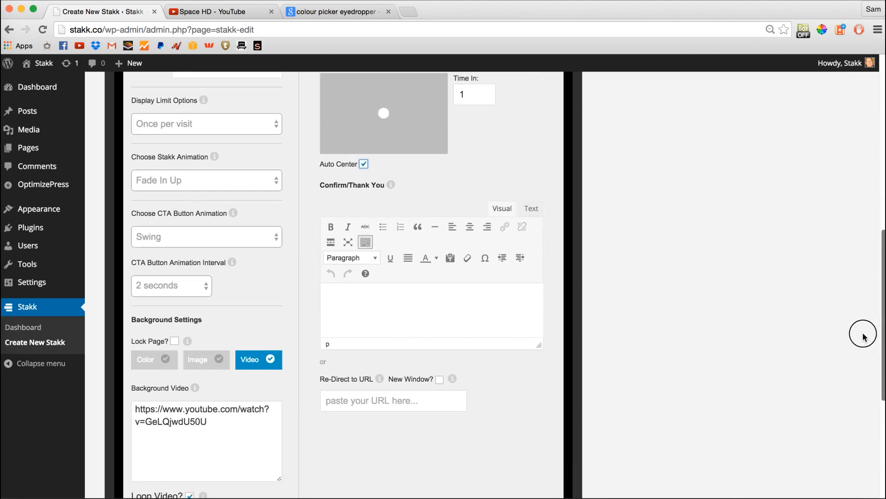
scroll("down", 3)
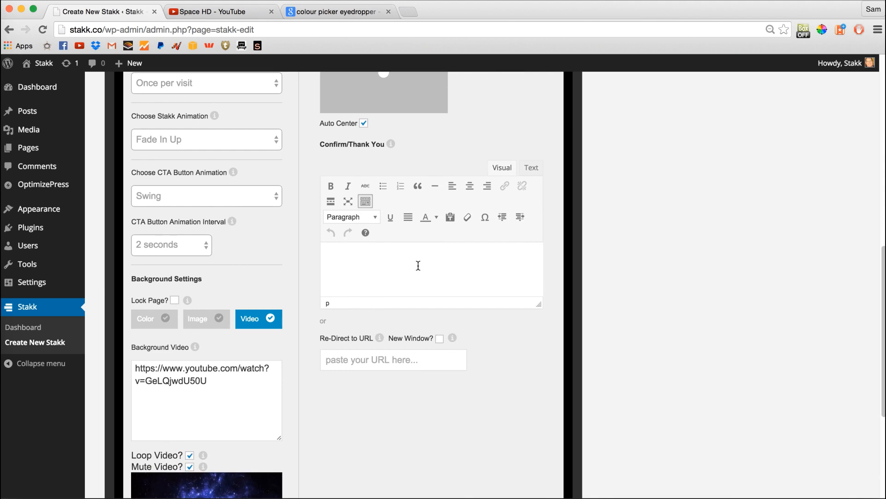
type("Thanks")
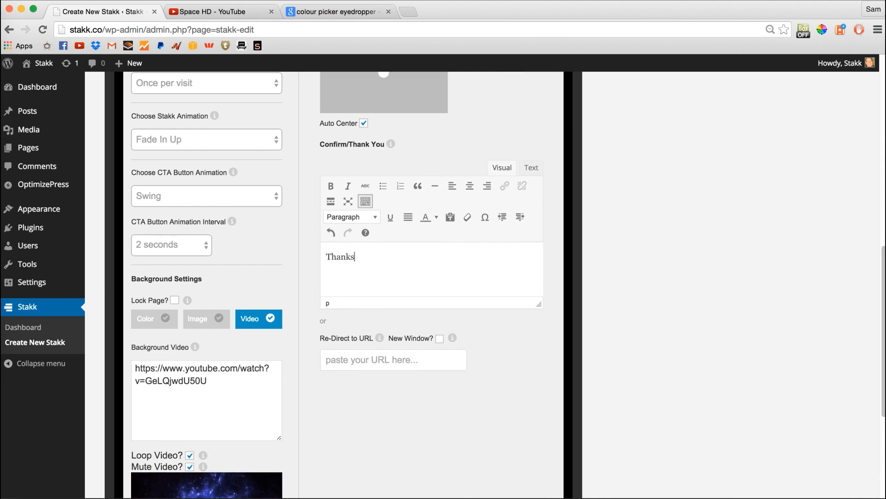
type("!")
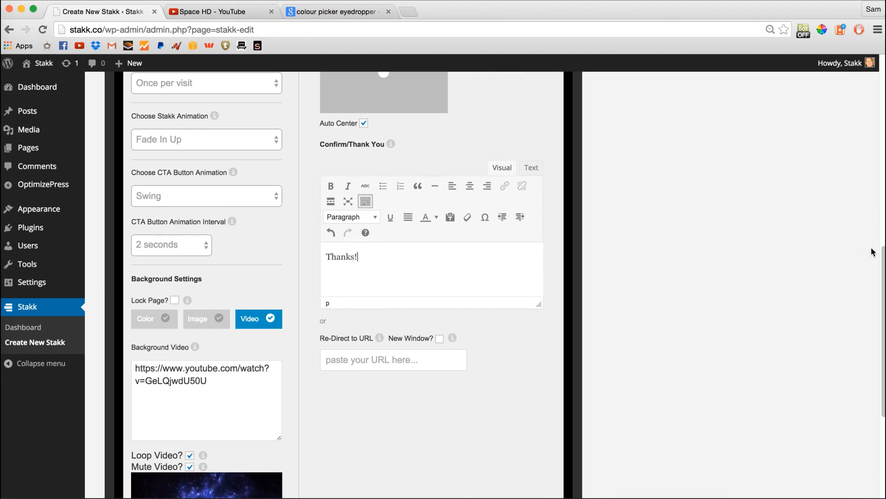
scroll("down", 3)
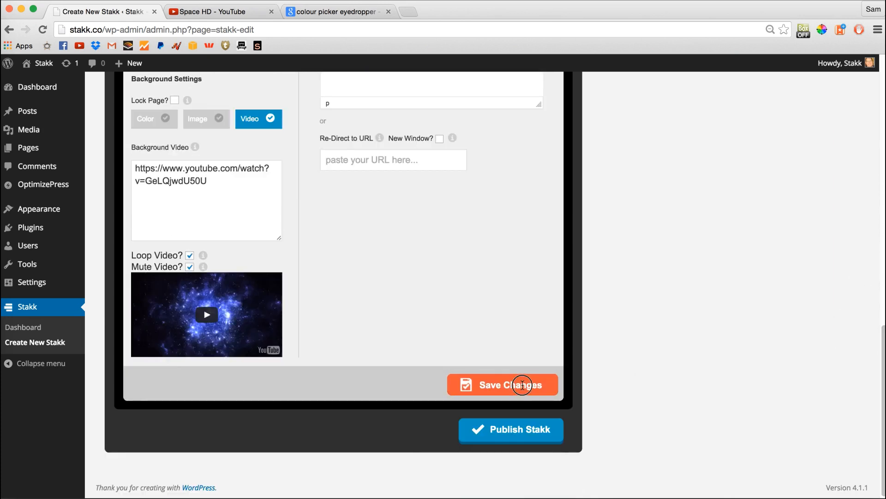
left_click(503, 384)
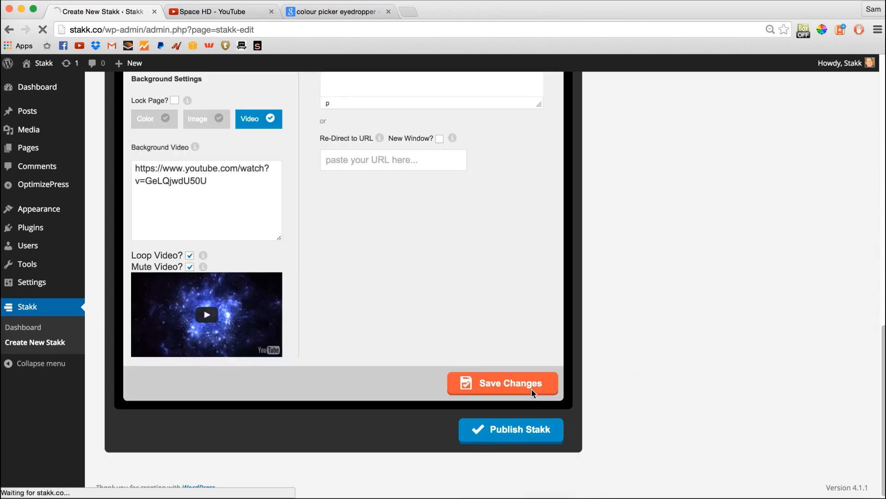
left_click(502, 383)
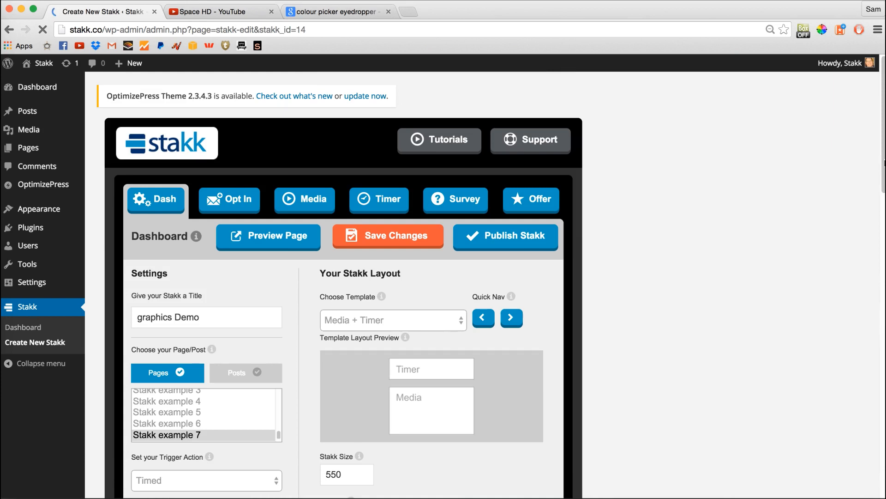
scroll("down", 3)
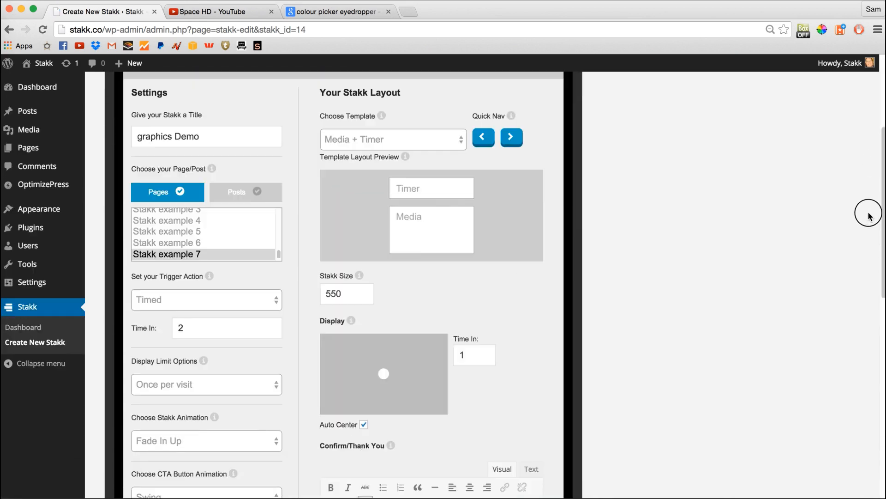
mouse_move(870, 145)
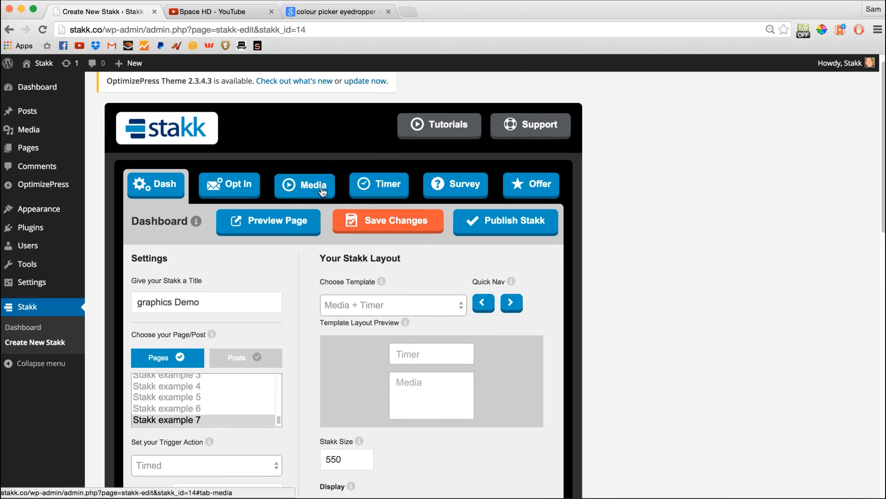
Turn on the Media section with Image type and start an image upload
left_click(303, 185)
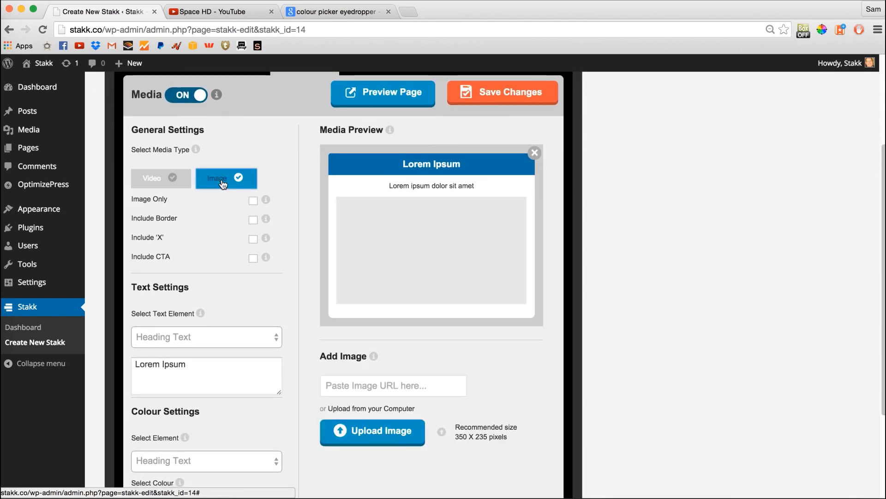
scroll("down", 3)
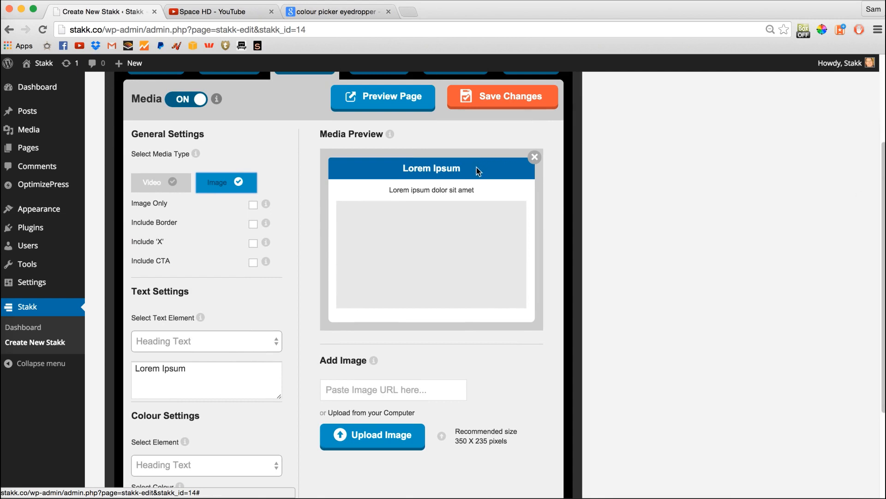
scroll("down", 3)
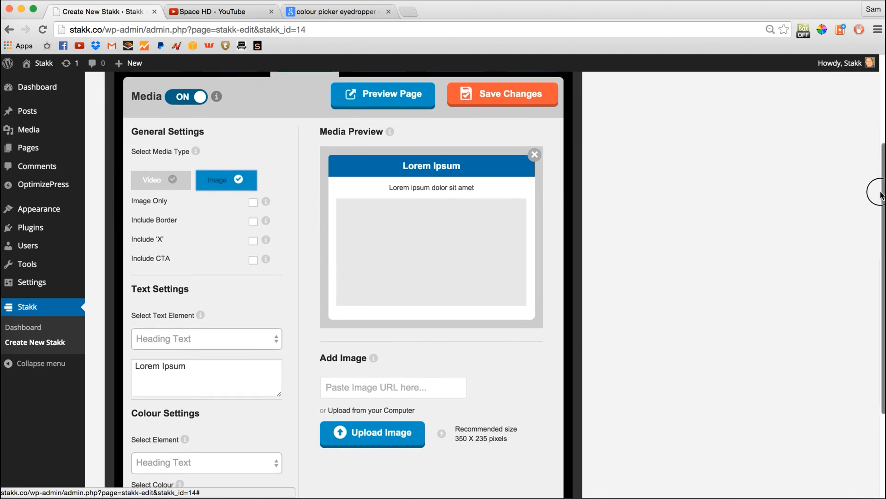
scroll("down", 3)
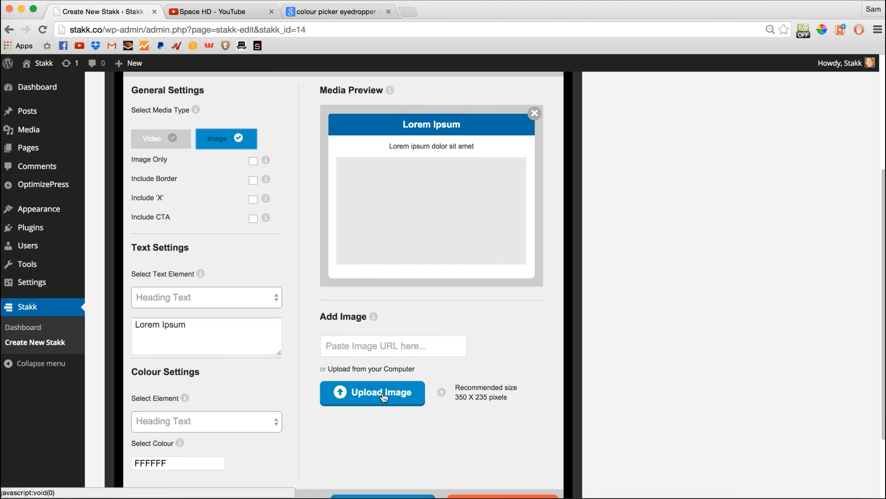
left_click(372, 393)
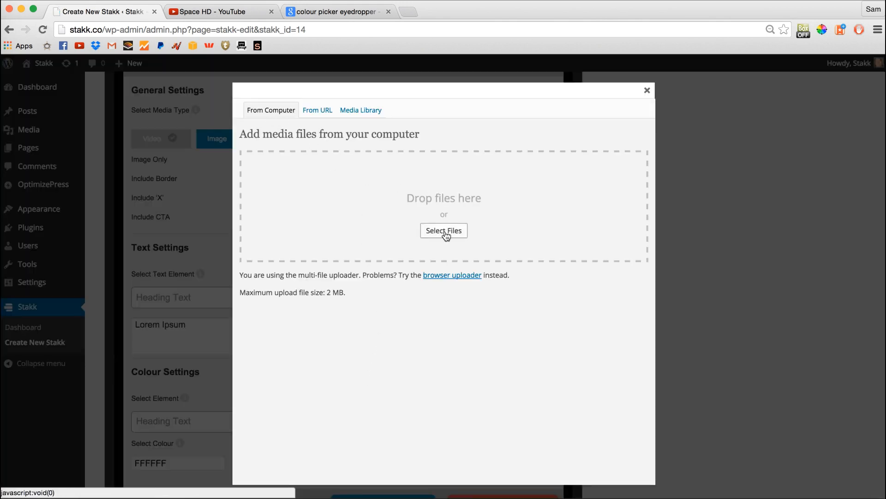
Preview the animated GIFs in Finder and upload Free-Tutorial.gif to the media library
left_click(444, 230)
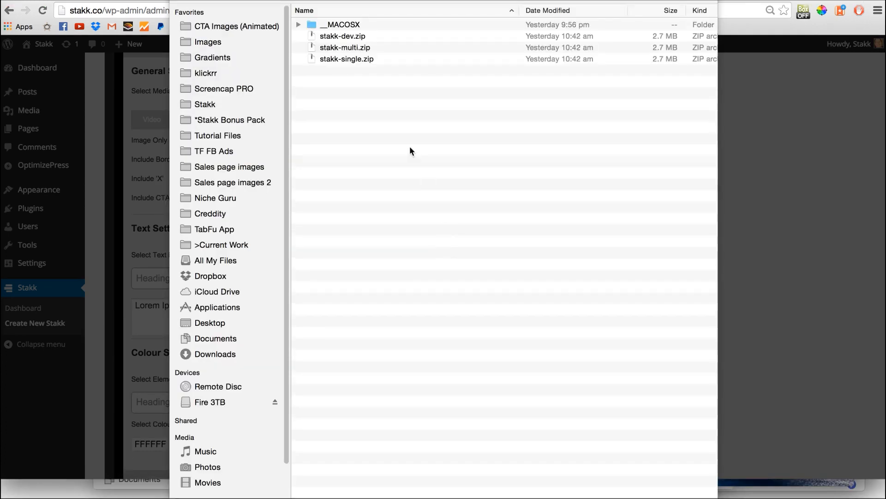
left_click(200, 26)
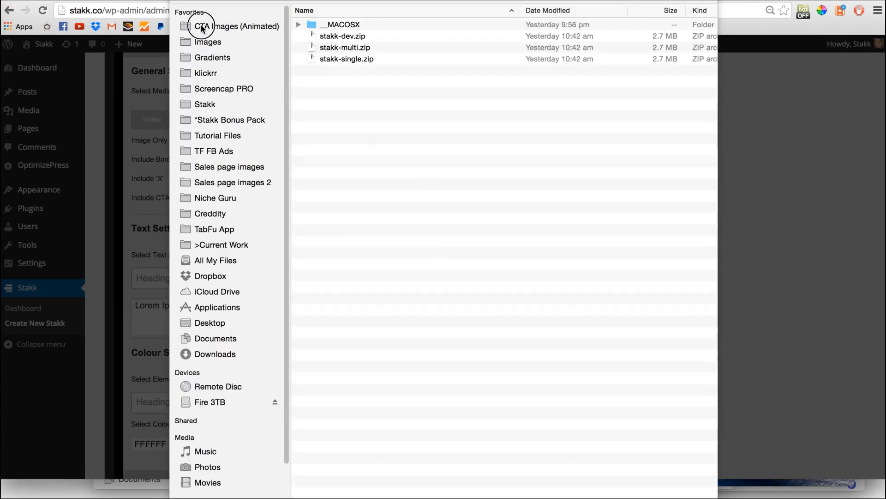
left_click(237, 26)
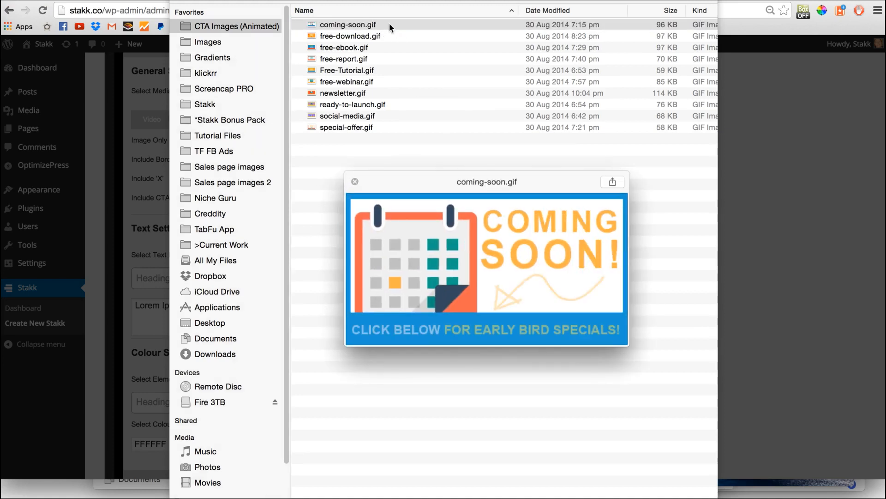
left_click(343, 47)
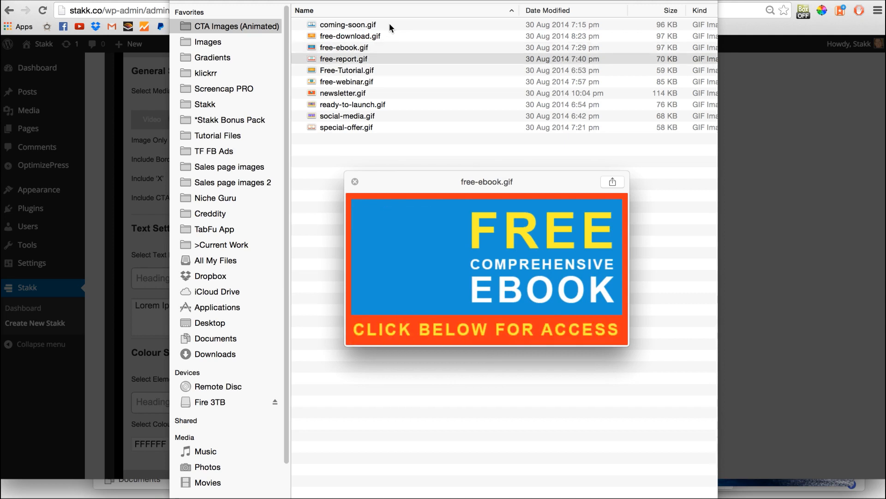
left_click(347, 70)
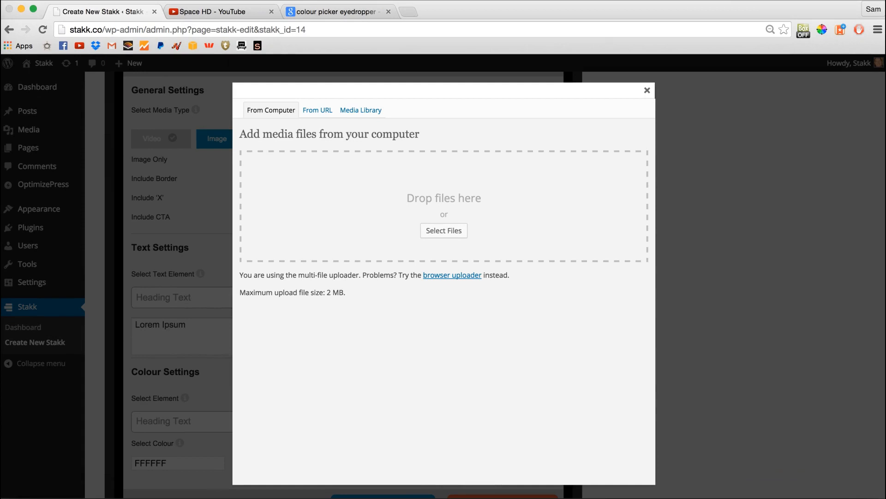
left_click(444, 230)
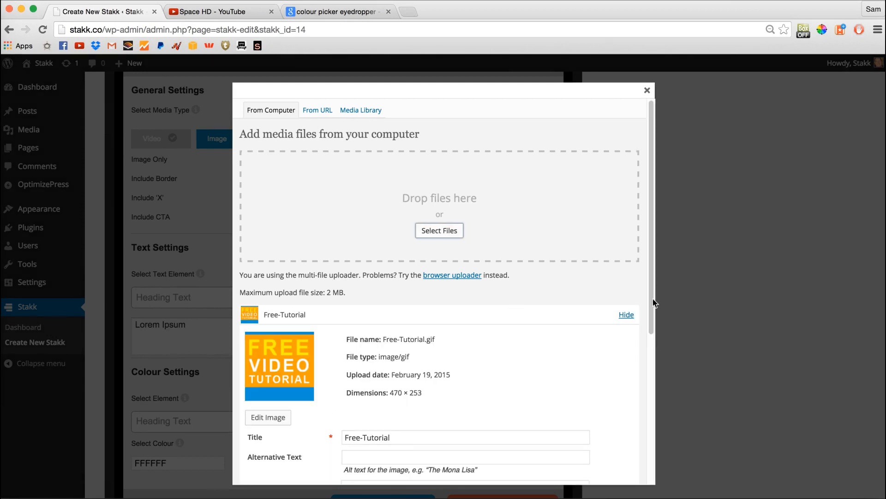
scroll("down", 3)
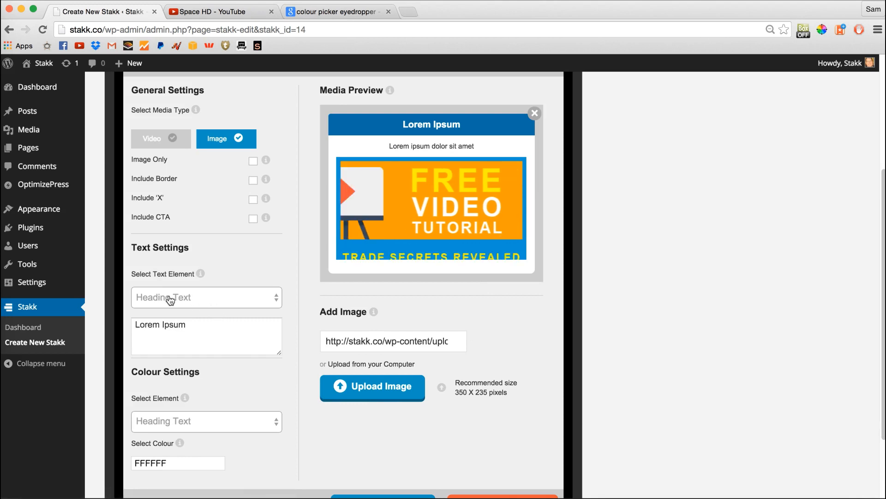
Insert the Free Video Tutorial GIF as the popup media and check its preview
left_click(206, 297)
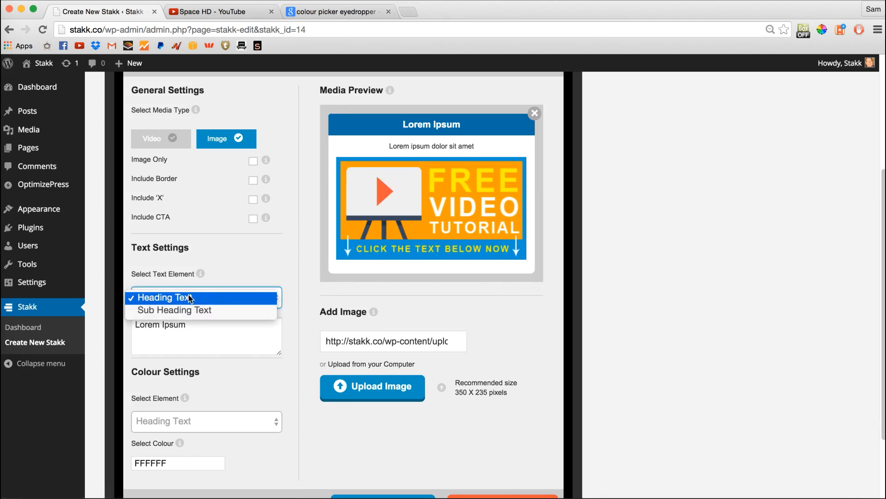
left_click(164, 296)
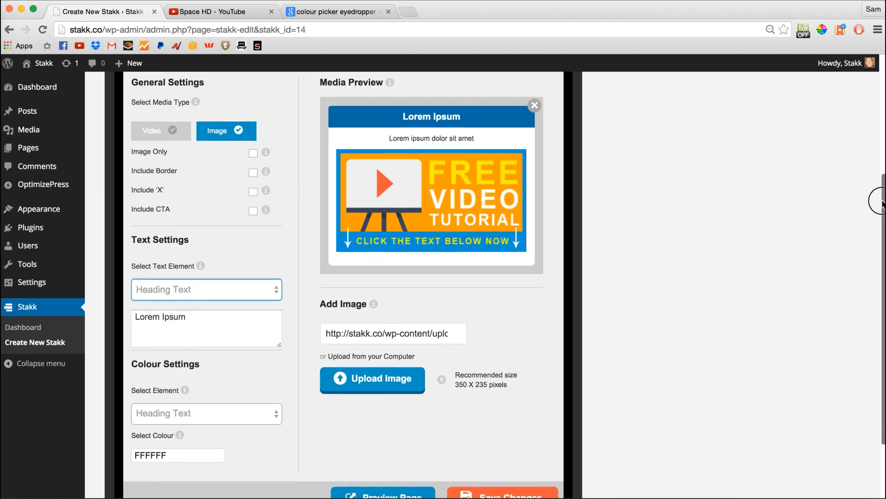
scroll("down", 3)
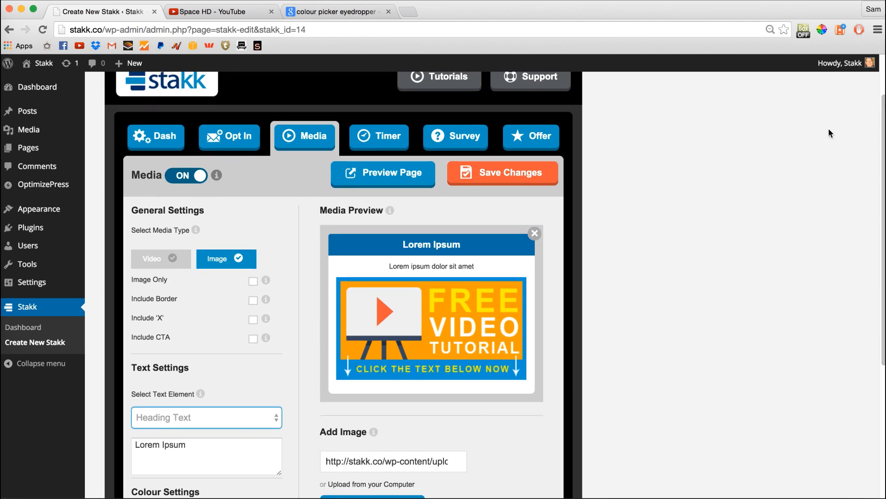
Review the Dash tab's Background Settings, then switch to the colour-picker eyedropper Google results
left_click(155, 137)
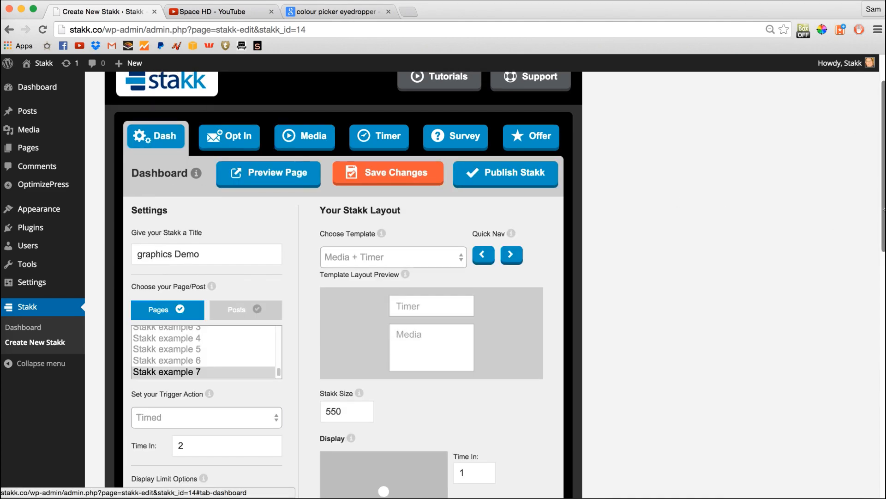
scroll("down", 3)
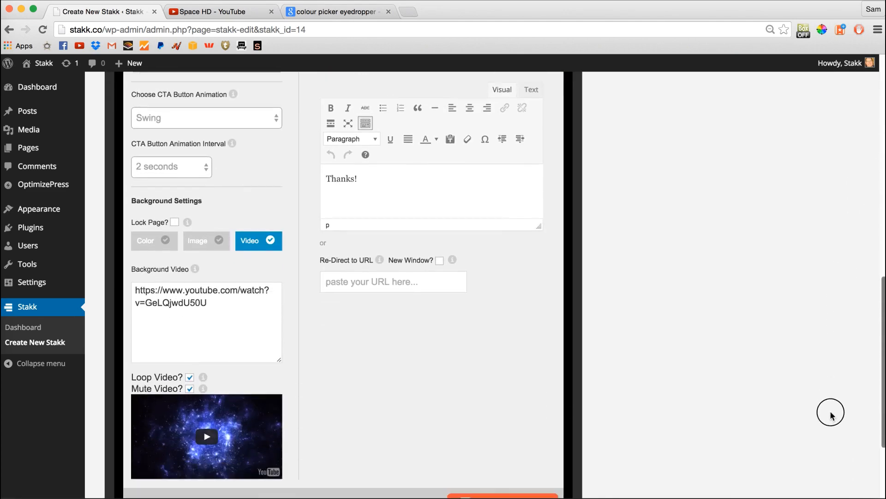
scroll("down", 3)
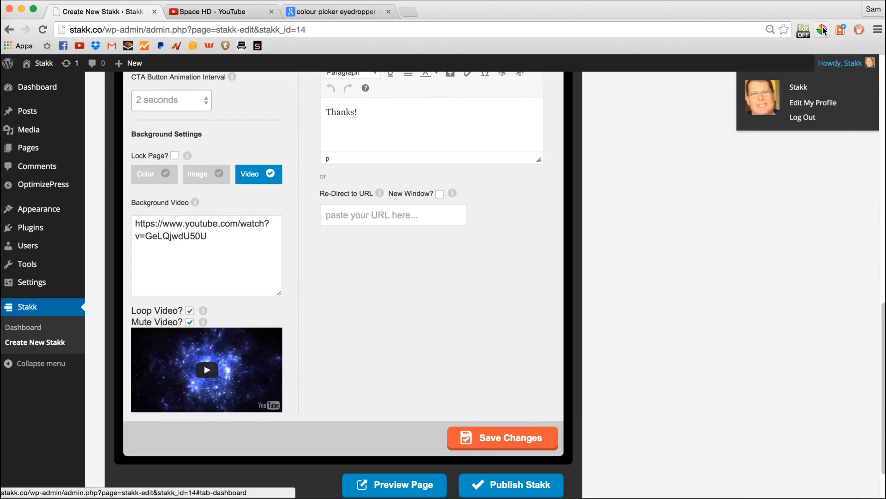
left_click(336, 11)
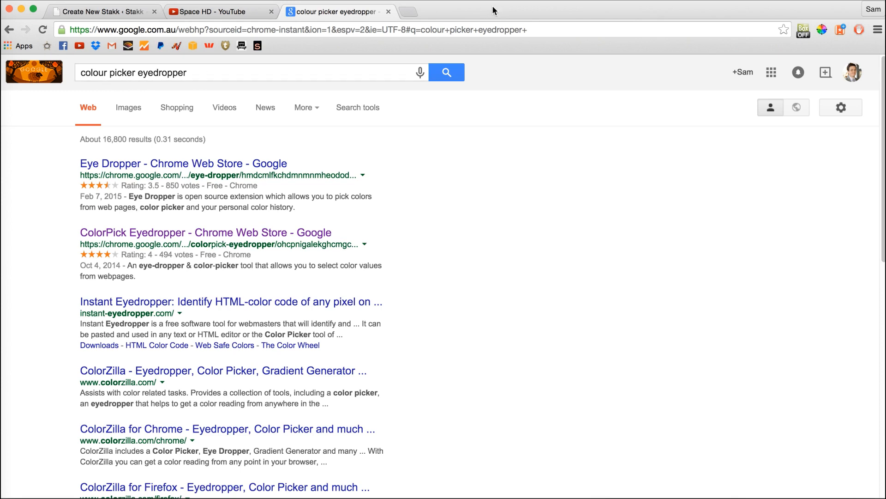
mouse_move(490, 15)
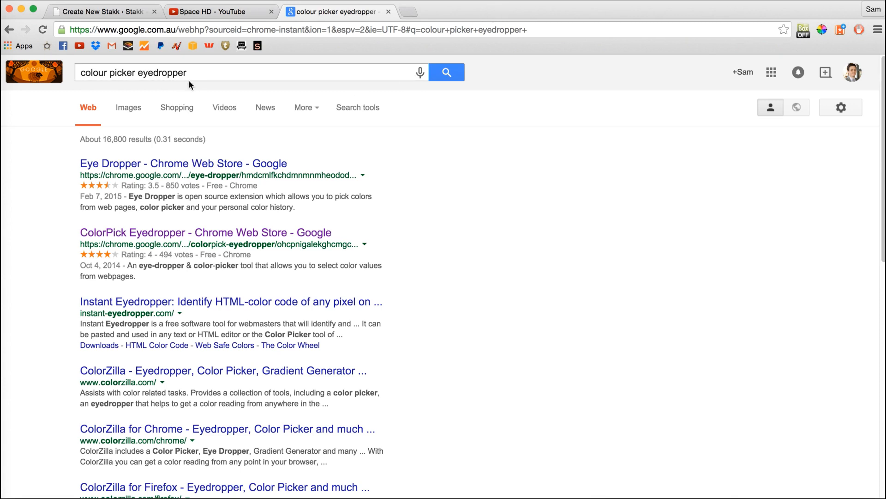
Leave the colour-picker search and return to the Create New Stakk editor tab
triple_click(136, 72)
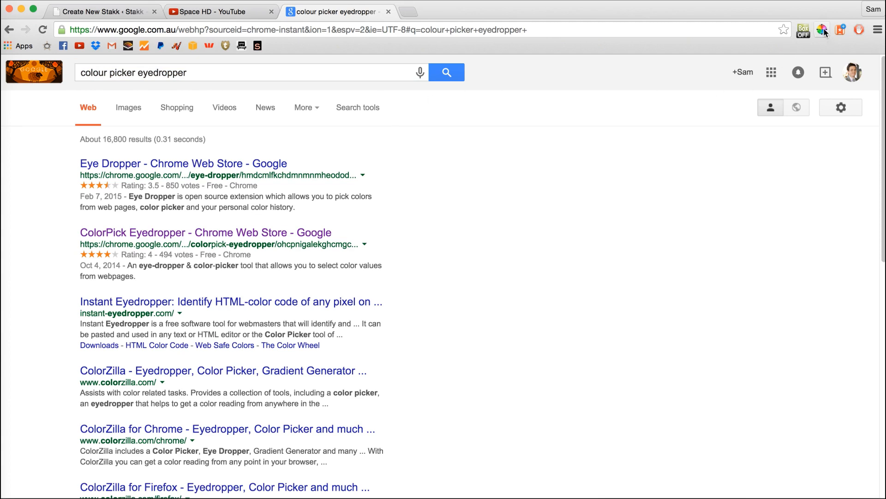
left_click(105, 11)
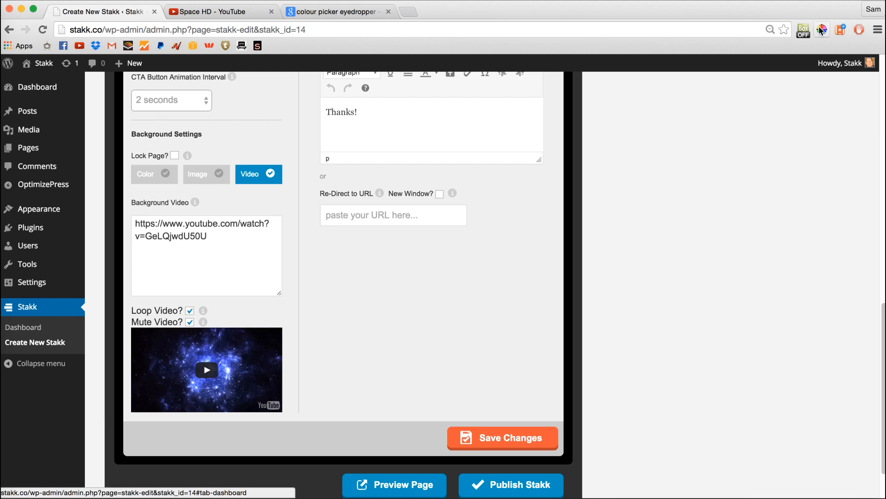
left_click(822, 30)
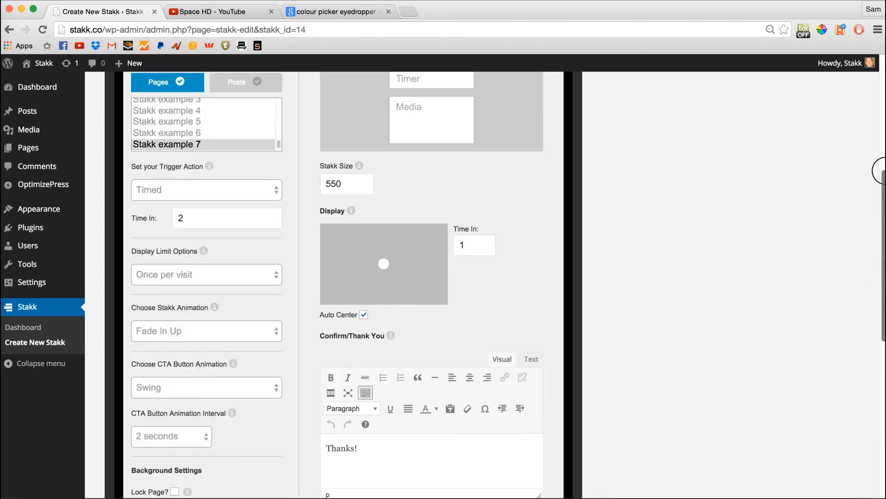
Under Media Colour Settings set Form Background to 9FB0FA and Heading Background to 383B95
left_click(304, 138)
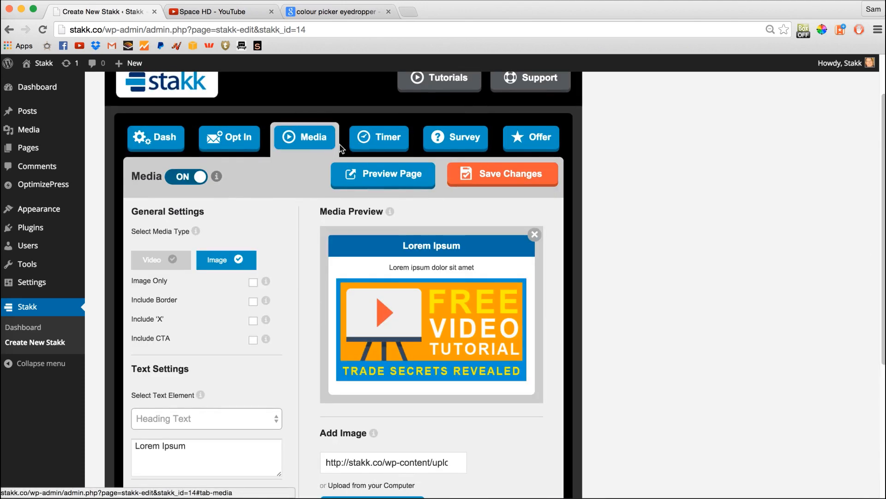
scroll("down", 3)
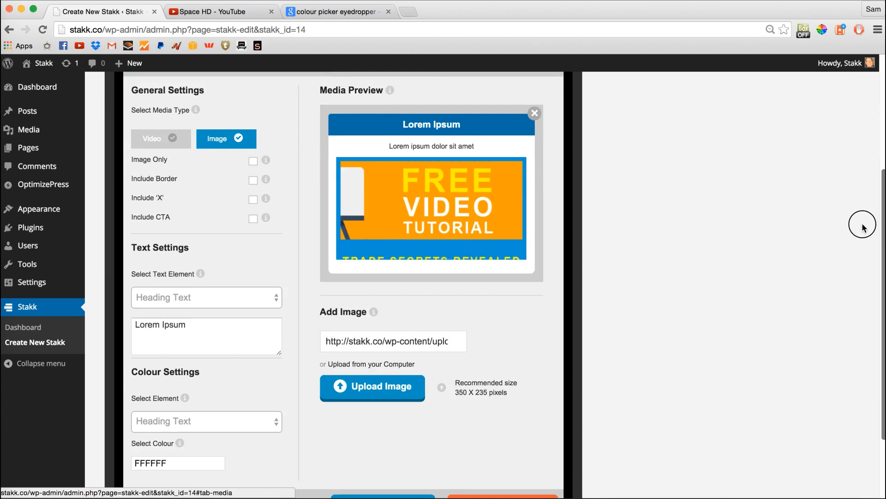
scroll("down", 3)
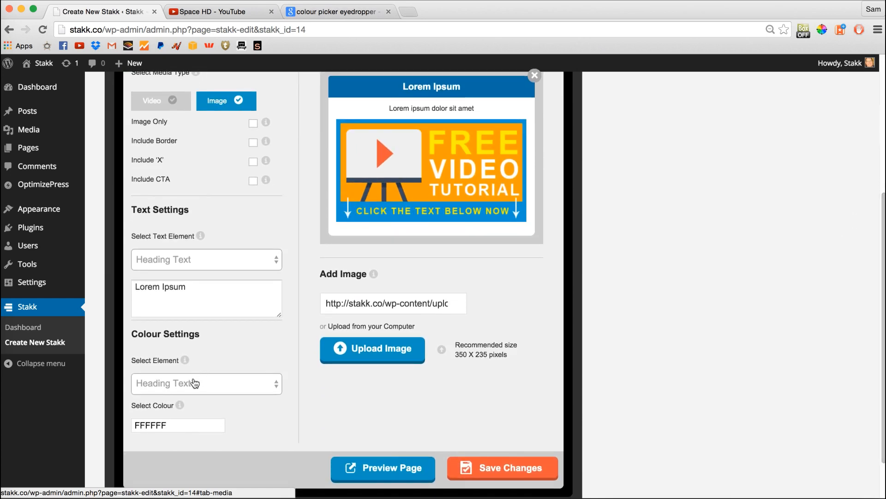
left_click(206, 383)
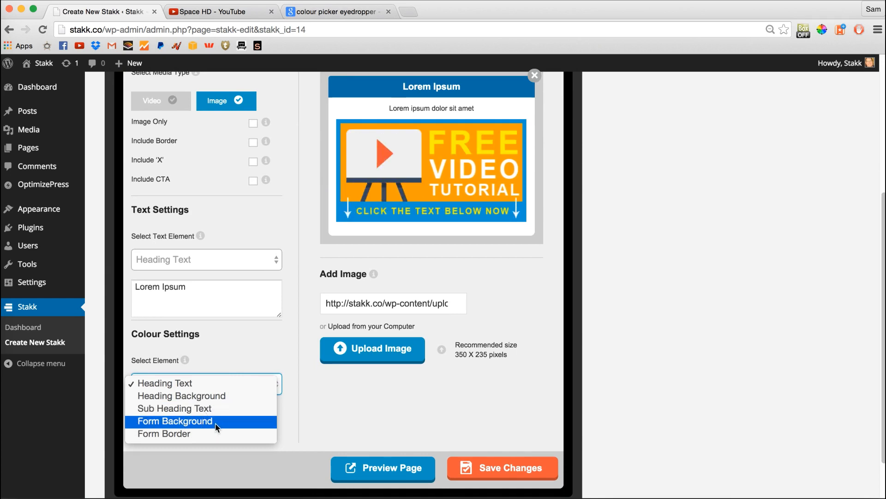
left_click(175, 421)
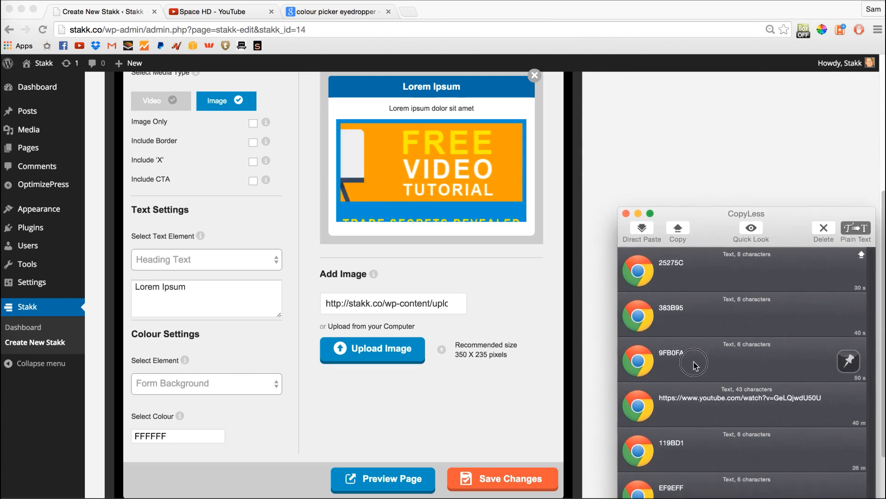
left_click(695, 361)
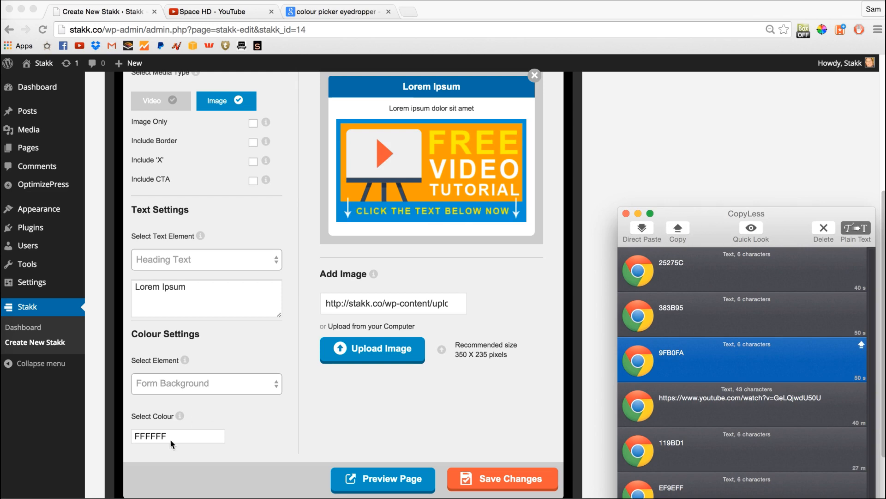
left_click(178, 435)
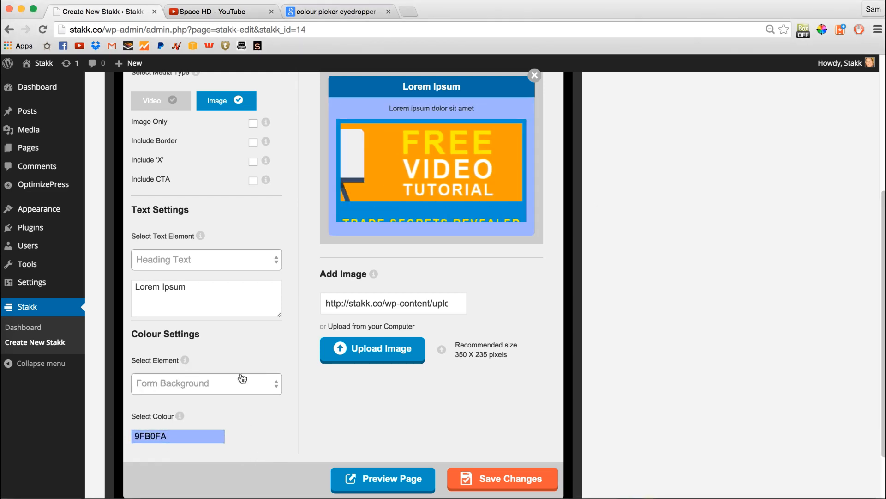
left_click(205, 382)
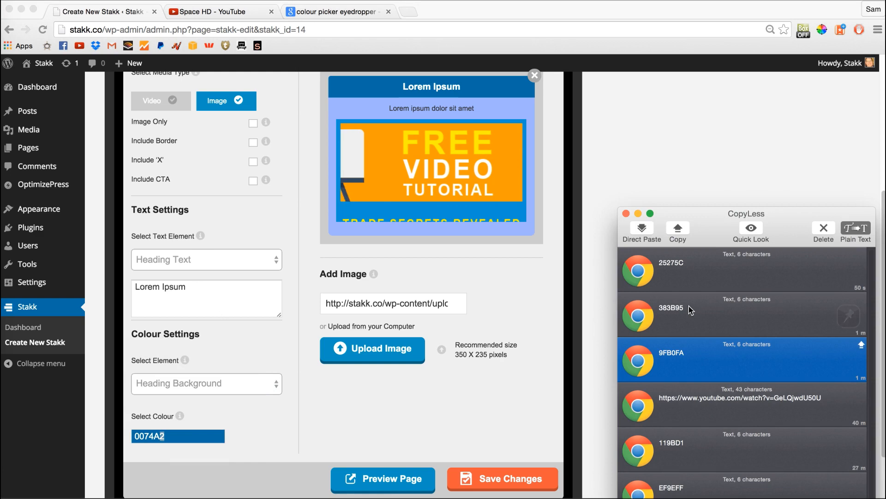
left_click(677, 229)
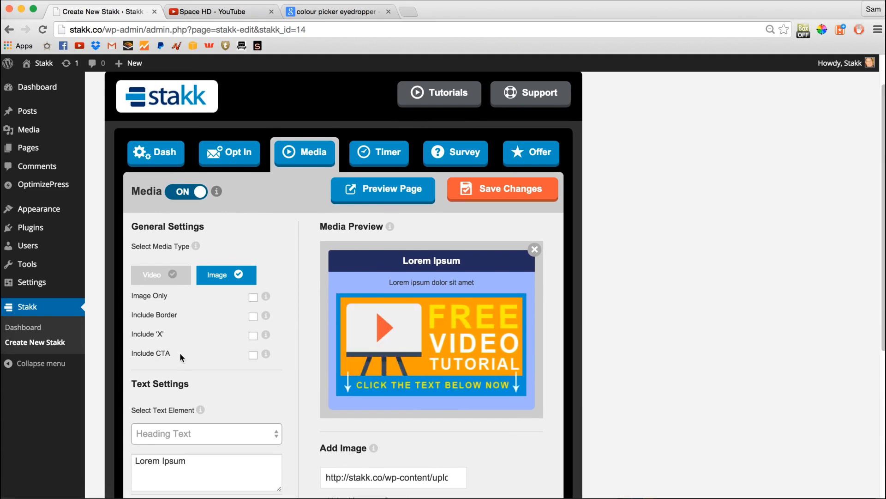
Add a CTA button that triggers the opt-in and colour its background teal 70FFD9
left_click(253, 354)
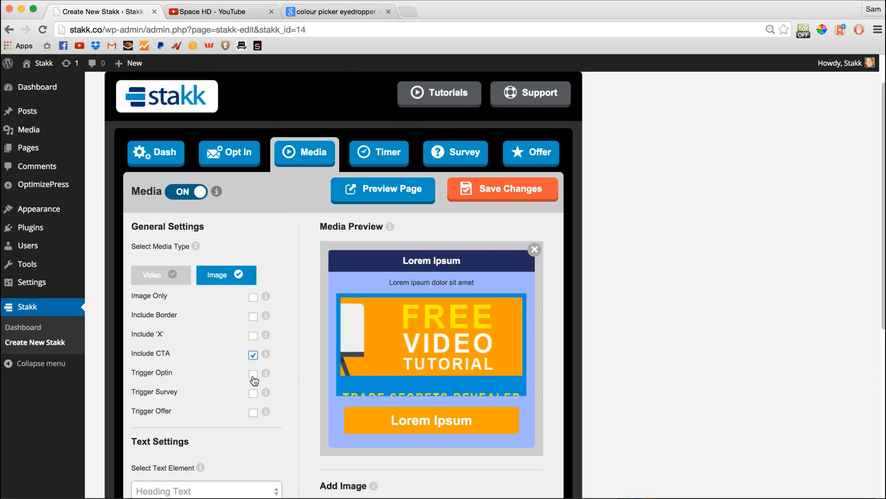
left_click(253, 372)
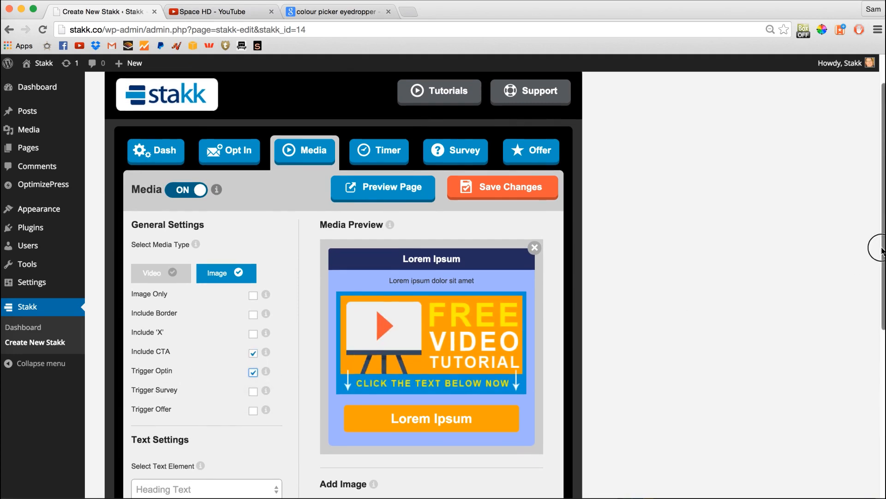
scroll("down", 3)
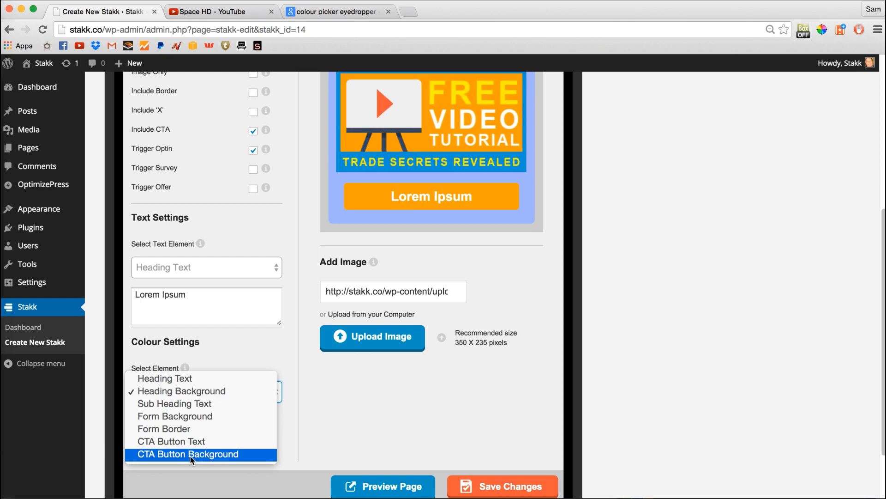
left_click(187, 454)
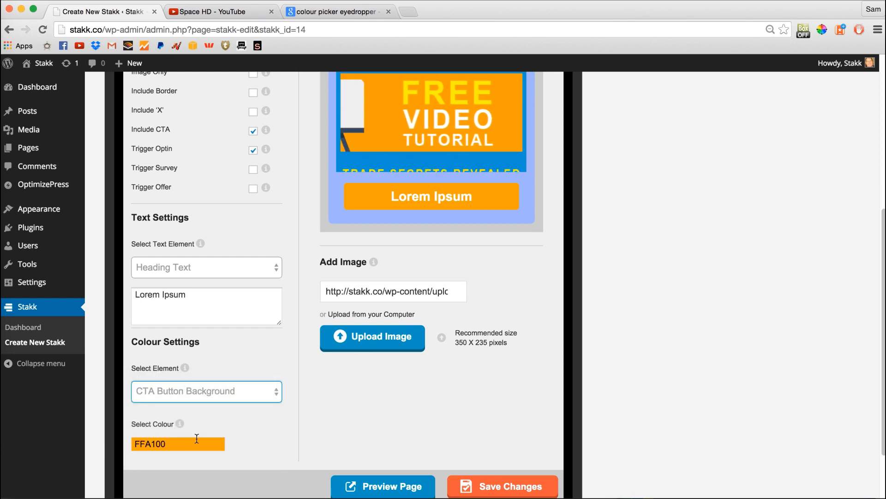
left_click(177, 443)
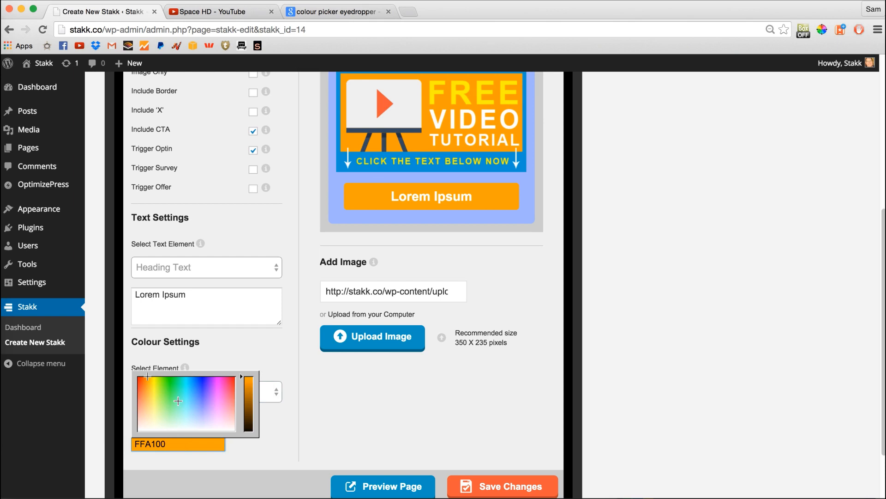
left_click(186, 413)
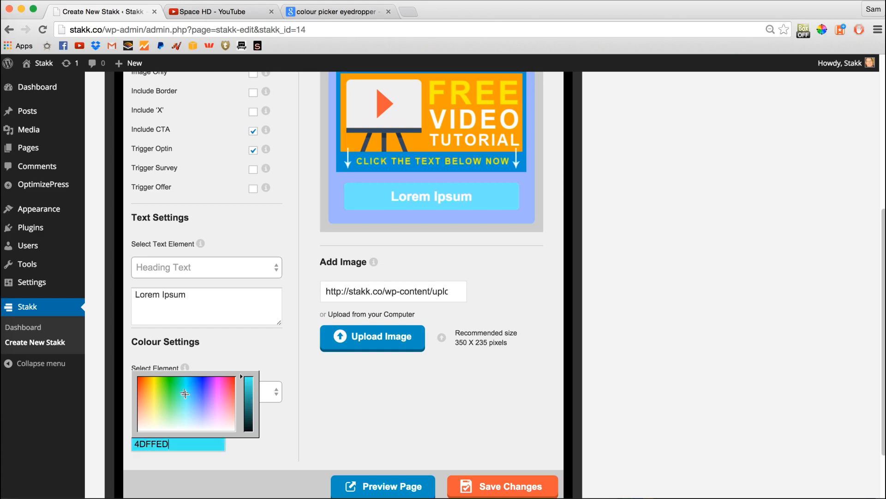
left_click(188, 415)
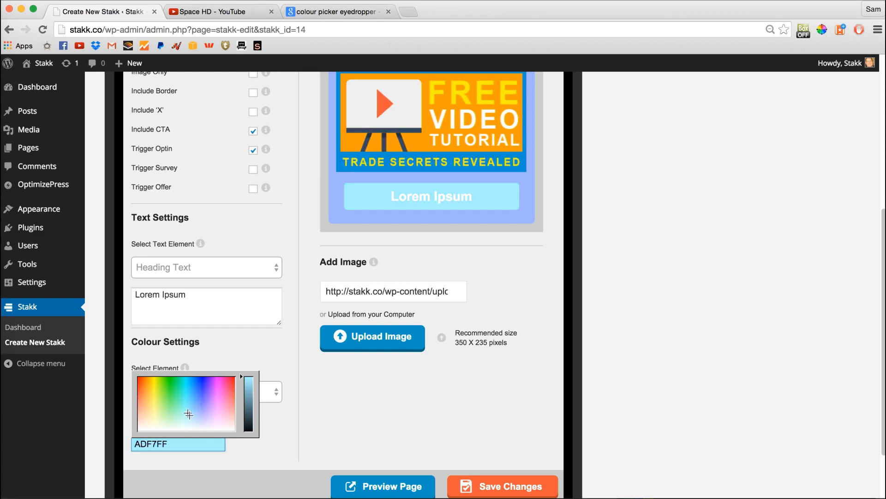
left_click(190, 397)
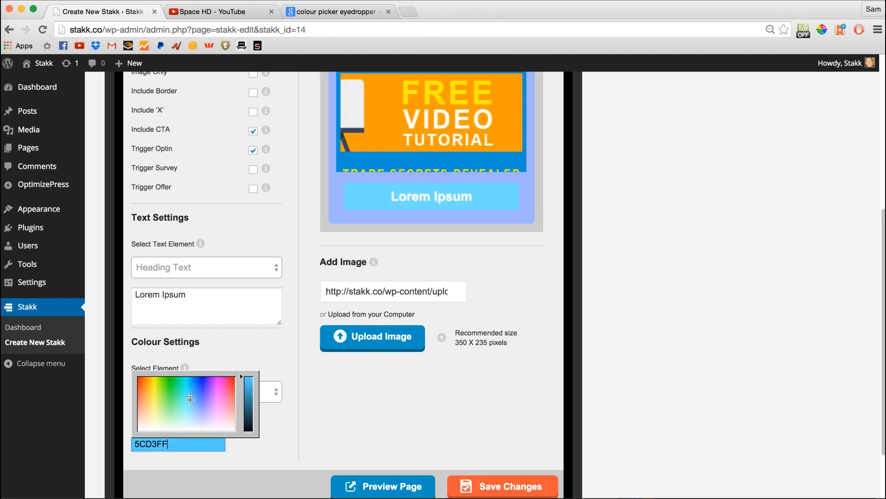
left_click(183, 410)
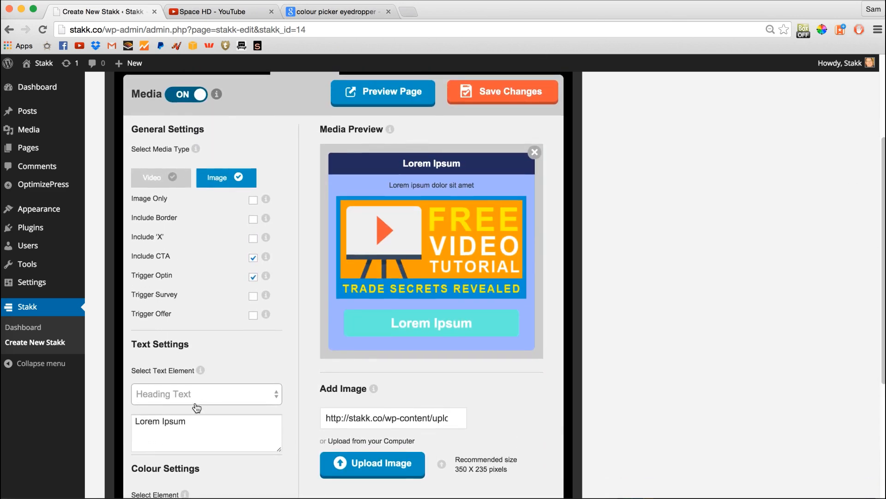
Adjust the colour of a popup text element in the Media Colour Settings
left_click(206, 393)
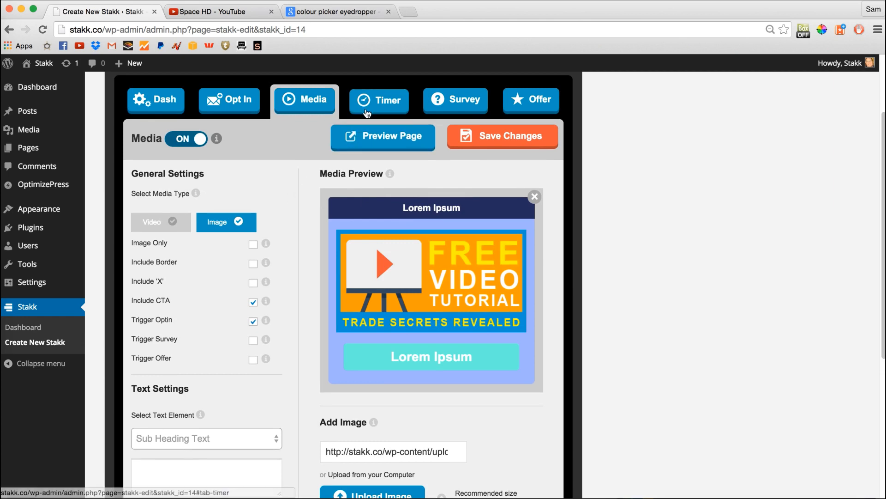
scroll("down", 3)
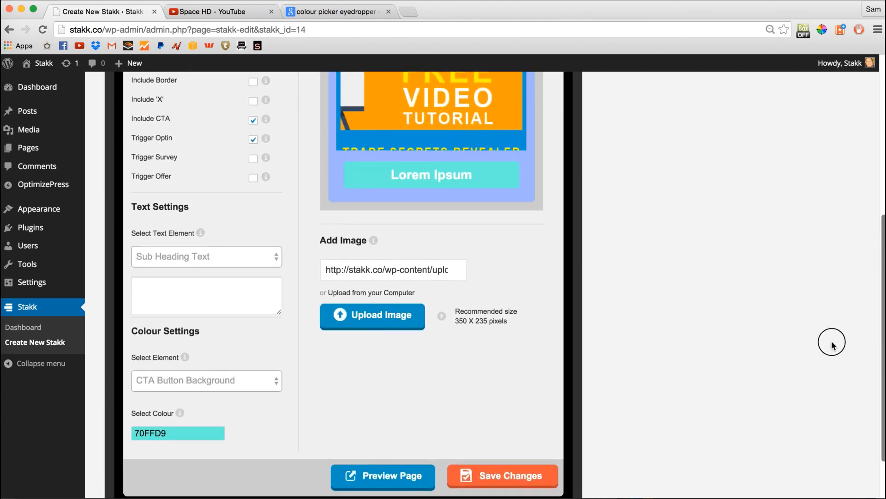
left_click(177, 432)
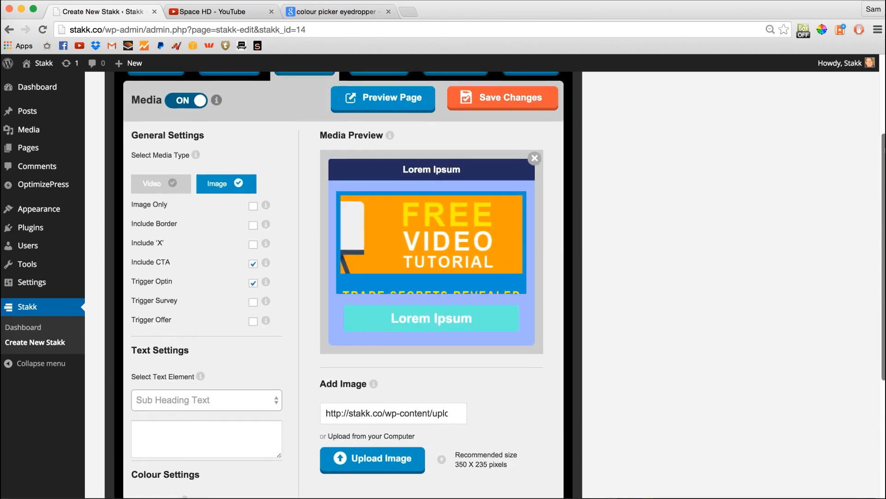
scroll("down", 3)
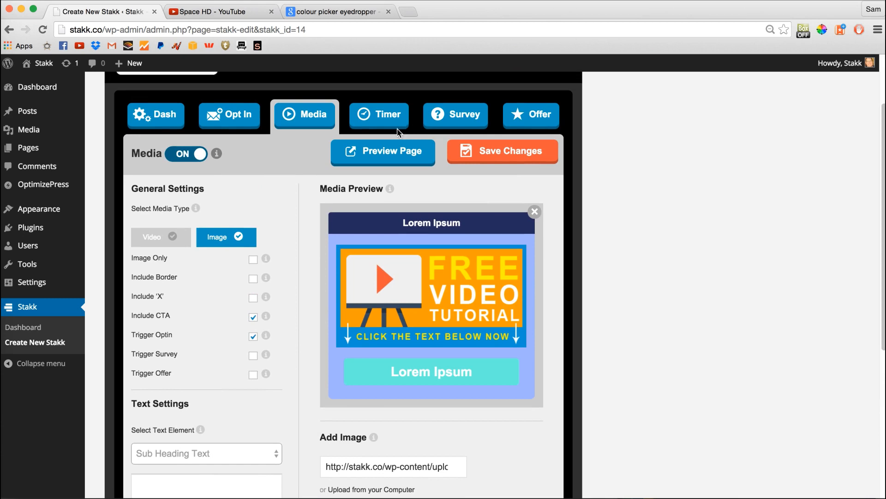
left_click(380, 115)
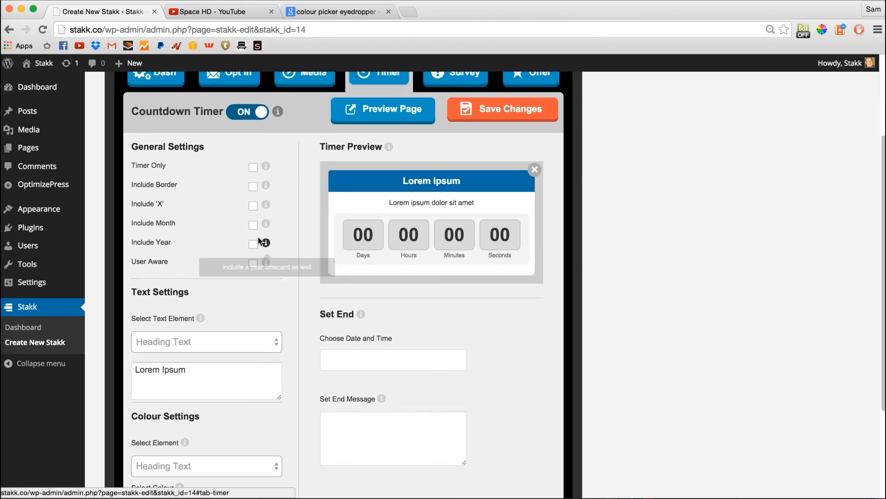
Colour the timer Form Background 25275C, Timer Cards FFFFFF and Heading Background 9FB0FA
left_click(205, 342)
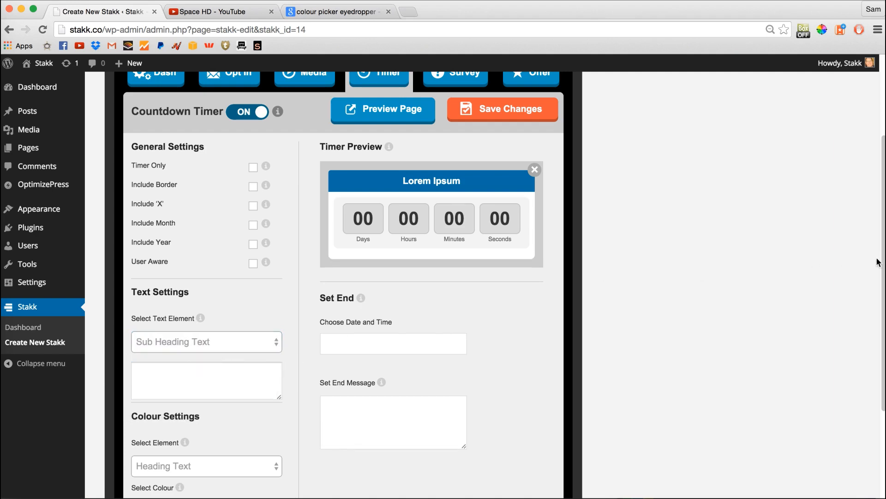
scroll("down", 3)
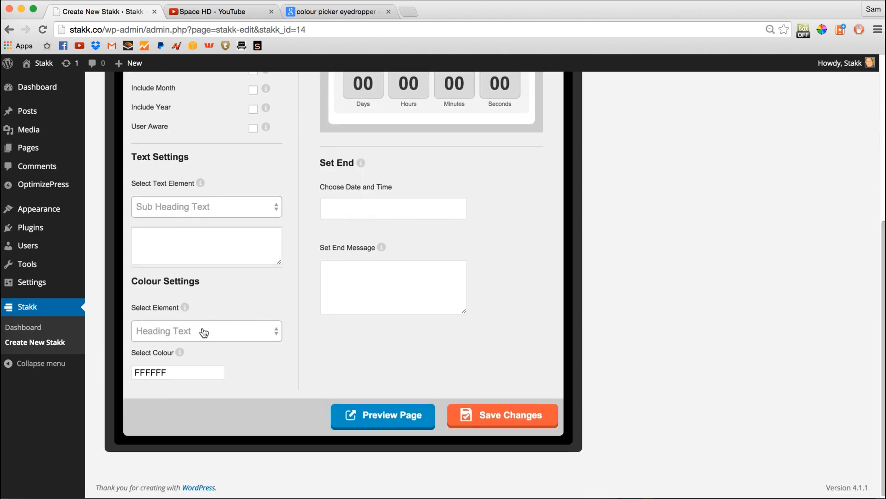
left_click(206, 330)
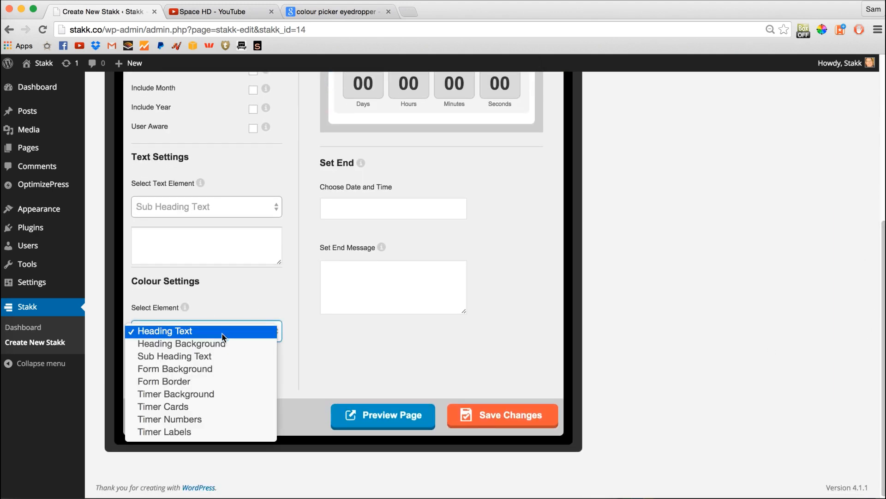
left_click(174, 369)
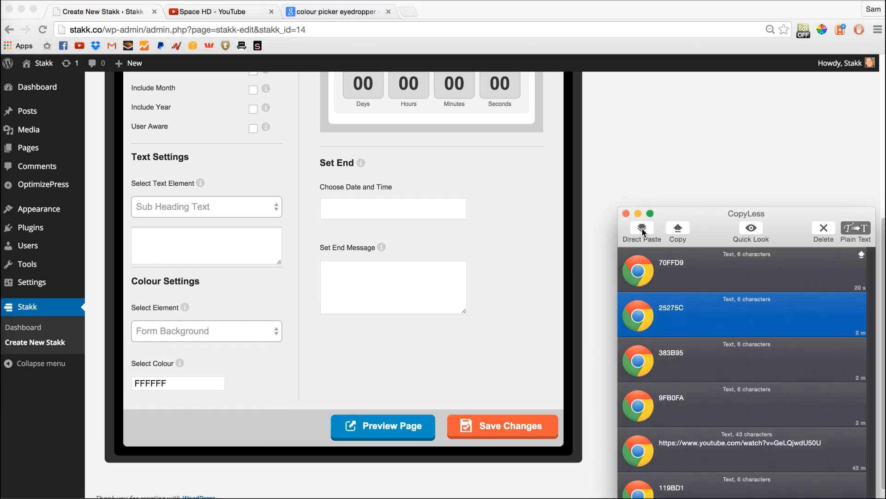
left_click(178, 382)
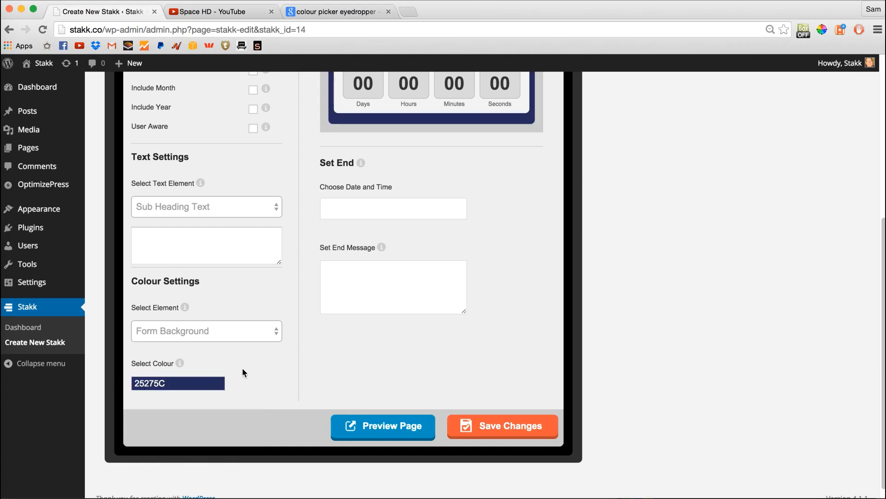
left_click(205, 331)
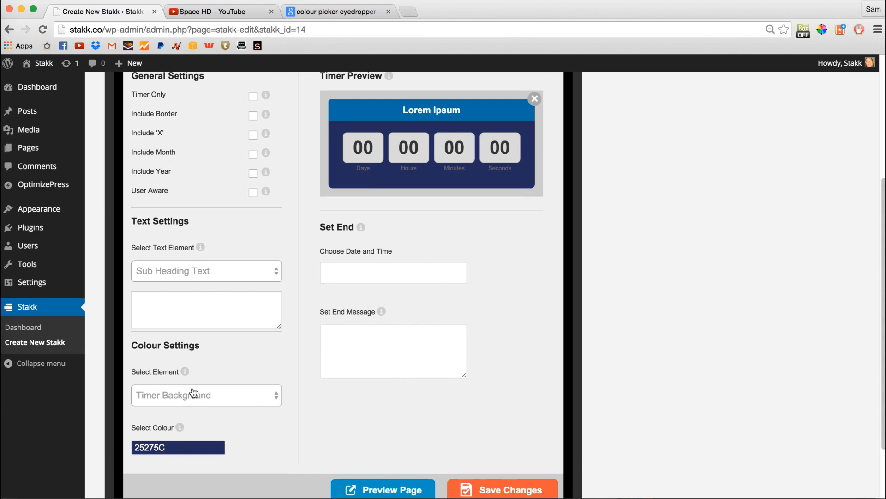
left_click(177, 447)
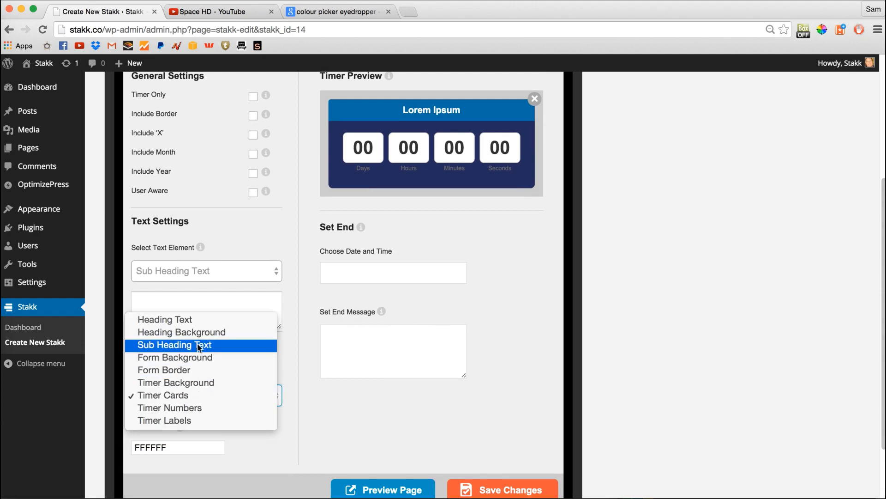
left_click(175, 344)
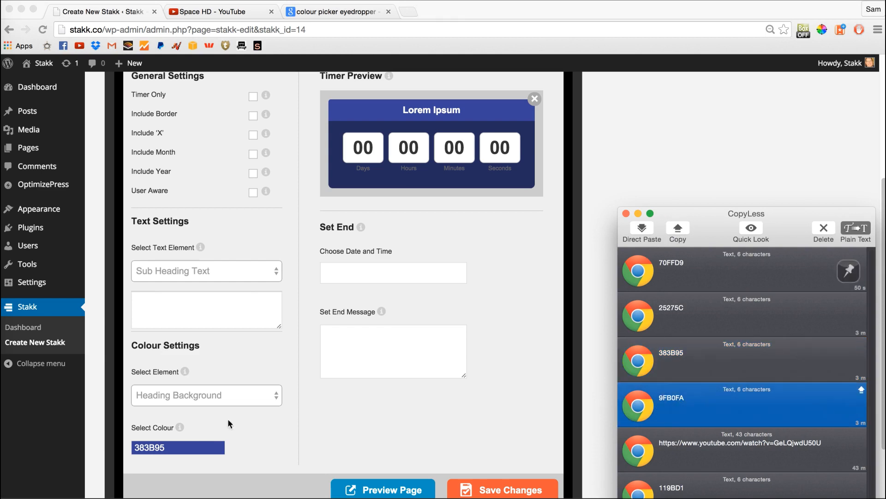
left_click(177, 446)
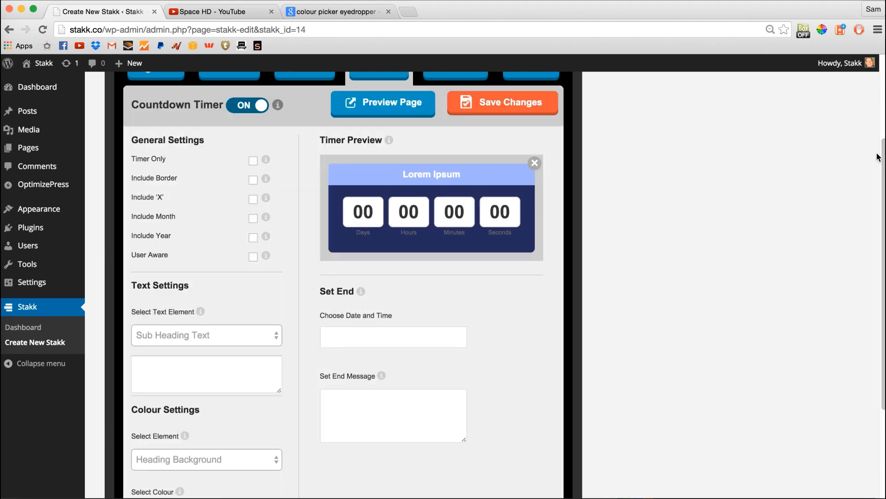
mouse_move(237, 261)
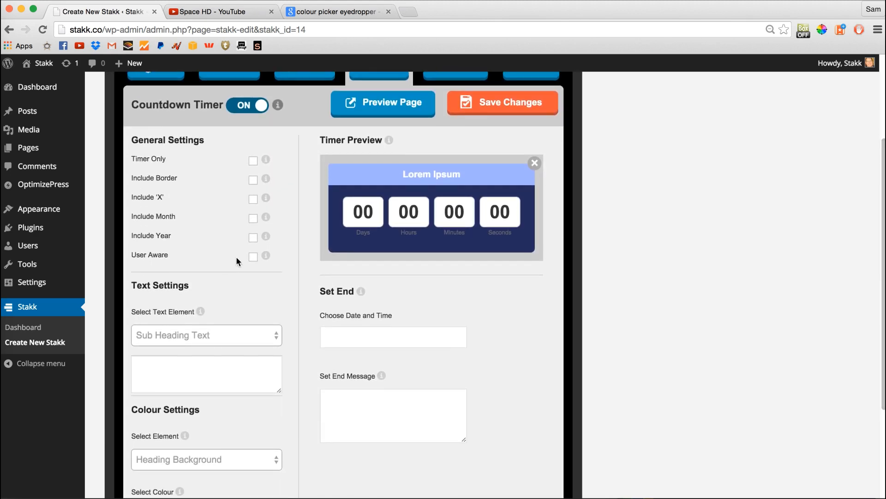
Make the countdown user-aware with a 3-day end and save the timer settings
left_click(253, 256)
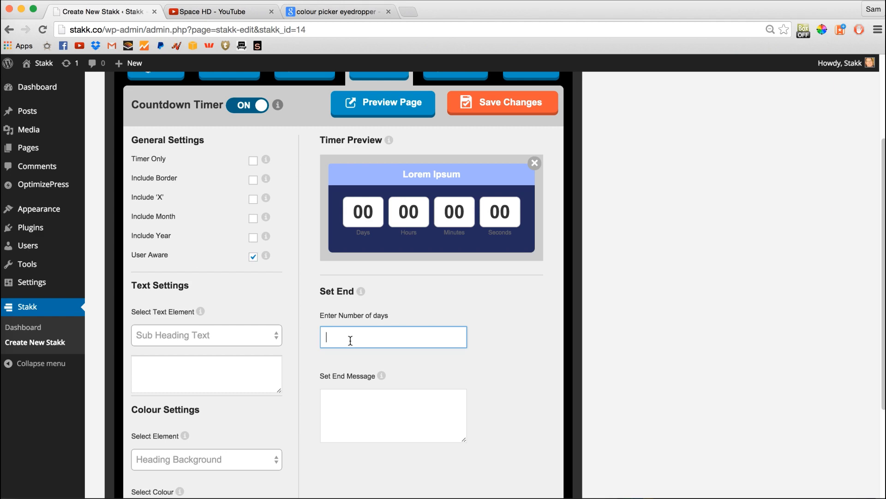
type("3")
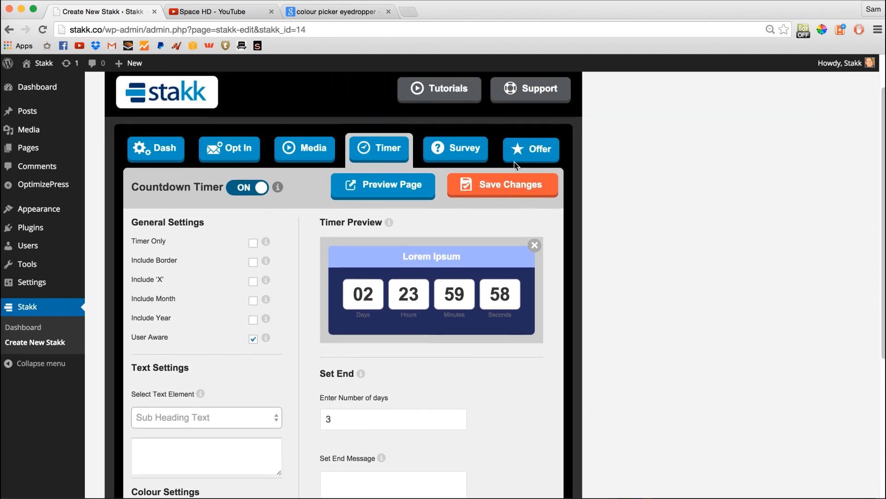
left_click(503, 185)
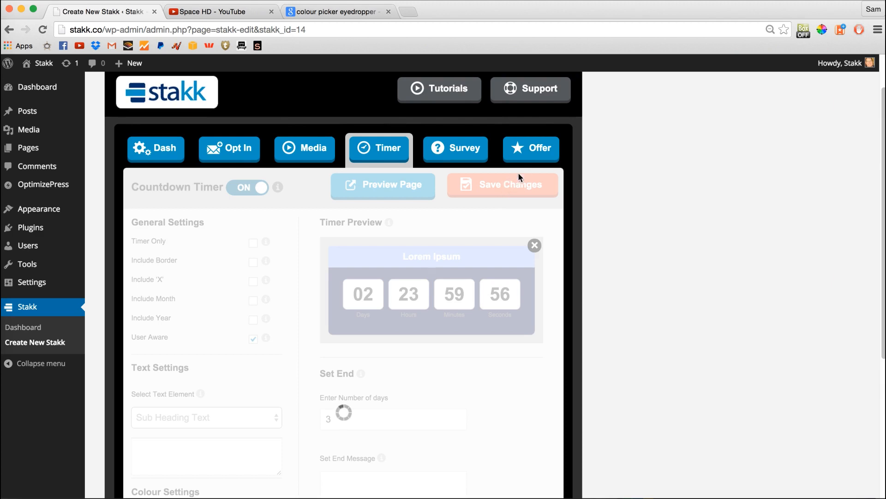
left_click(304, 148)
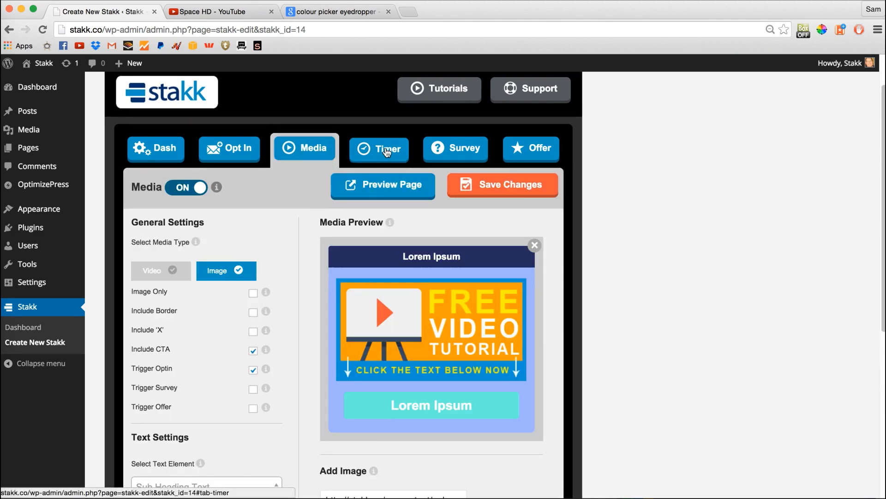
left_click(378, 148)
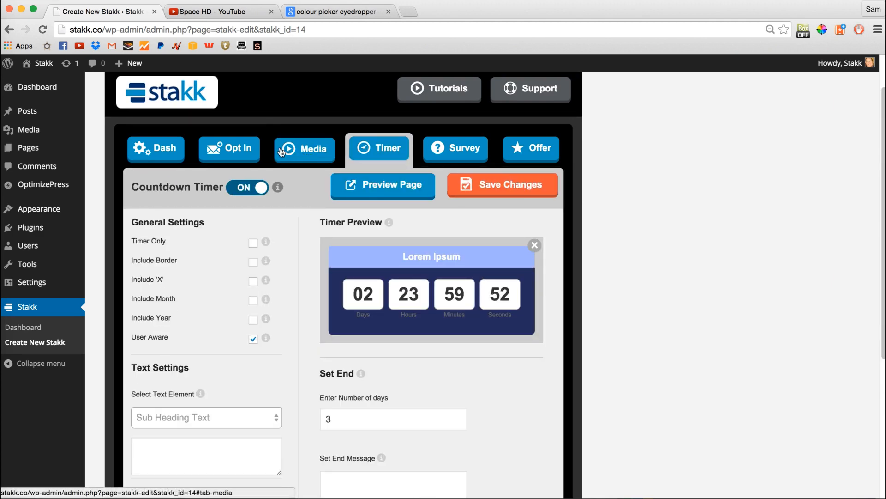
left_click(230, 149)
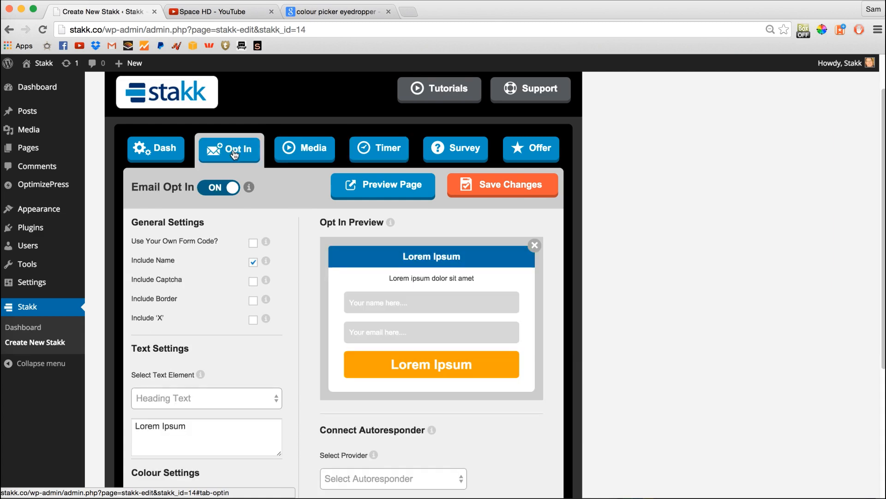
Give the opt-in heading a light blue background and set Button Background to turquoise 70FFD9
scroll("down", 3)
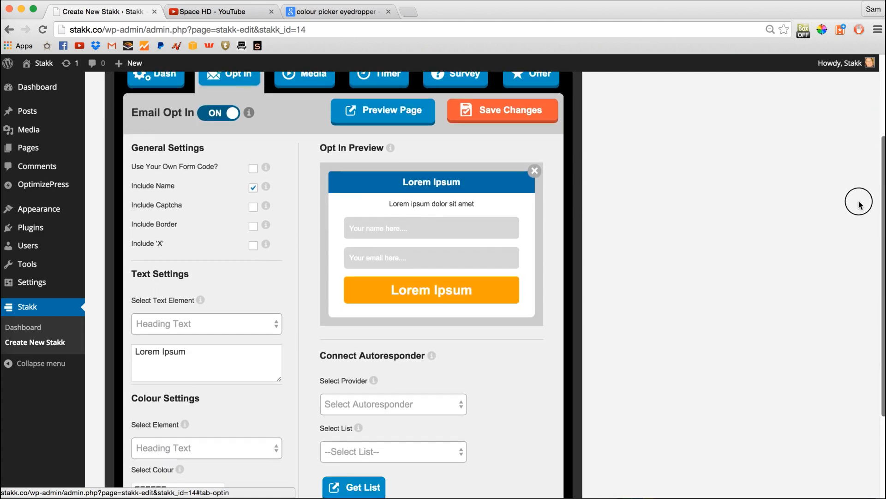
scroll("down", 3)
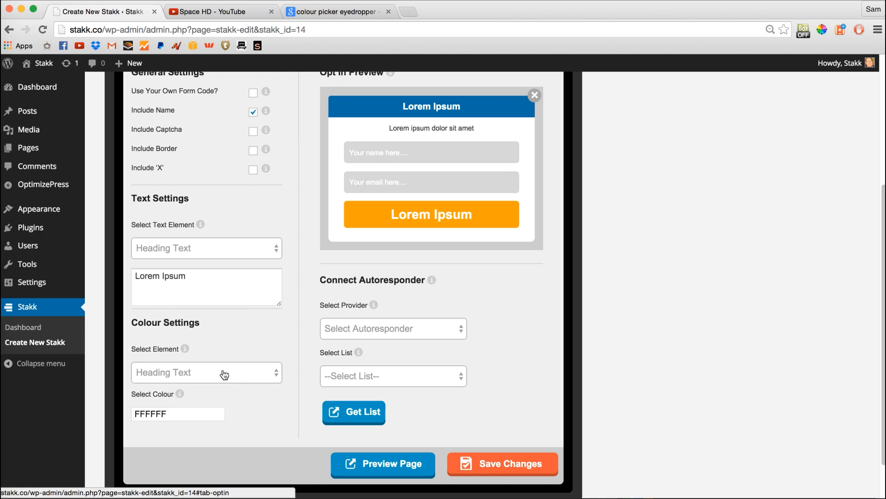
left_click(206, 372)
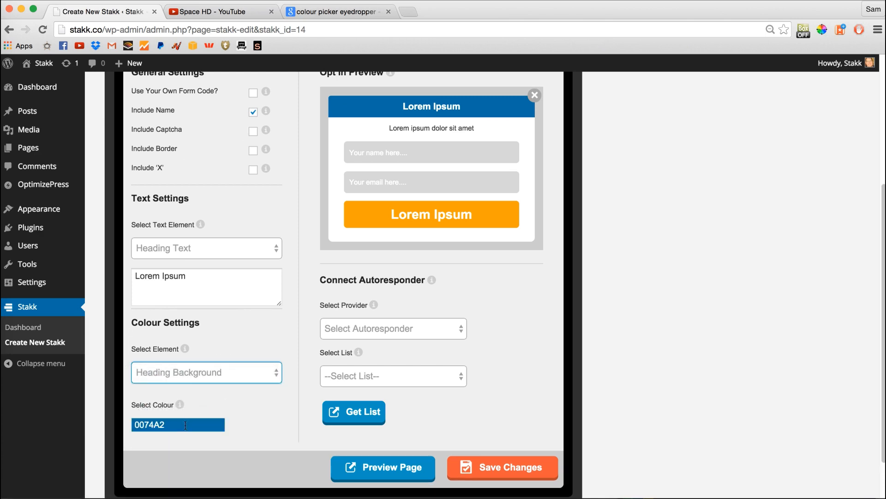
left_click(177, 424)
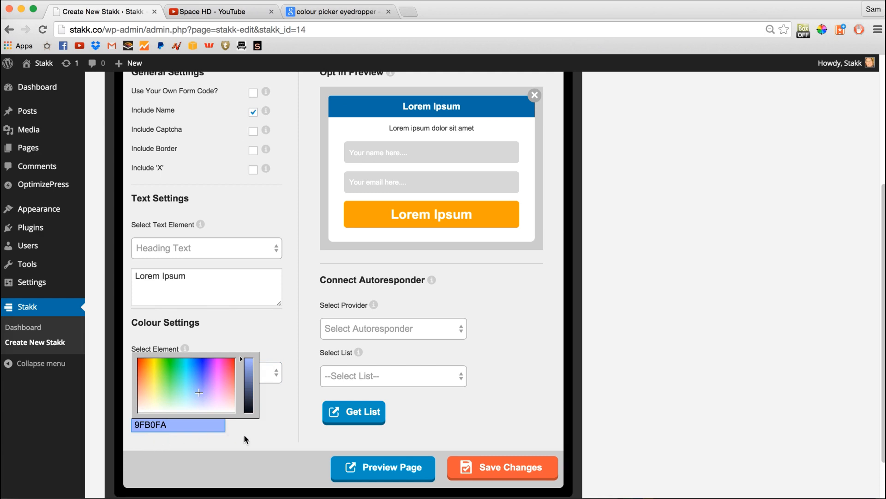
left_click(206, 247)
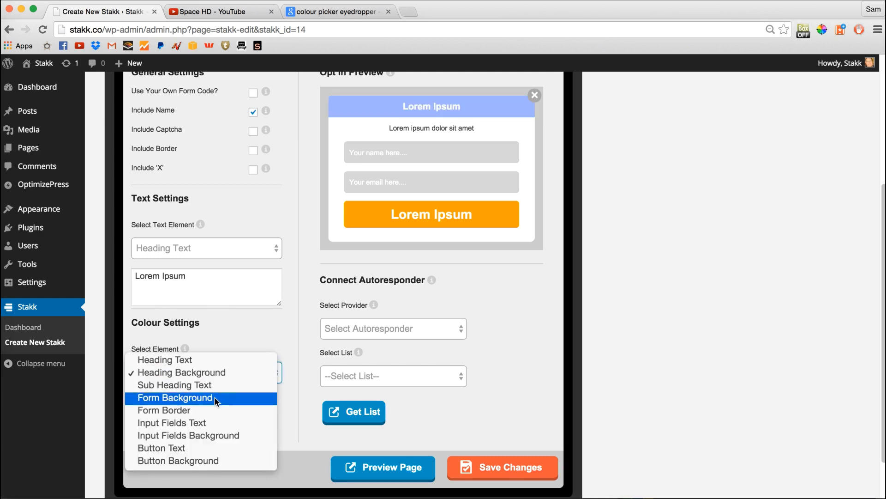
left_click(175, 397)
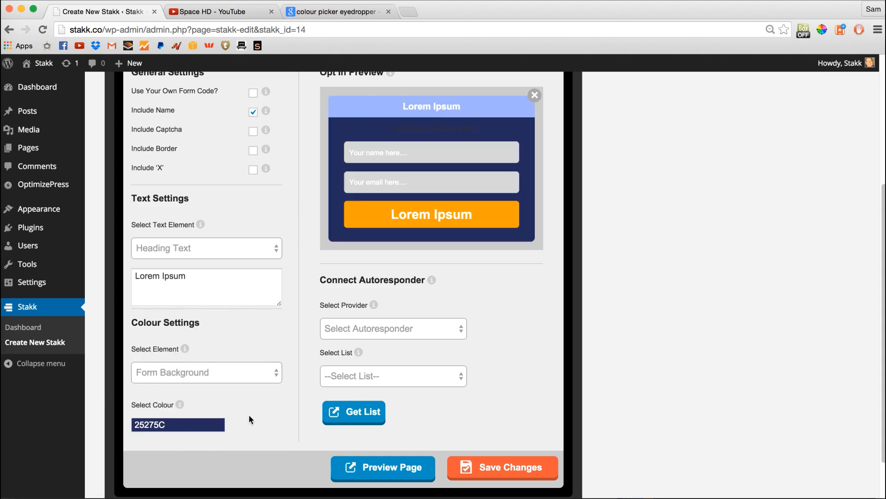
left_click(205, 372)
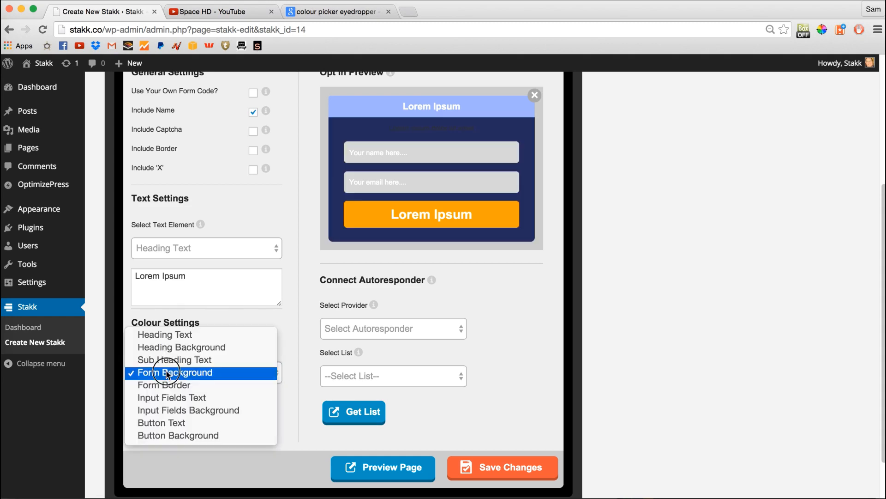
left_click(178, 435)
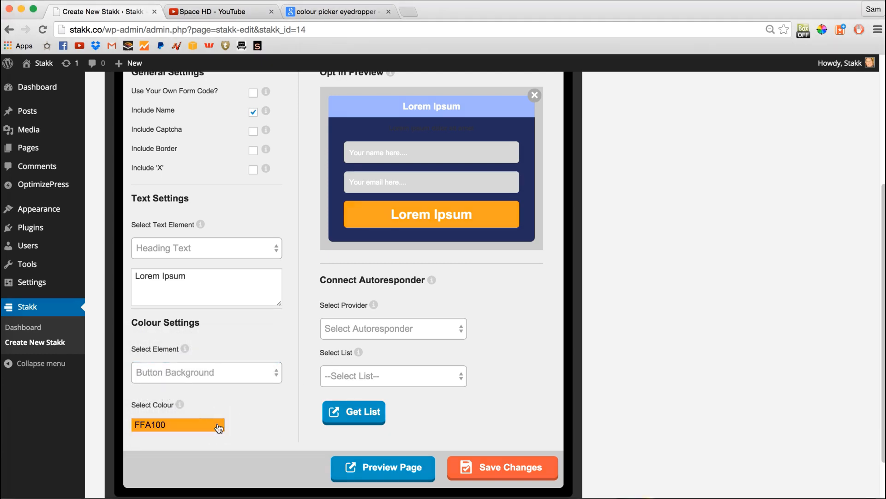
left_click(177, 425)
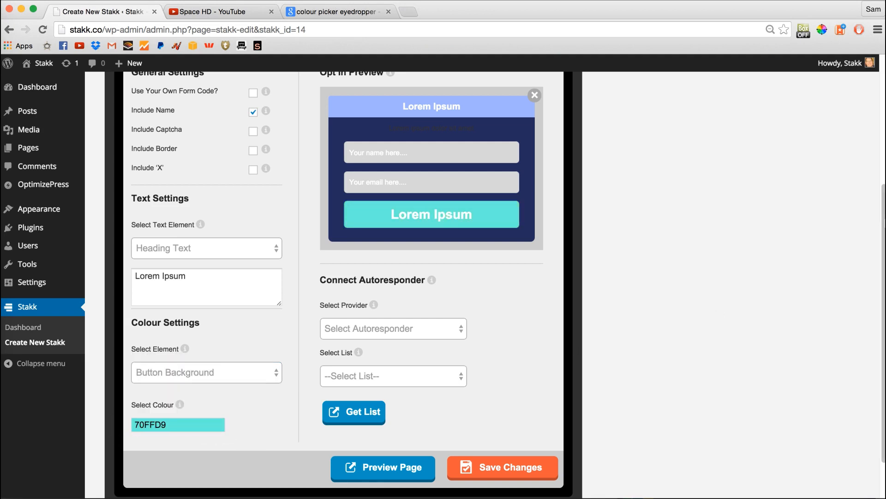
Set Input Fields Background to FFFFFF and Input Fields Text to dark grey 616161, then save
left_click(206, 247)
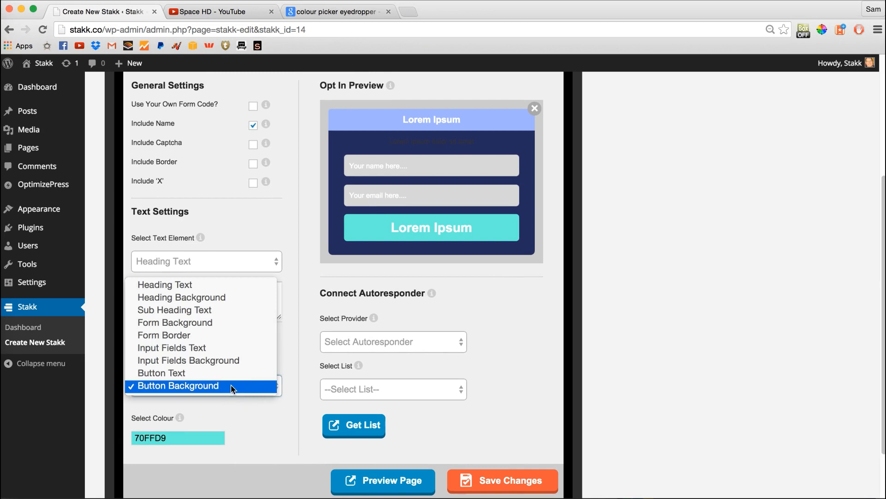
mouse_move(172, 348)
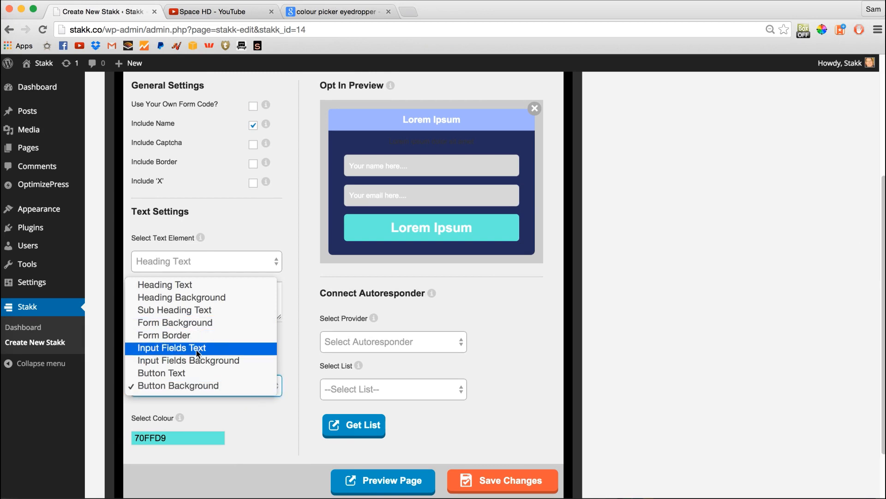
left_click(189, 360)
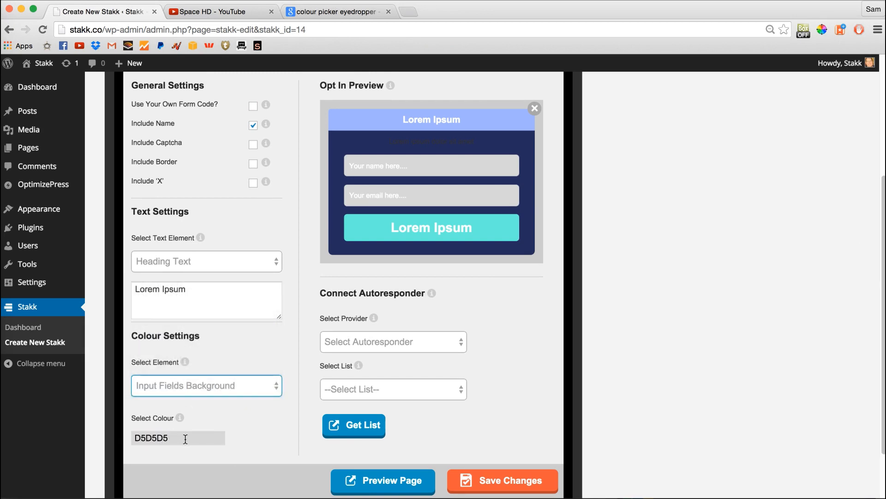
left_click(177, 437)
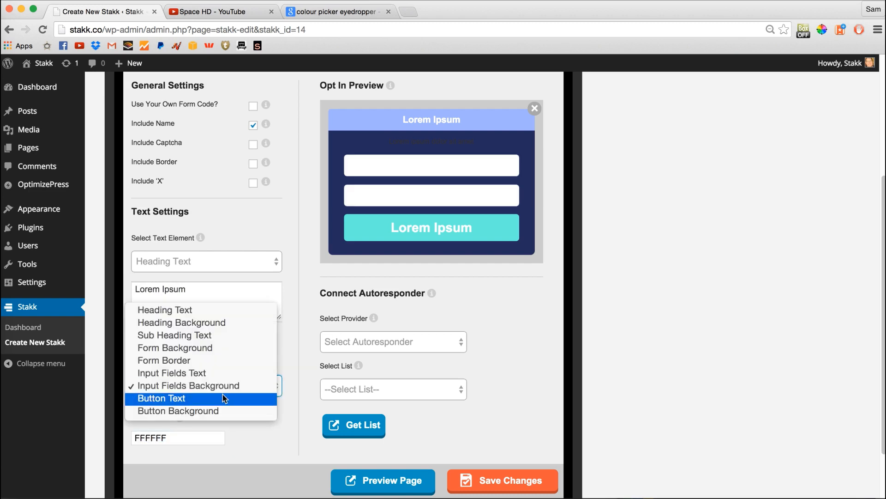
left_click(161, 398)
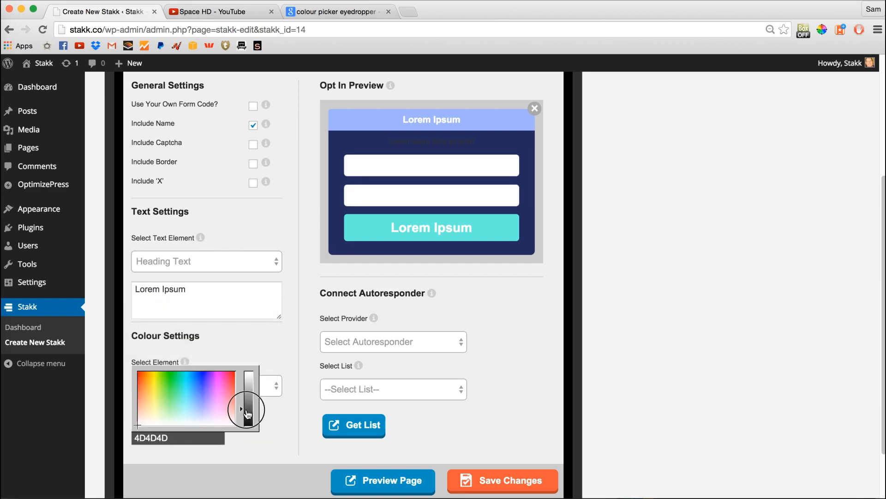
left_click_drag(247, 409, 247, 373)
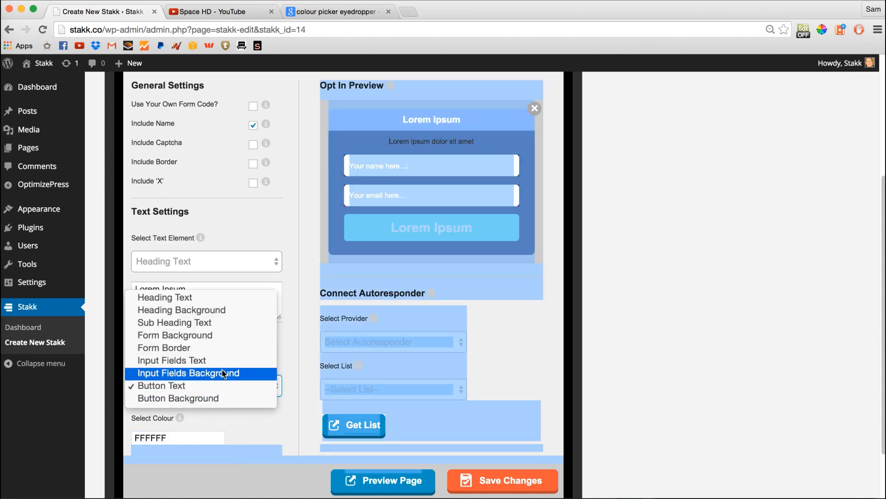
left_click(160, 385)
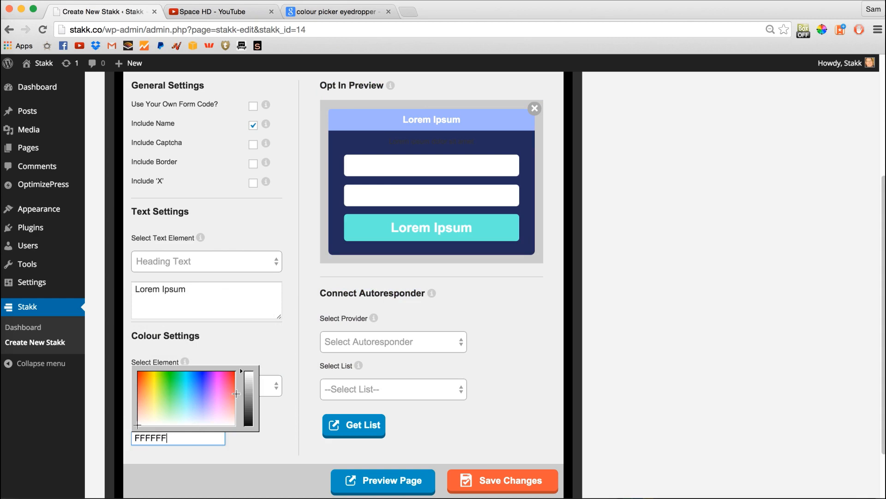
left_click(206, 385)
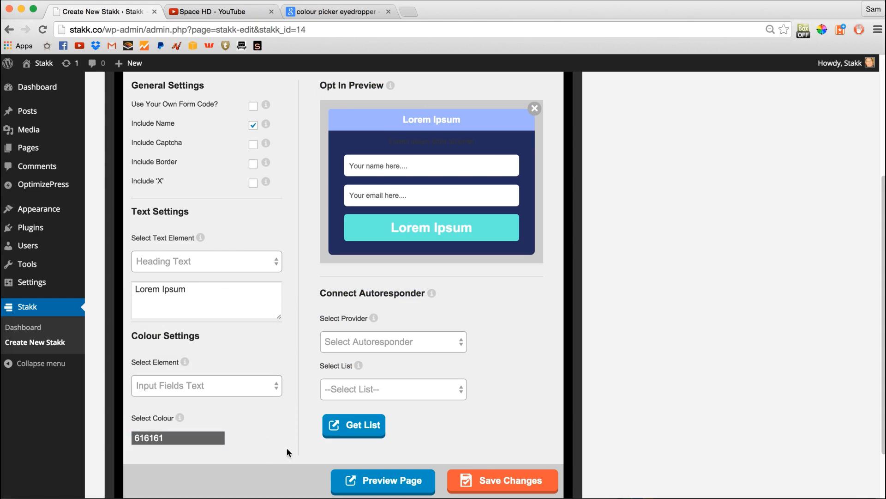
left_click(502, 480)
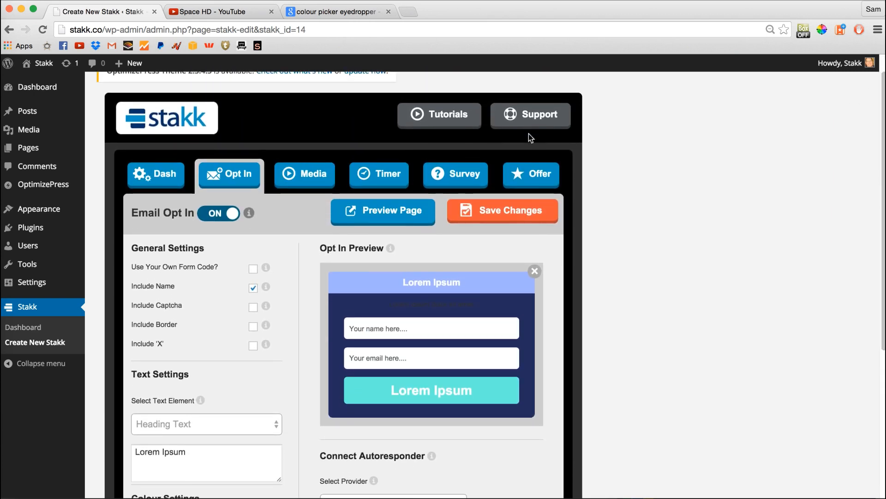
left_click(156, 173)
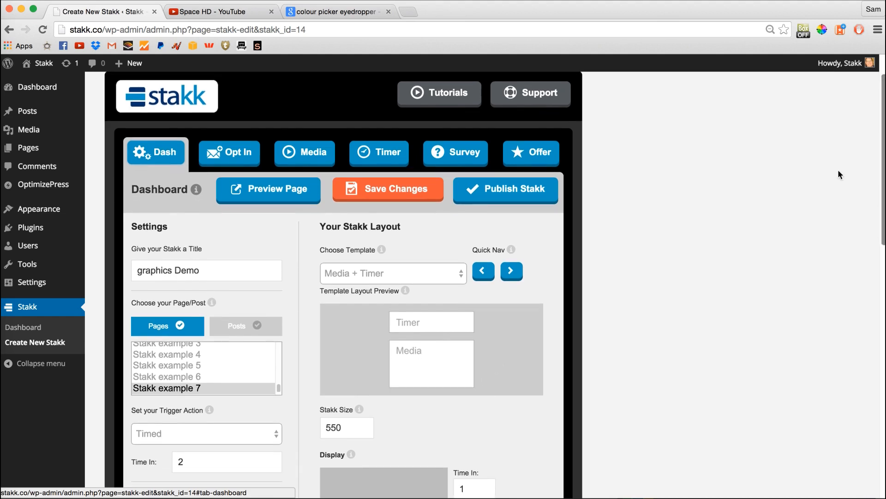
Show the Dashboard settings of the Demo stakk and scroll through them
left_click(268, 189)
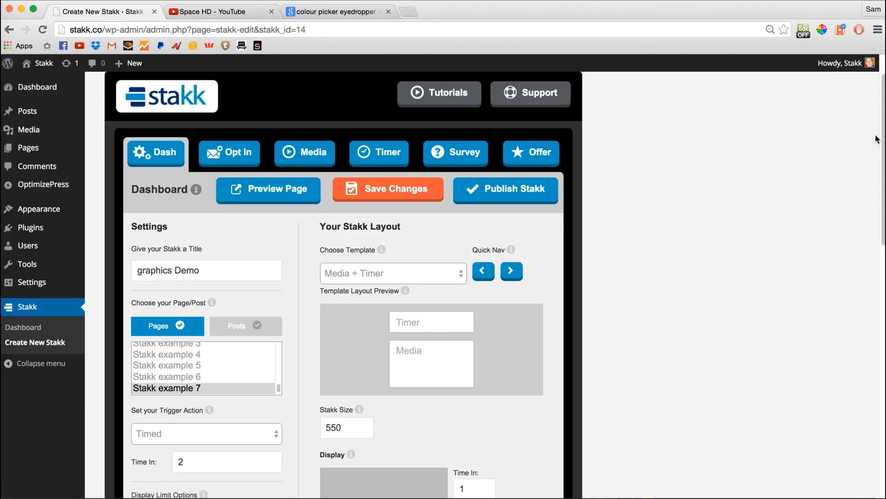
scroll("down", 3)
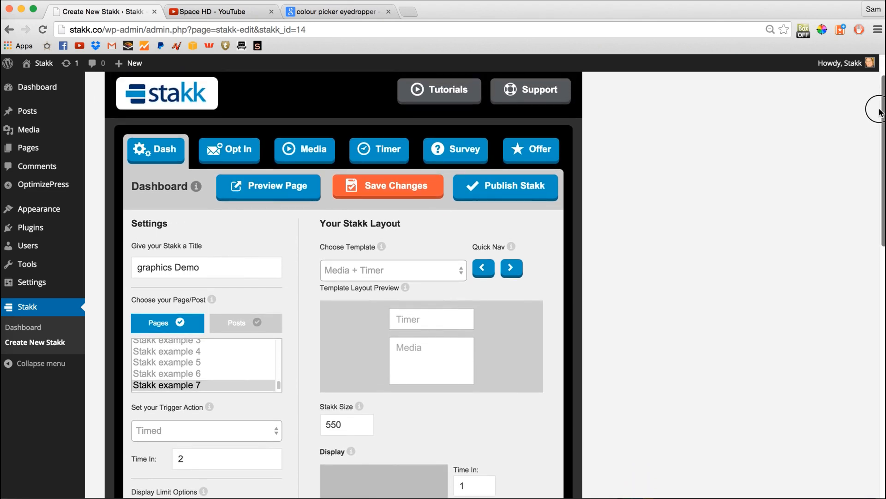
scroll("down", 3)
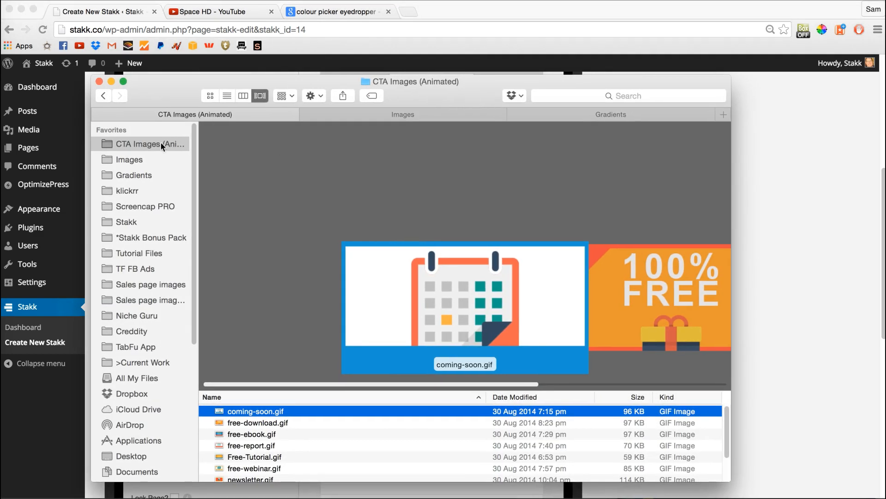
Preview City Night-Mob, Desktop-Mob, Forest Road-Mob and Mountain Lake-Mob in the Images folder
left_click(129, 159)
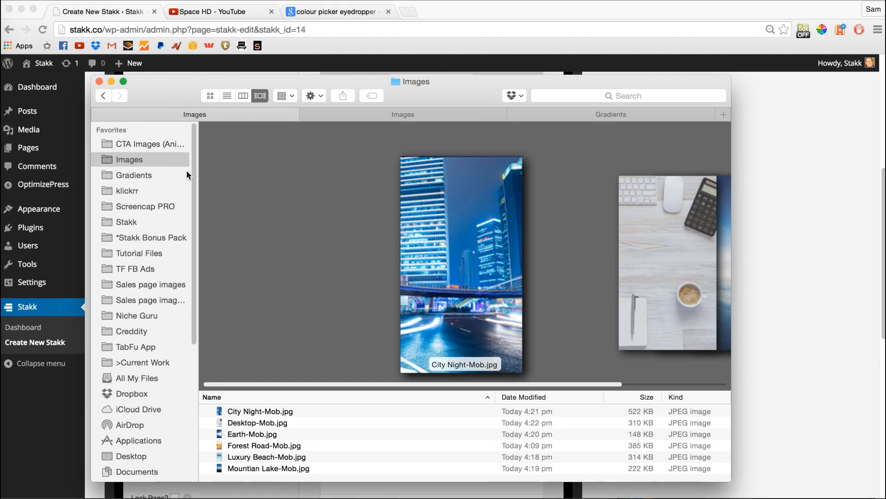
left_click(260, 411)
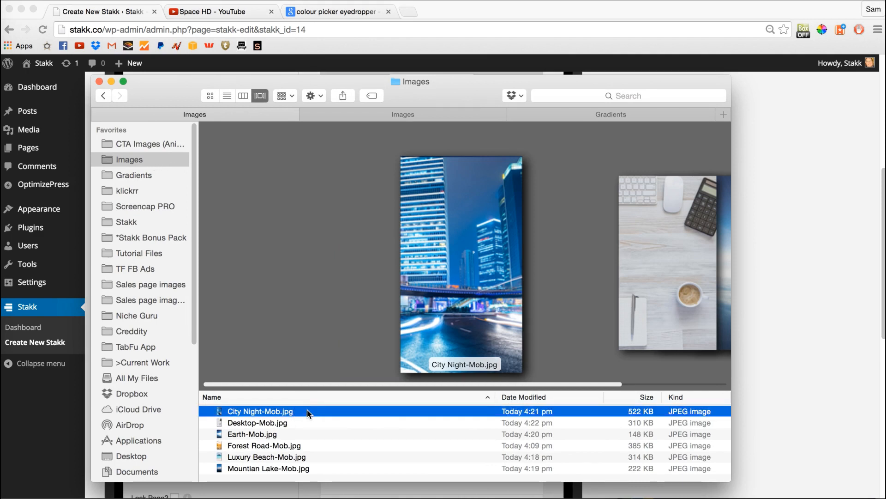
left_click(256, 422)
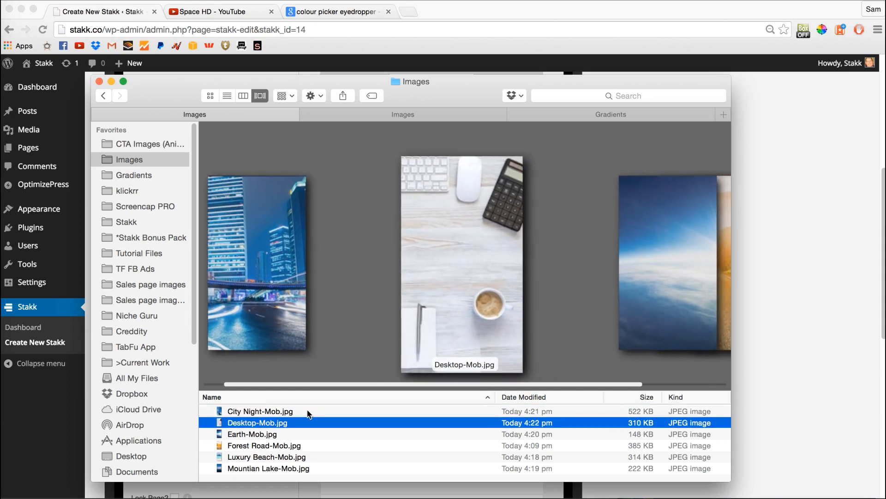
left_click(260, 411)
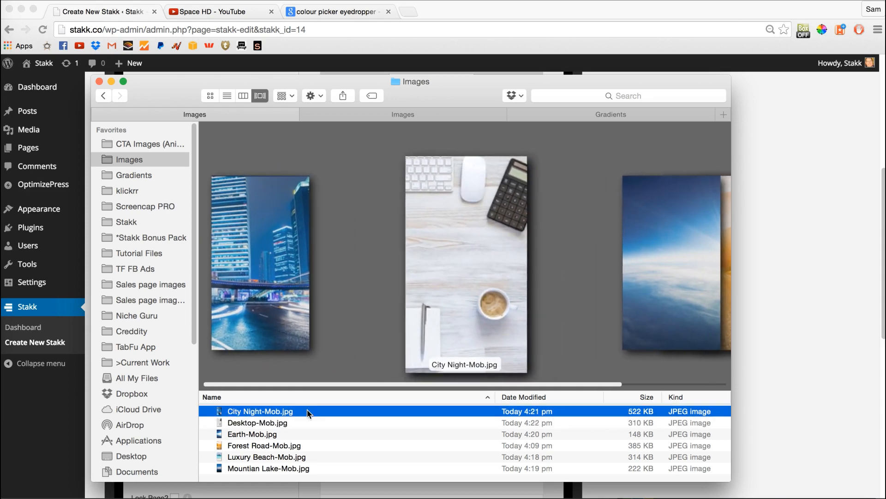
left_click(252, 434)
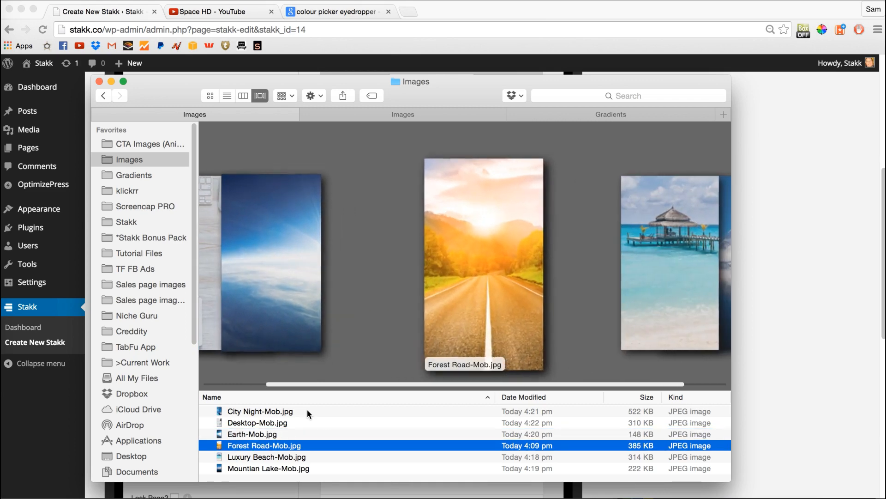
left_click(266, 457)
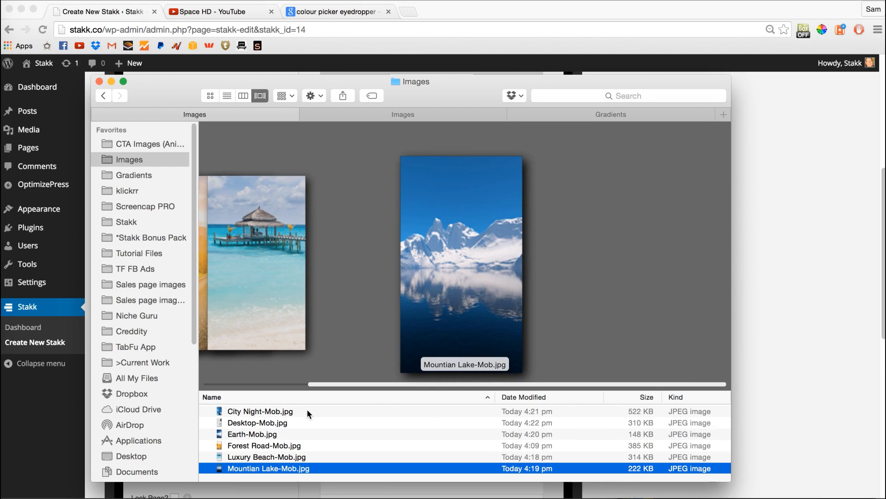
Browse the Gradients folder in Cover Flow, previewing Gradient 2 and Gradient 3
left_click(135, 174)
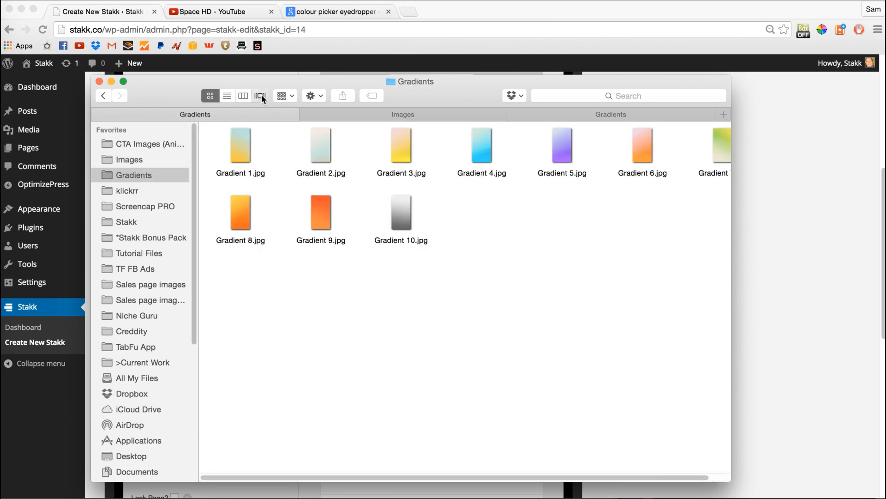
left_click(260, 95)
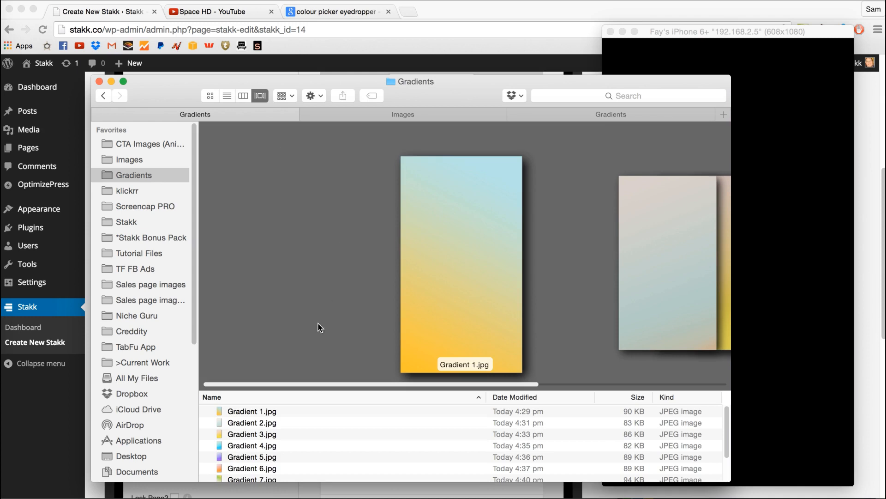
left_click(251, 422)
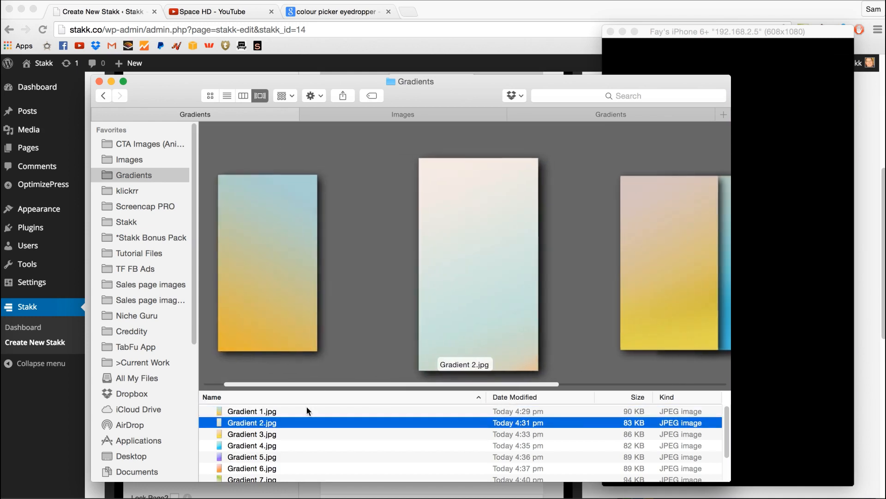
left_click(252, 434)
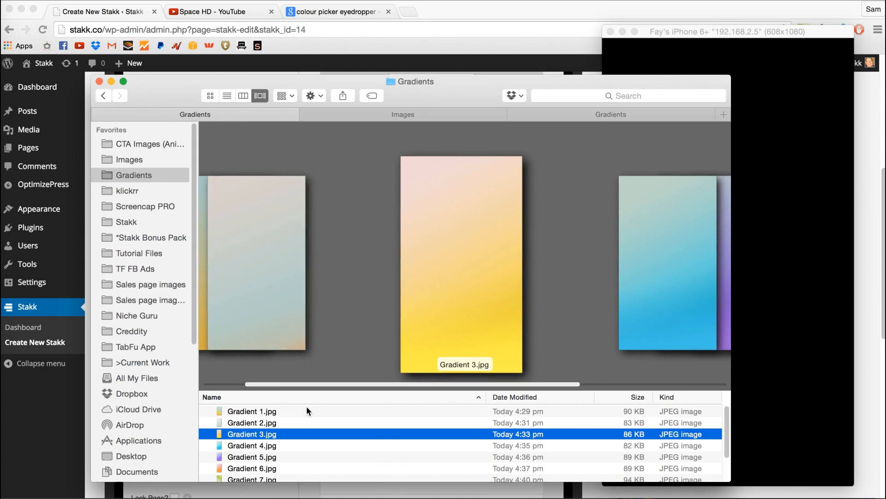
left_click(251, 475)
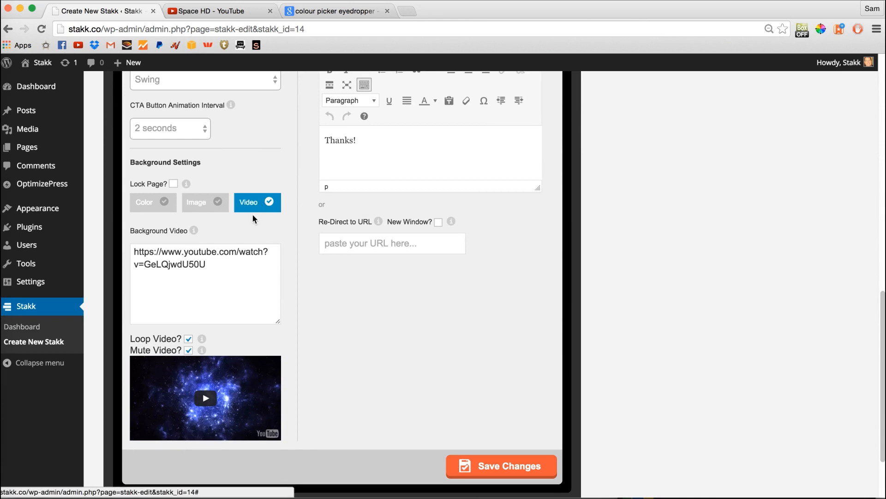
Switch the popup background to Image and upload City Night-Mob.jpg from the computer
left_click(196, 202)
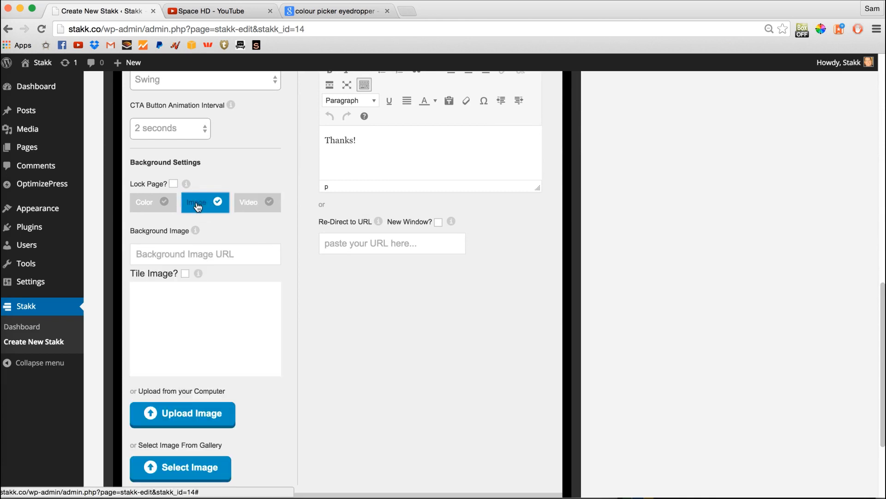
left_click(182, 413)
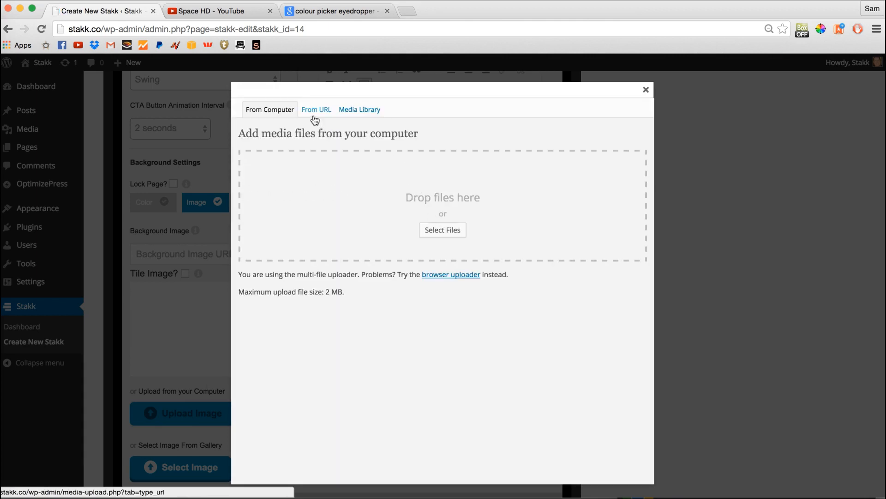
left_click(443, 230)
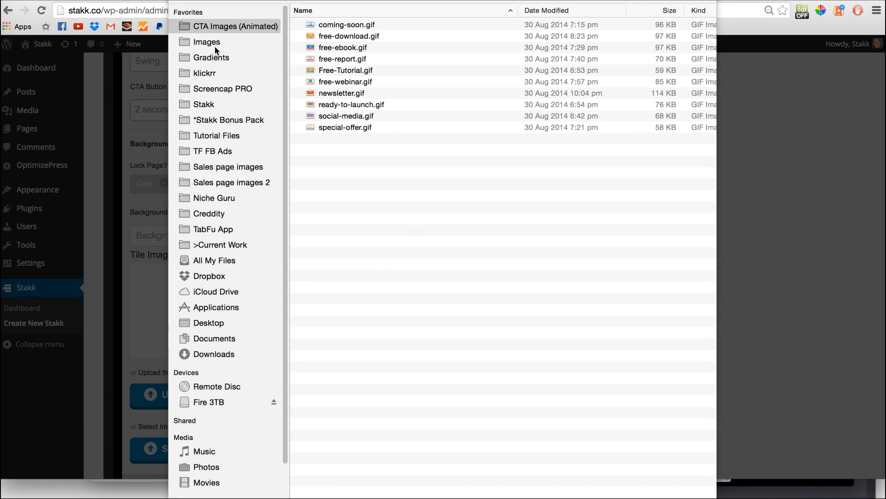
left_click(207, 42)
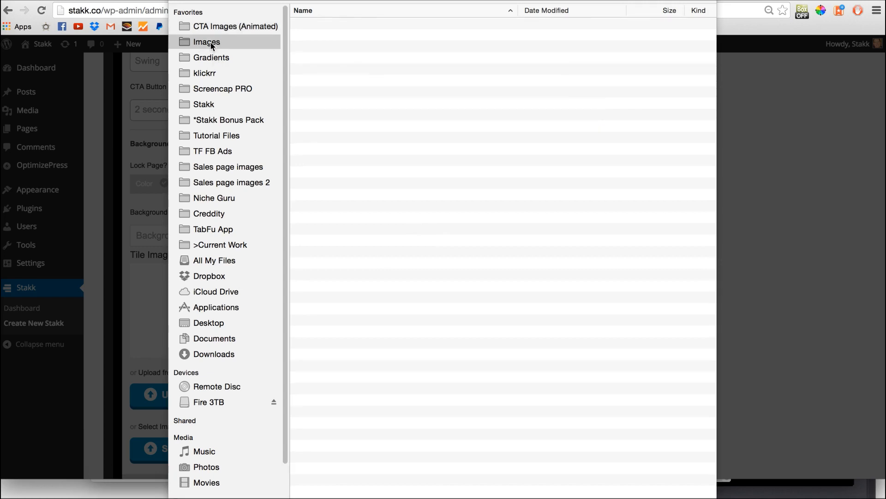
left_click(207, 41)
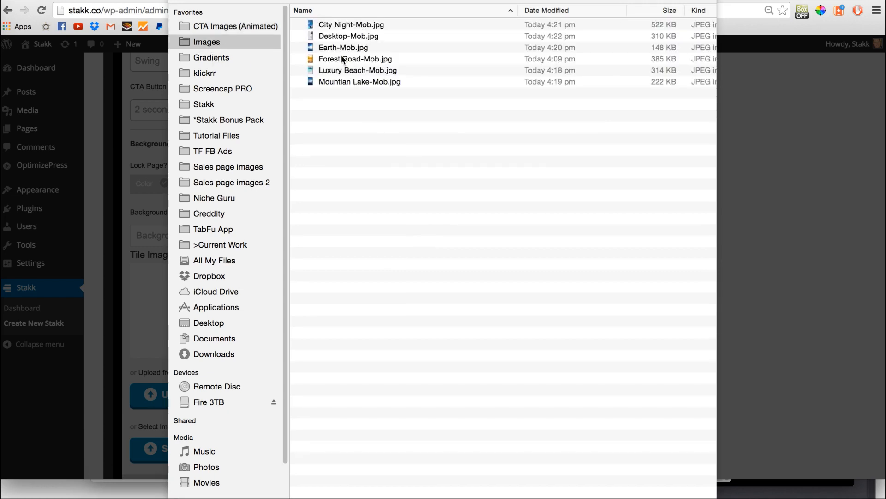
left_click(350, 24)
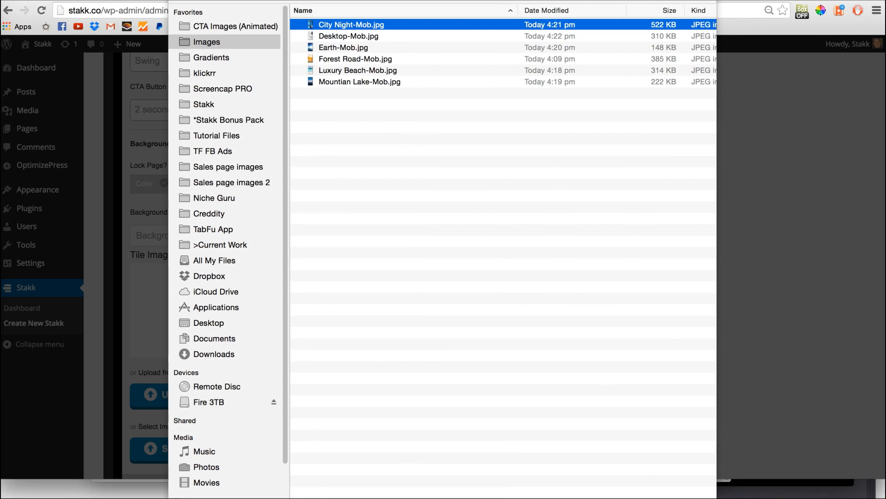
left_click(350, 24)
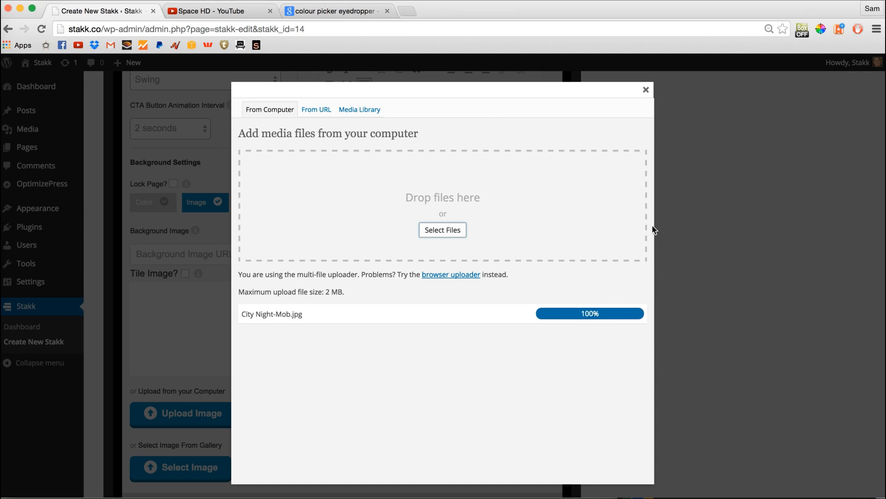
mouse_move(655, 228)
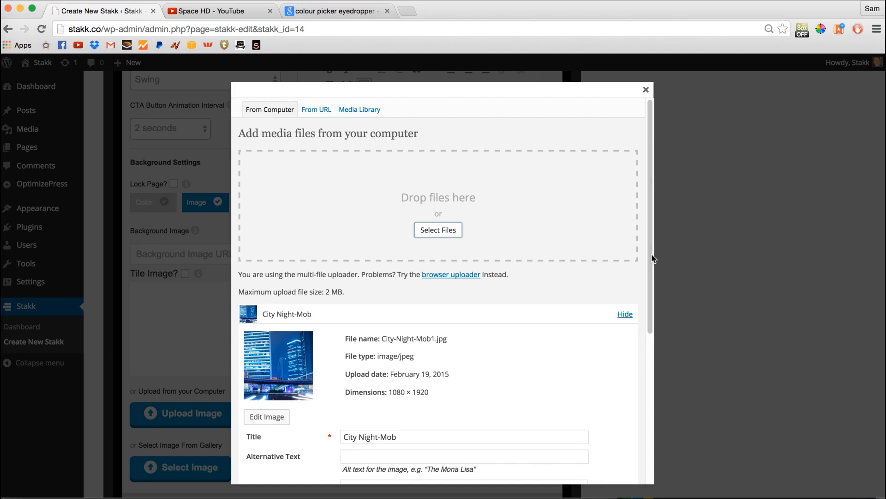
Insert the uploaded City Night-Mob.jpg as the popup background image
scroll("down", 3)
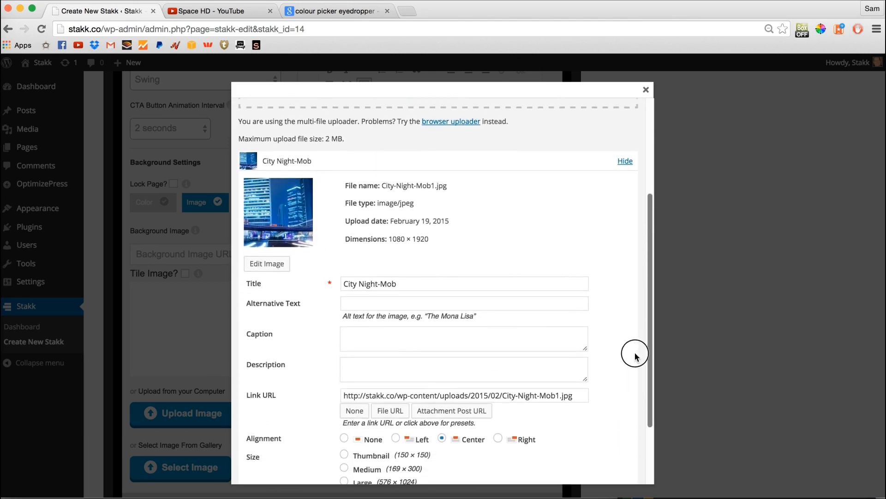
scroll("down", 3)
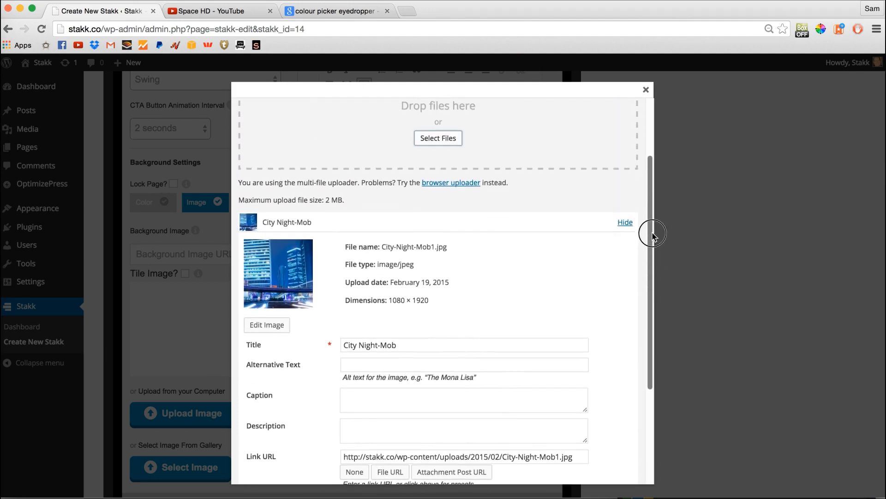
scroll("down", 3)
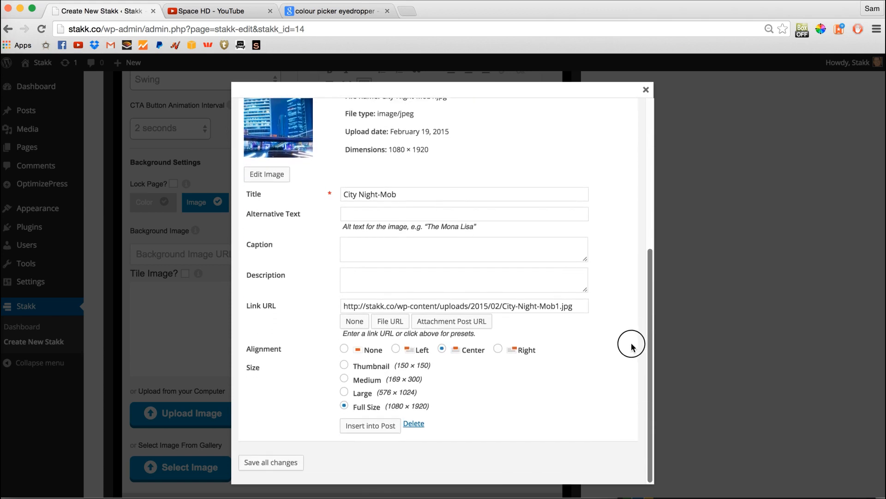
mouse_move(384, 422)
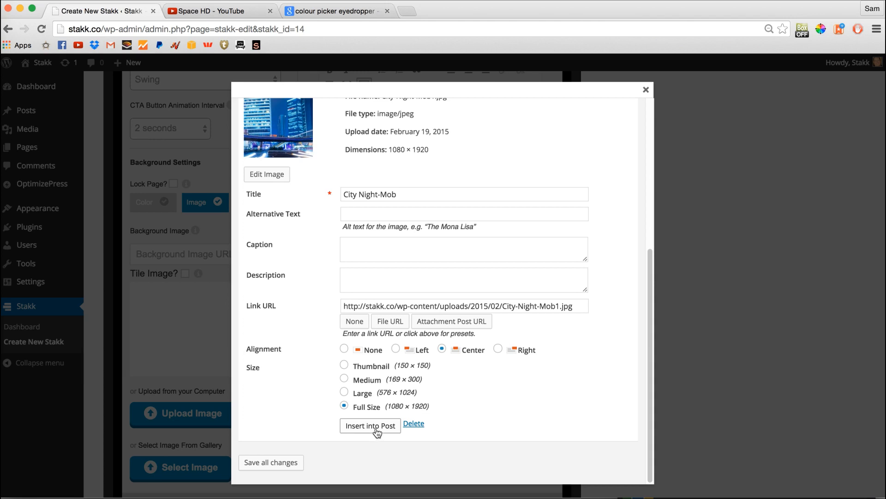
left_click(369, 425)
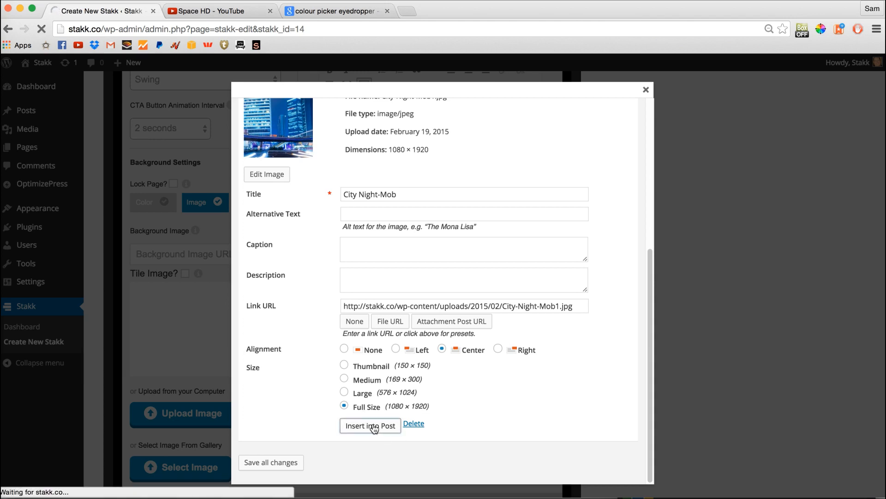
left_click(369, 425)
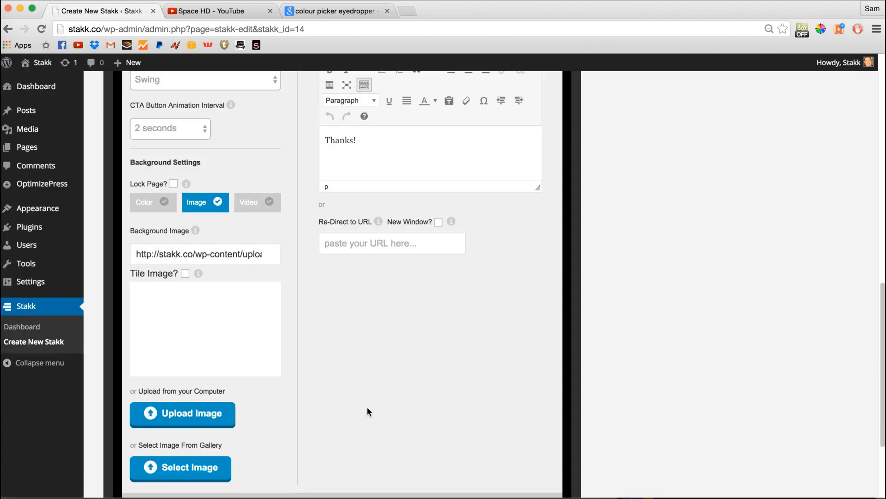
mouse_move(270, 424)
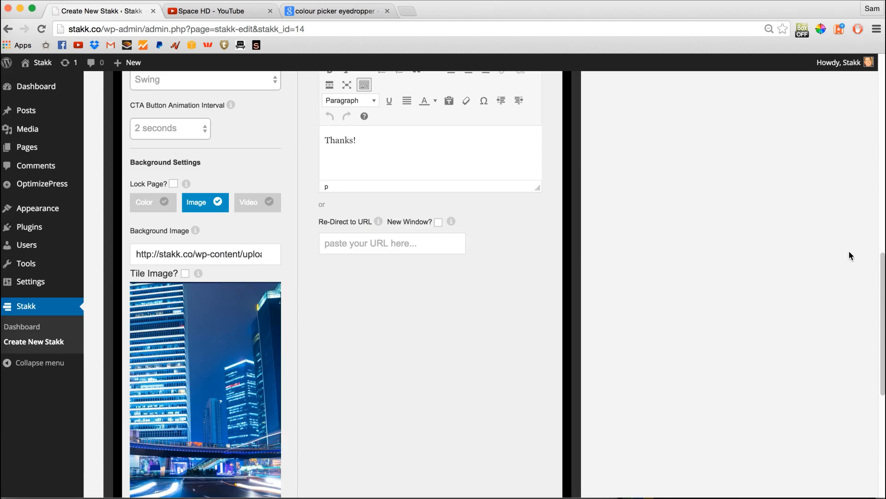
Set the background back to Video so the looping, muted Space HD YouTube clip plays
scroll("down", 3)
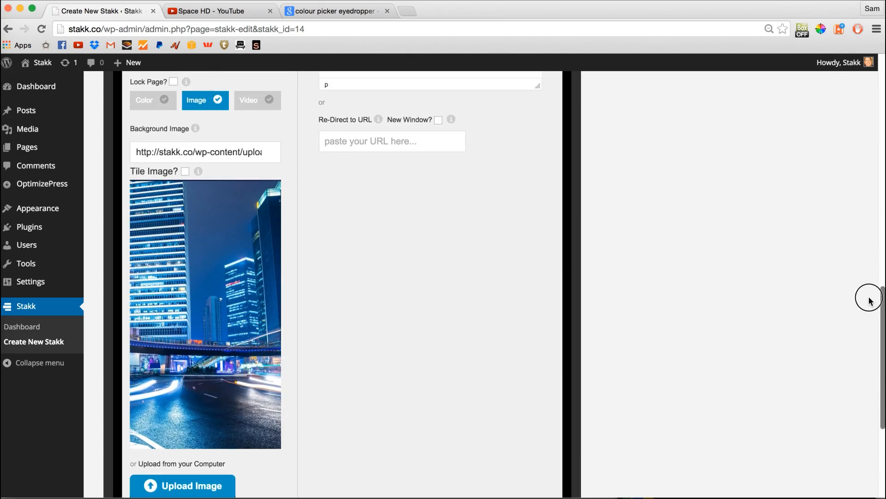
scroll("down", 3)
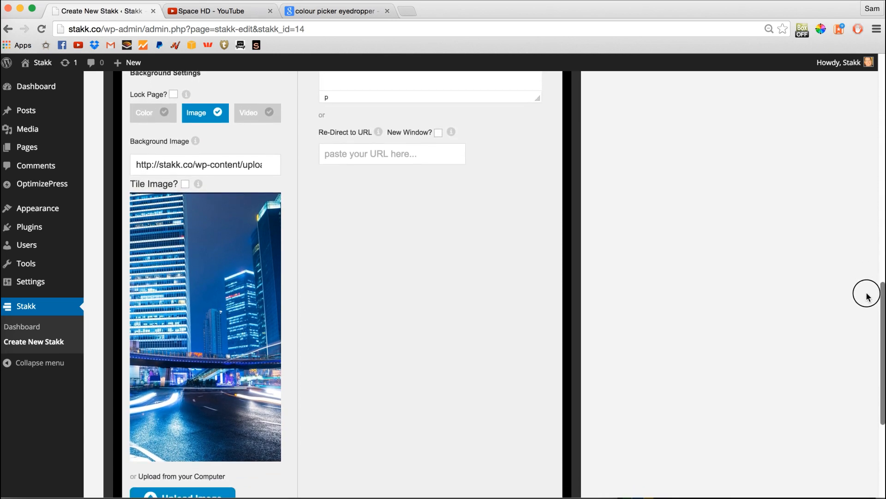
scroll("down", 3)
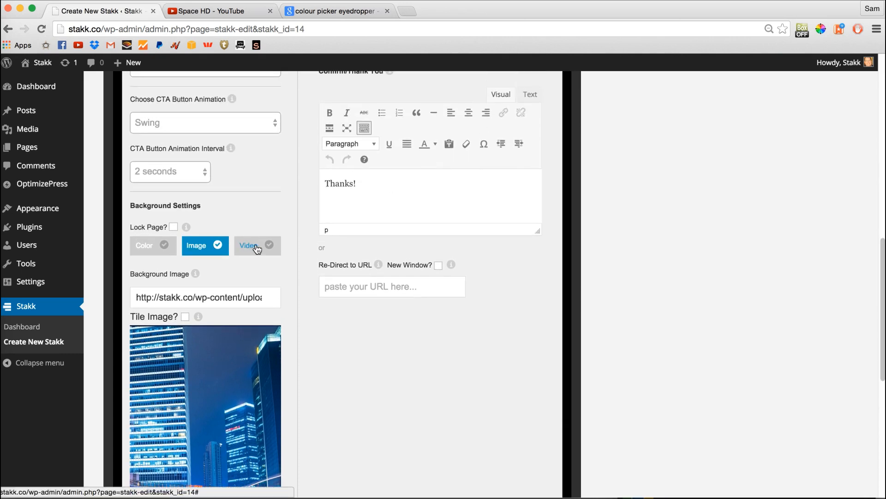
left_click(250, 245)
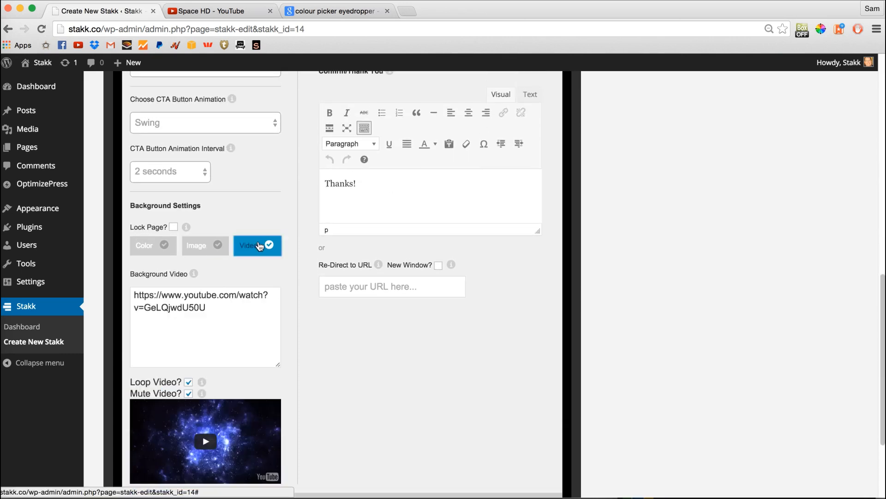
mouse_move(265, 225)
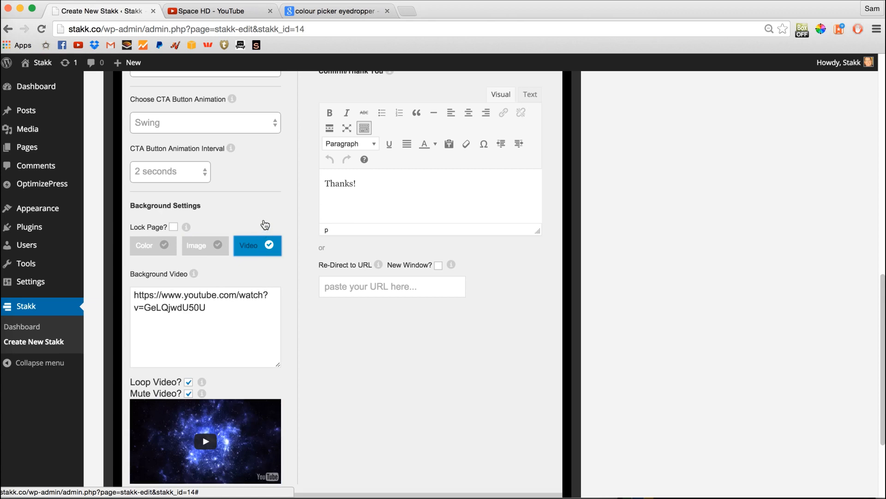
mouse_move(197, 246)
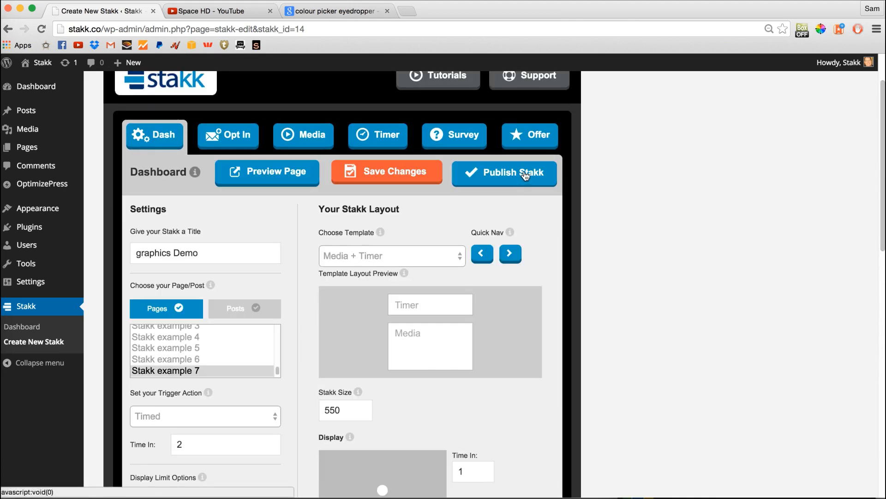
Publish the stakk, preview the popup live on example 7 through to the opt-in form, and return to the editor
left_click(504, 172)
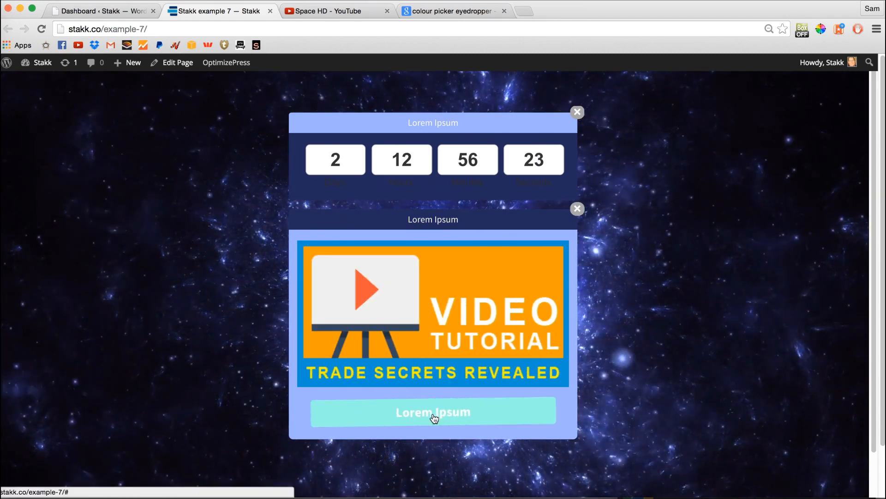
left_click(433, 411)
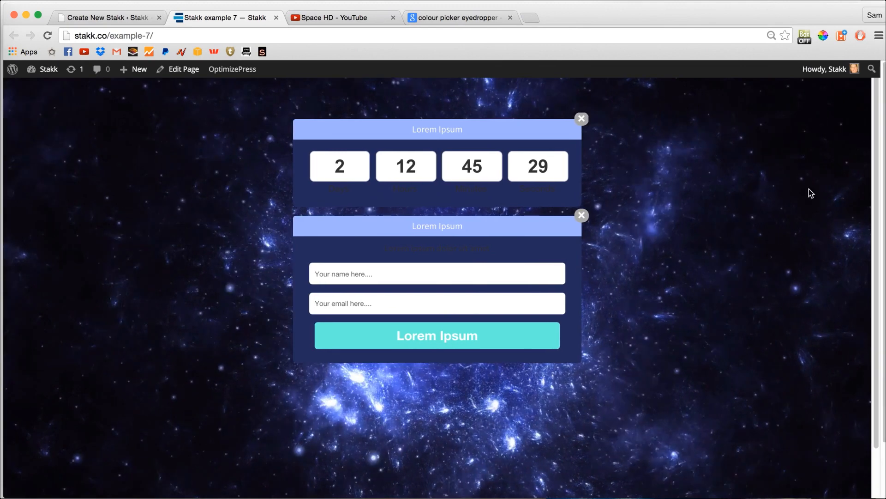
left_click(108, 18)
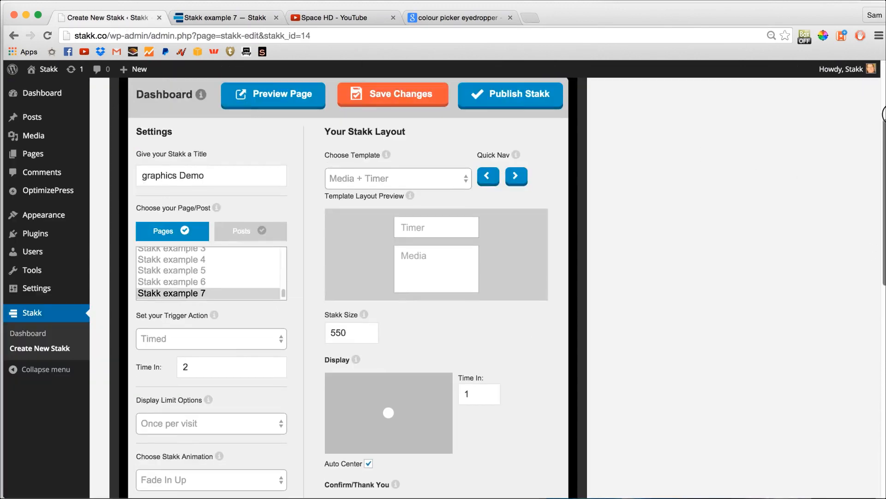
Go to the Stakk dashboard of saved Stakks, detouring via the search tab and back
left_click(31, 313)
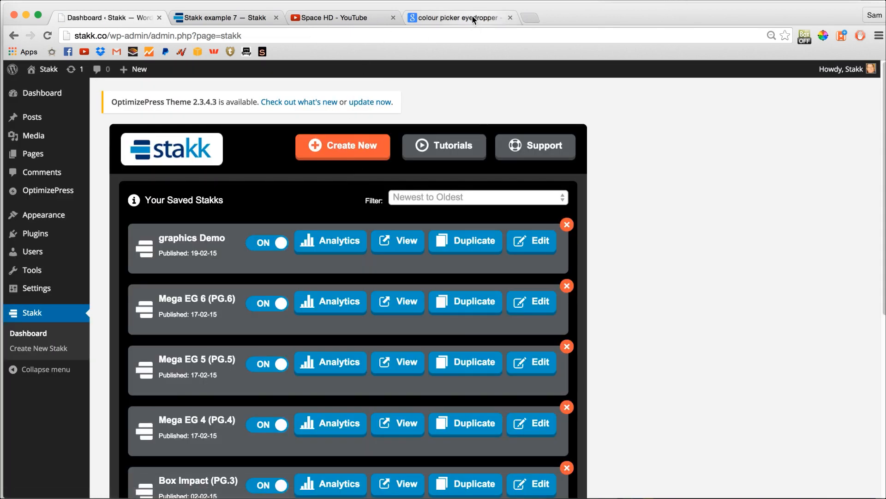
mouse_move(458, 18)
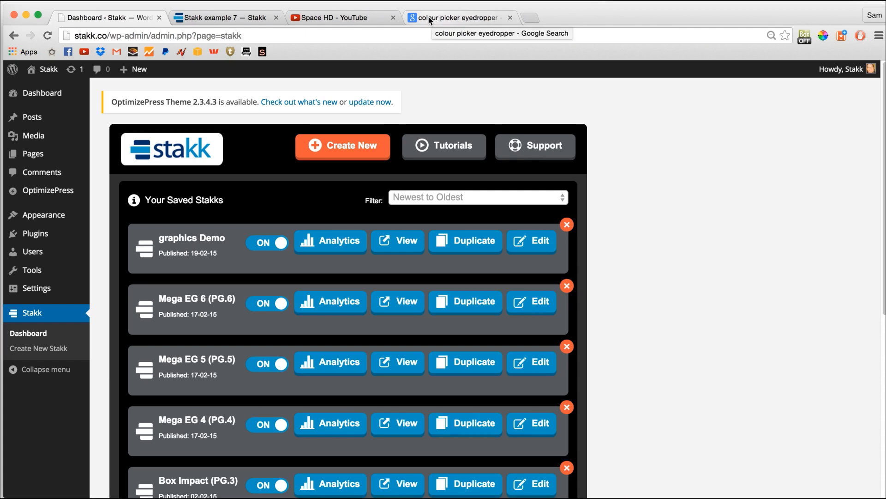
left_click(458, 17)
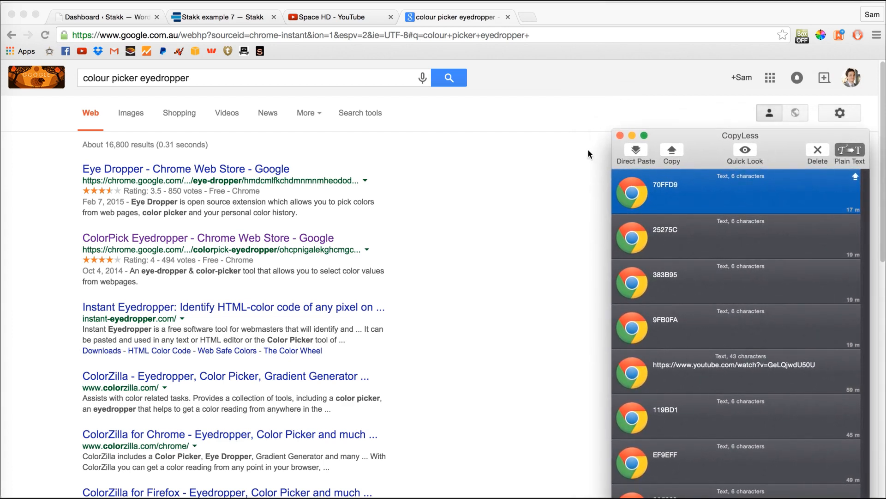
mouse_move(704, 156)
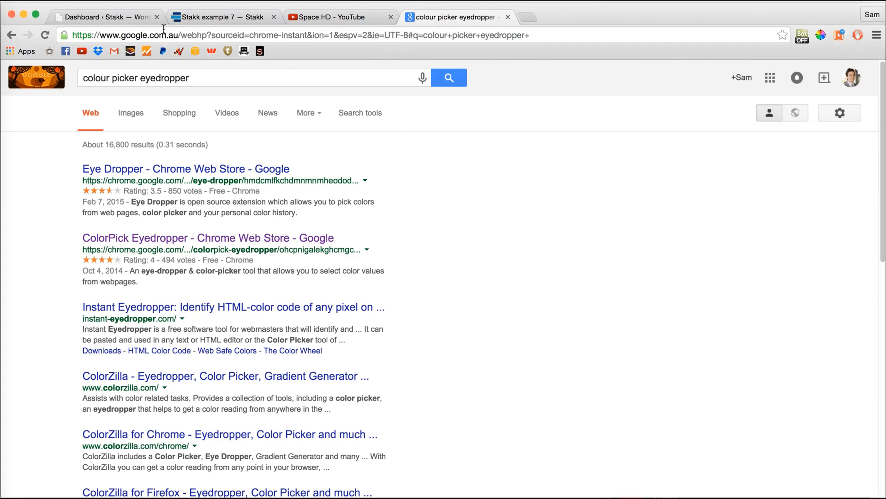
left_click(107, 17)
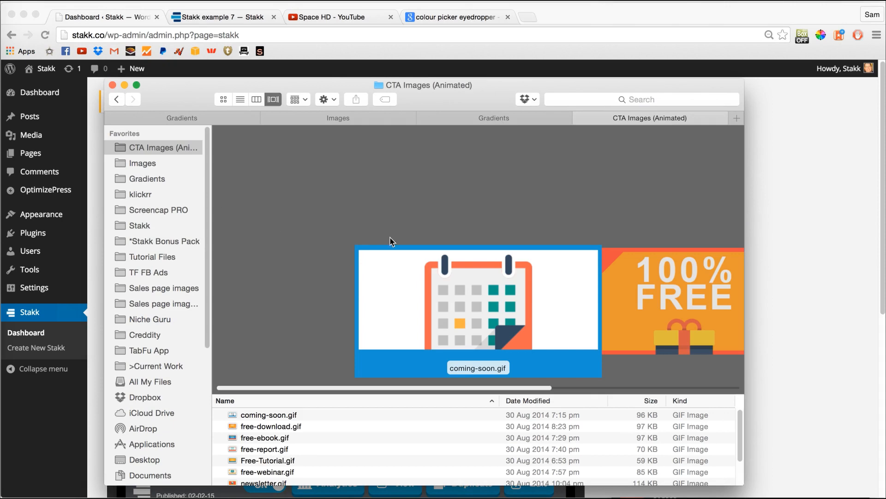
Browse the -Mob.jpg mobile background photos in Images, then switch to the Gradients folder
scroll("down", 3)
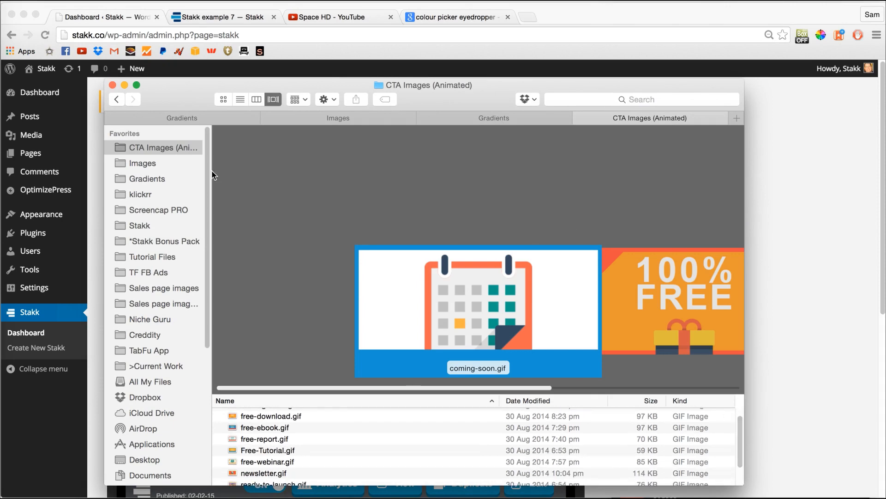
left_click(142, 163)
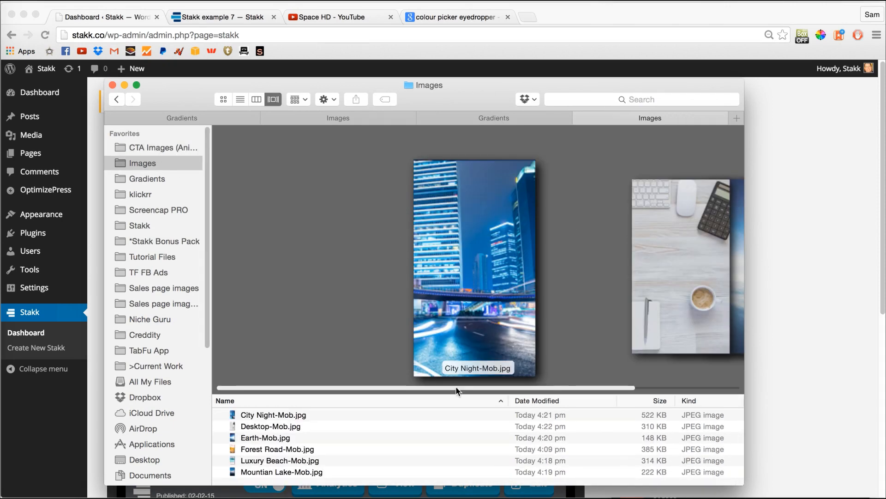
left_click(271, 425)
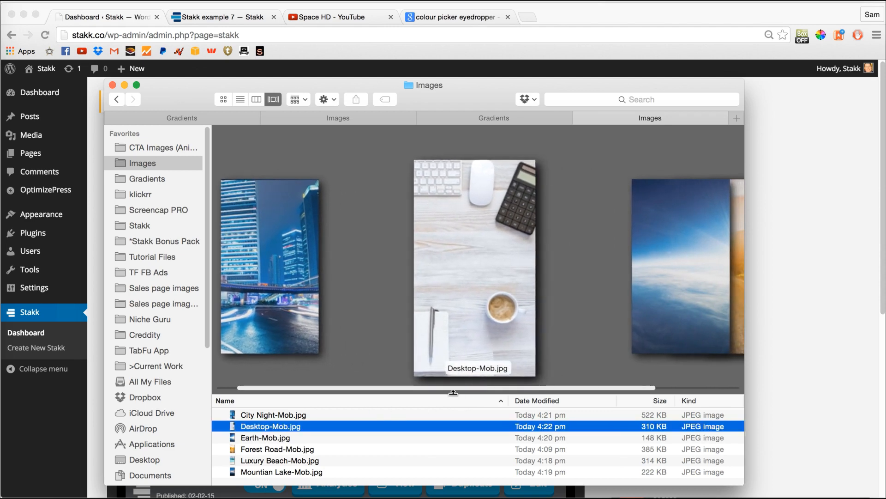
left_click(265, 437)
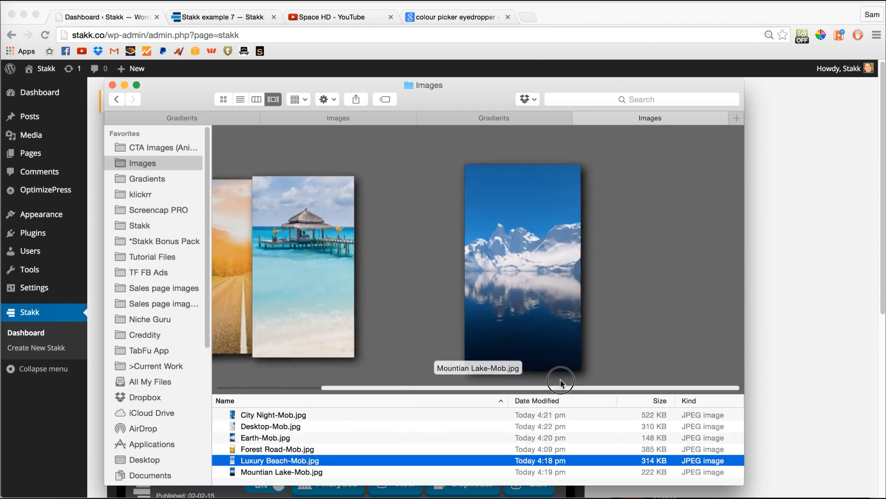
left_click(148, 179)
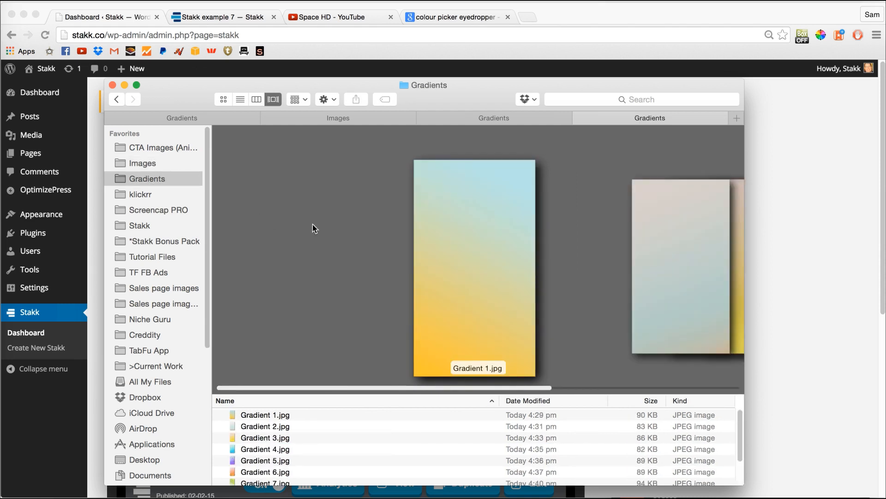